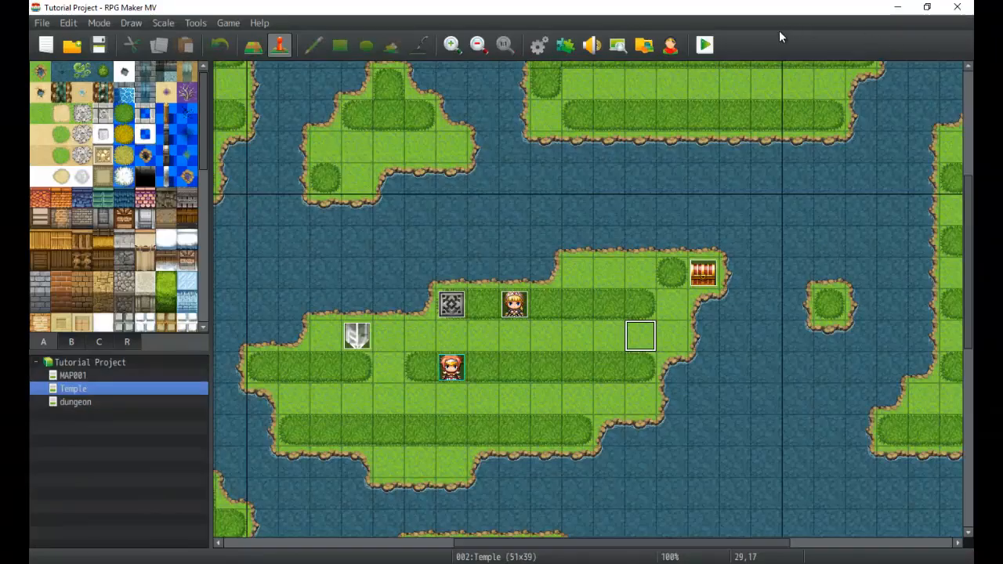
{"action": "mouse_move", "coordinate": [589, 276]}
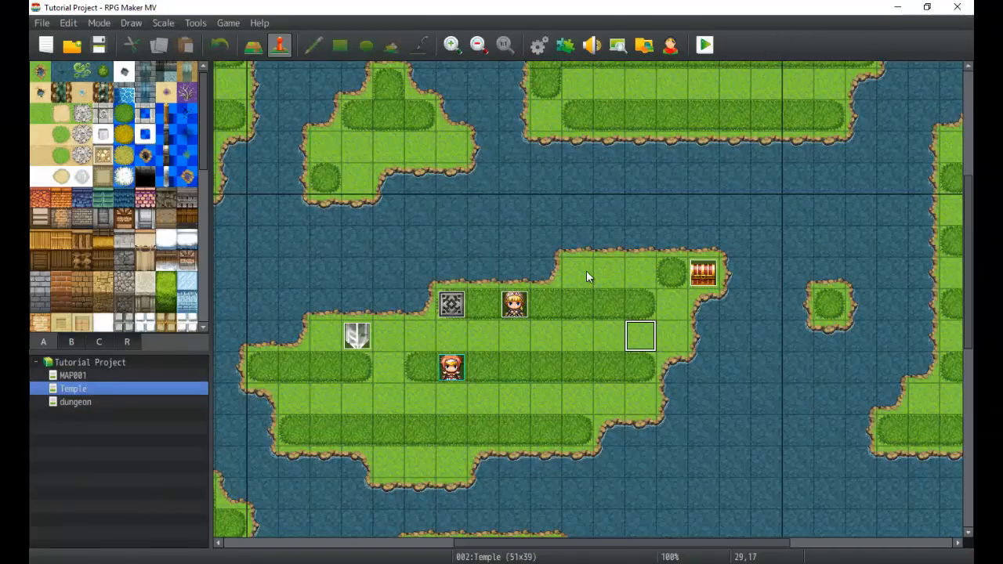
{"action": "mouse_move", "coordinate": [573, 317]}
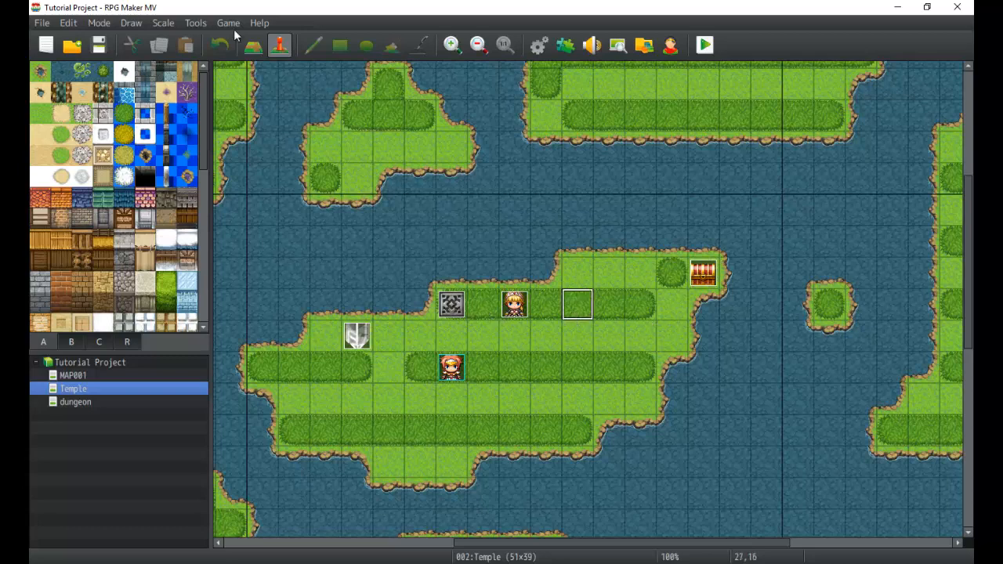
{"action": "mouse_move", "coordinate": [368, 169]}
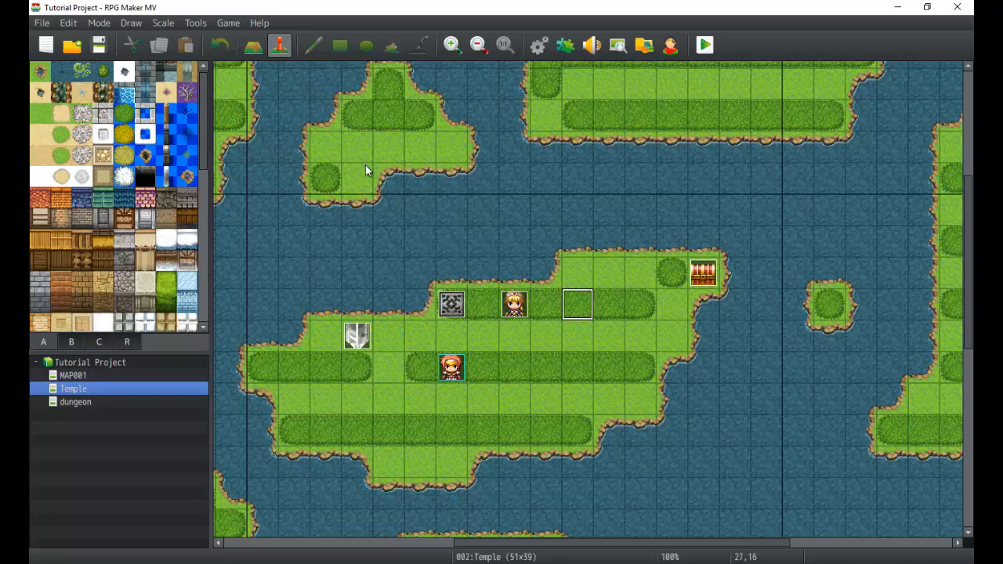
Browse the Tools menu and maps, briefly trying a variable-based Transfer Player destination before cancelling it.
{"action": "left_click", "coordinate": [194, 22]}
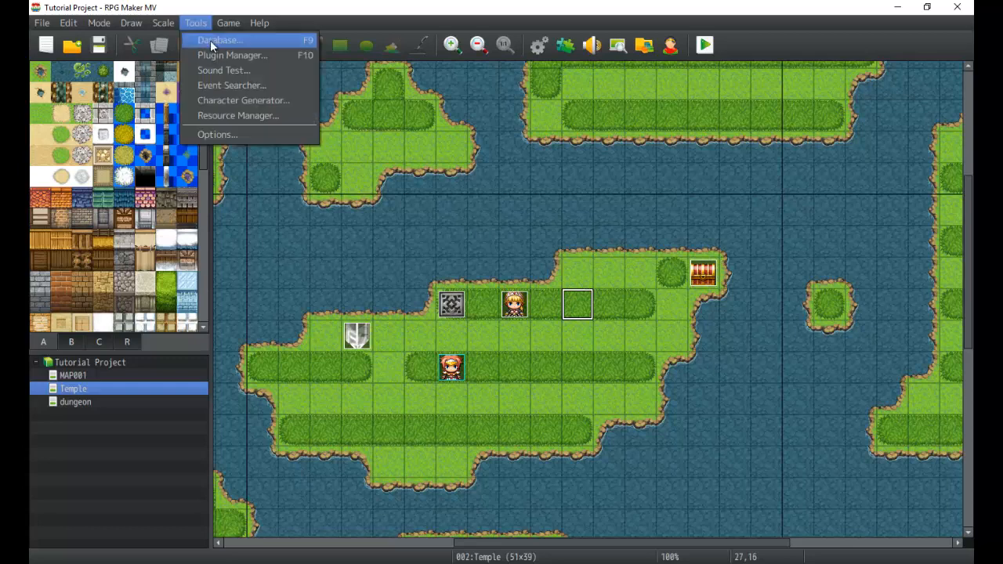
{"action": "mouse_move", "coordinate": [228, 85]}
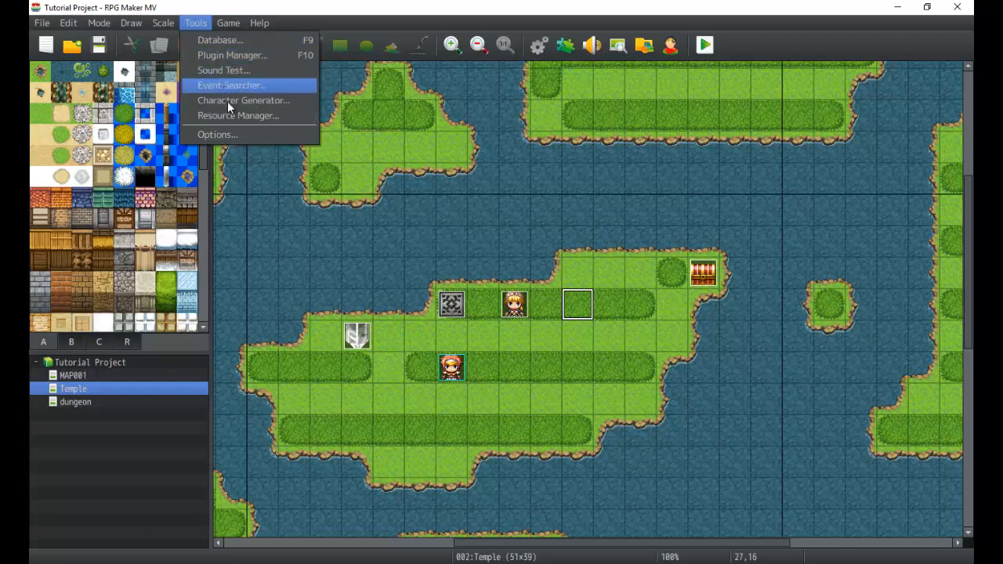
{"action": "mouse_move", "coordinate": [238, 78]}
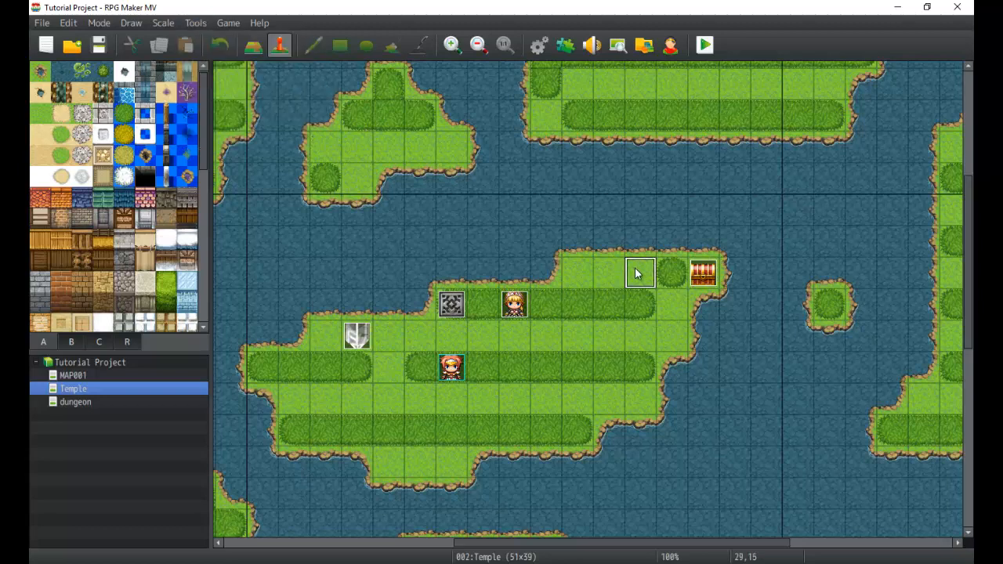
{"action": "mouse_move", "coordinate": [238, 94]}
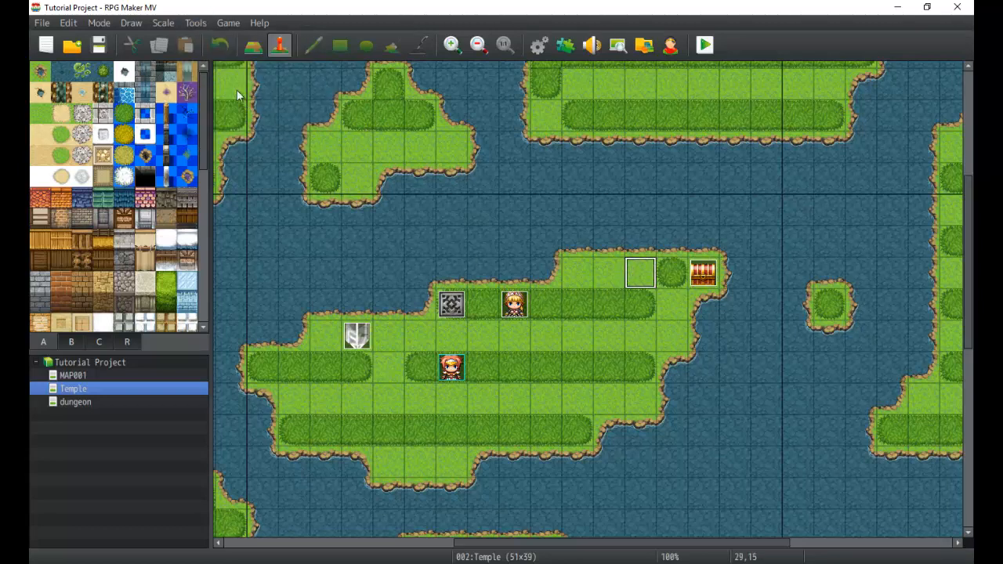
{"action": "mouse_move", "coordinate": [530, 238]}
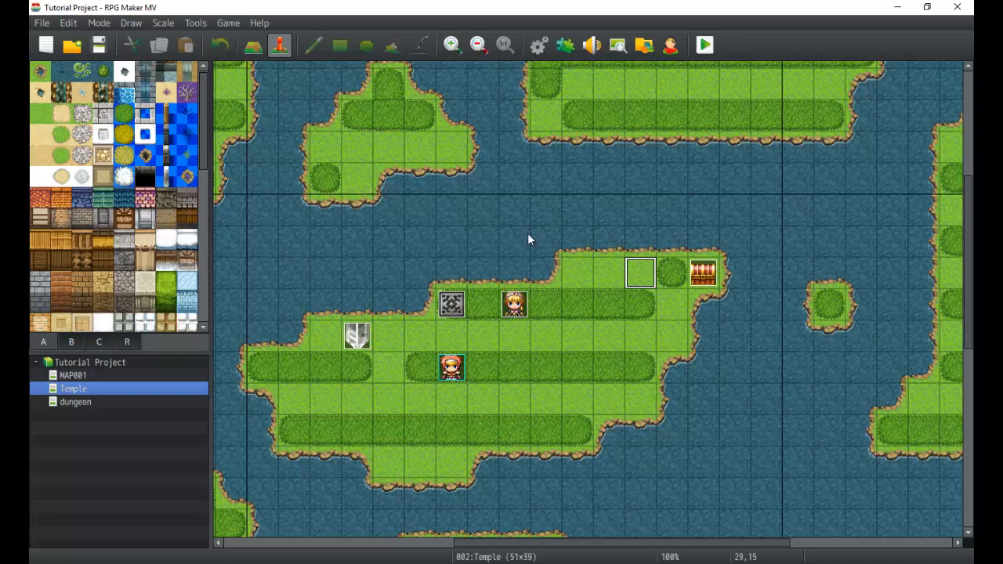
{"action": "mouse_move", "coordinate": [708, 558]}
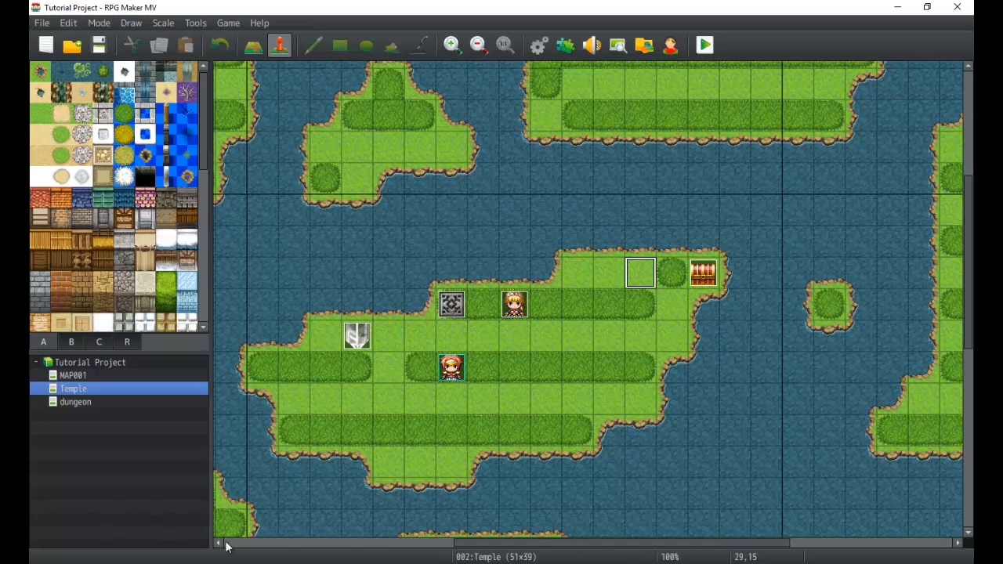
{"action": "mouse_move", "coordinate": [725, 557]}
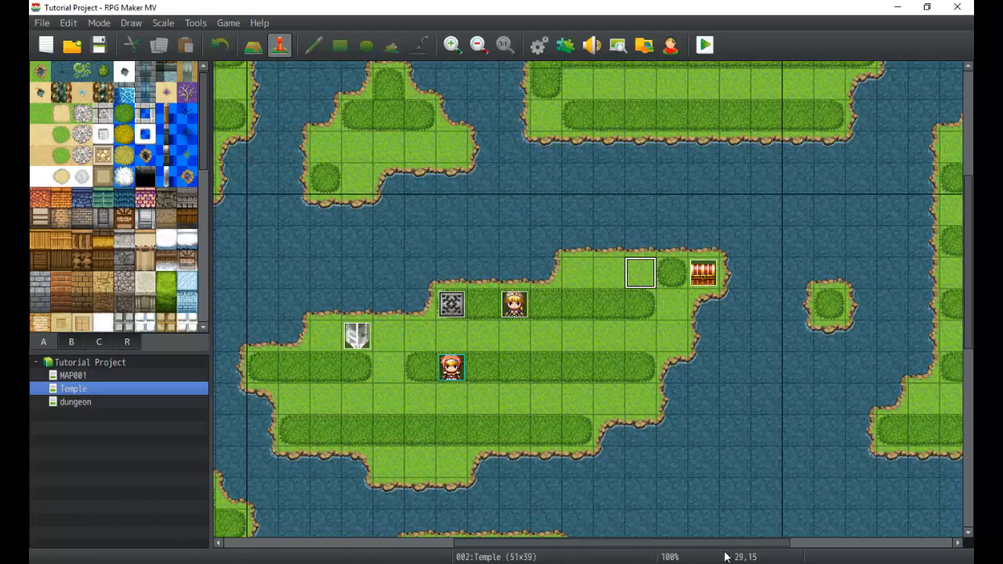
{"action": "mouse_move", "coordinate": [668, 545]}
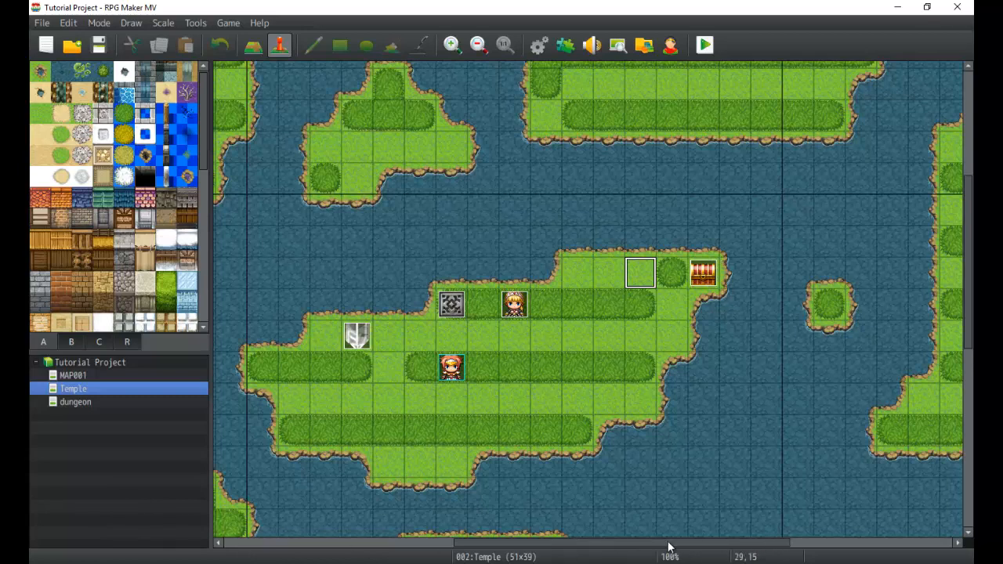
{"action": "mouse_move", "coordinate": [551, 547]}
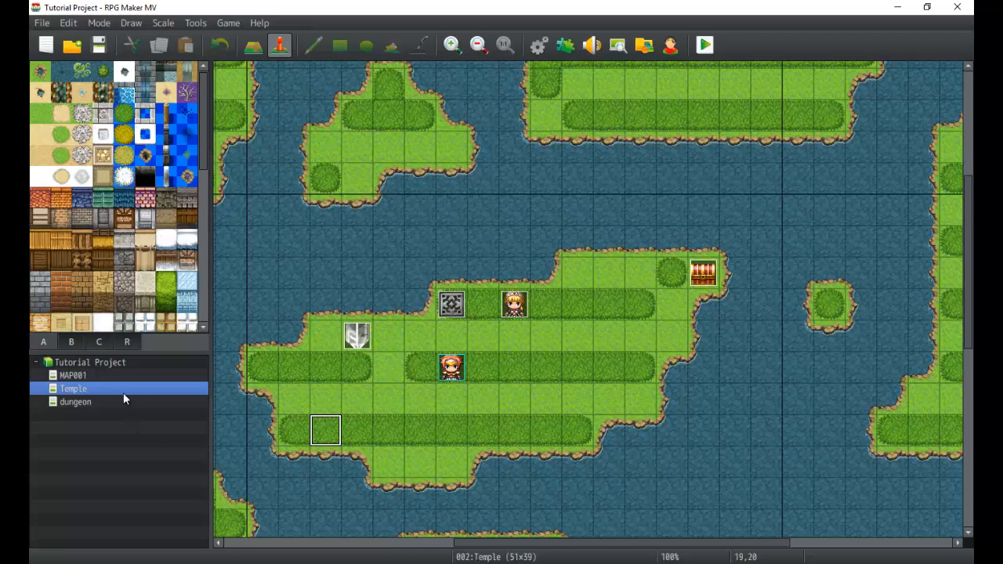
{"action": "left_click", "coordinate": [75, 402]}
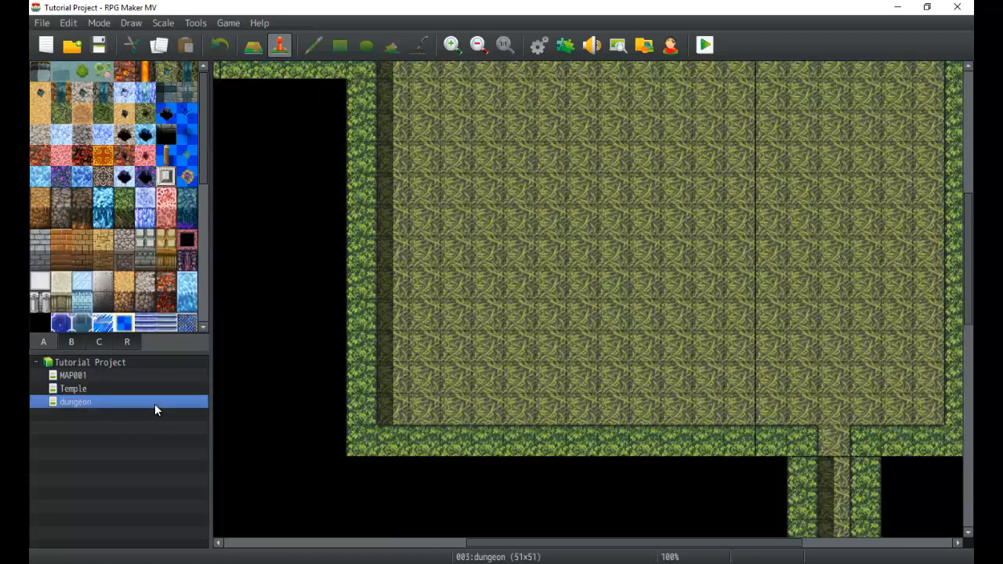
{"action": "mouse_move", "coordinate": [116, 378]}
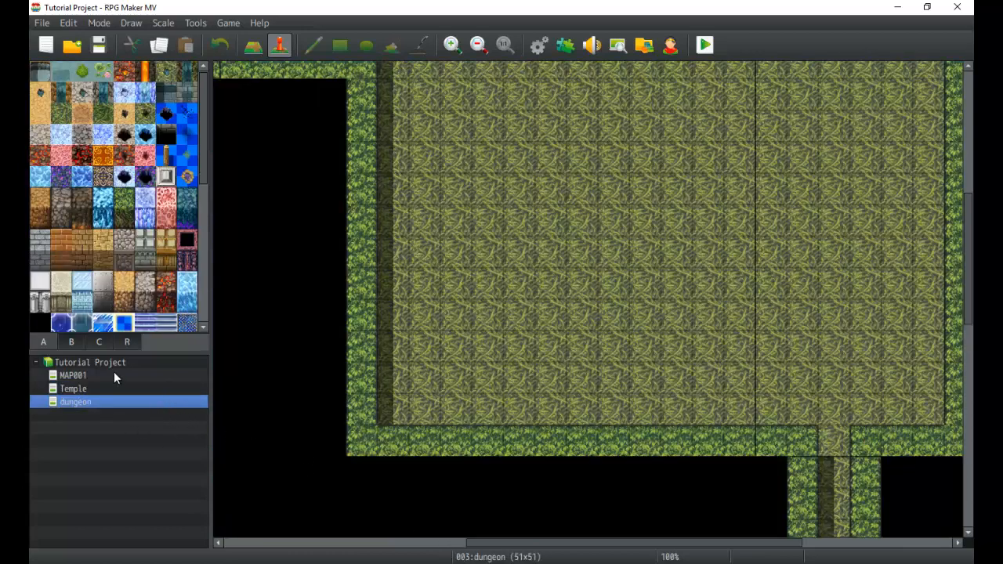
{"action": "left_click", "coordinate": [72, 389]}
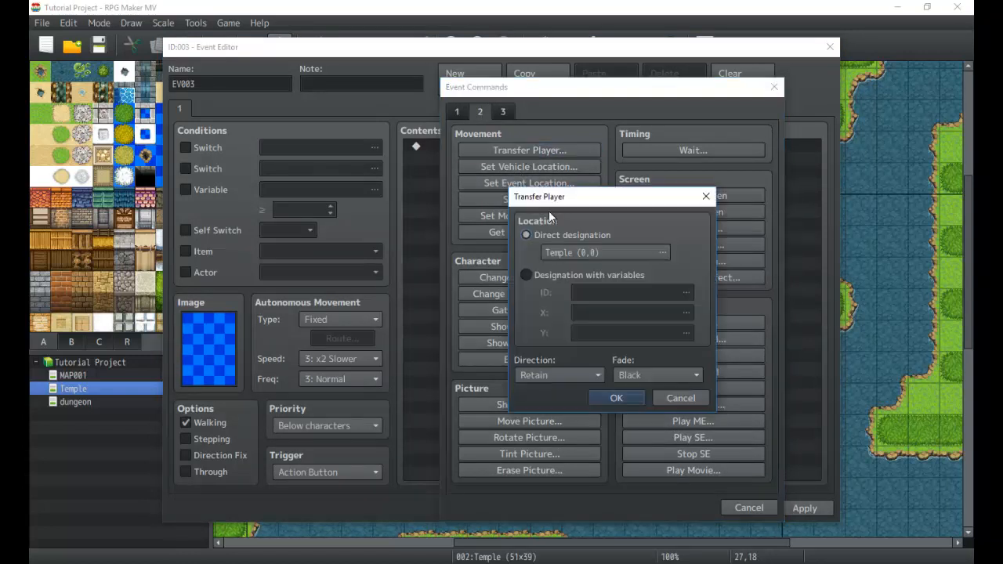
{"action": "left_click", "coordinate": [526, 276]}
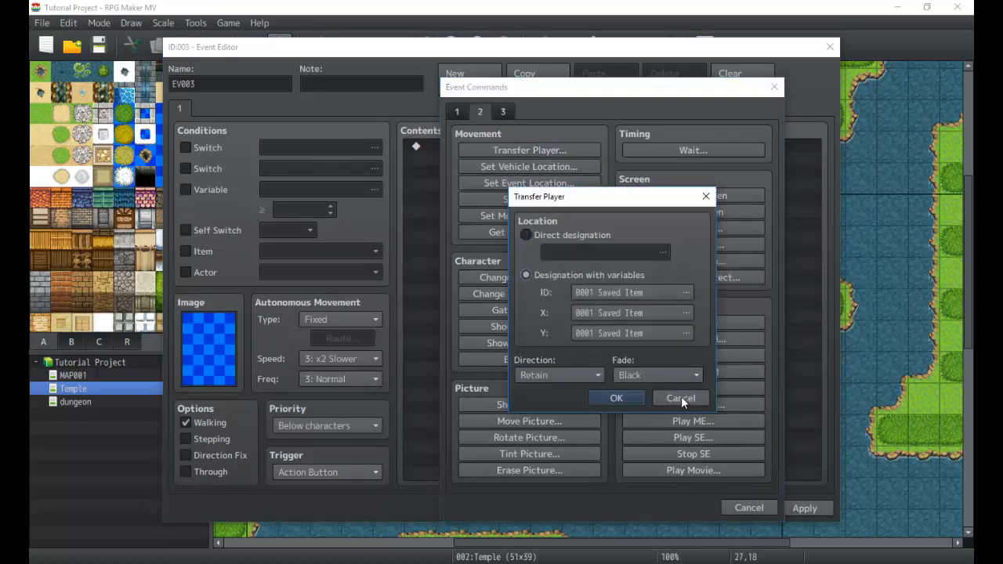
{"action": "left_click", "coordinate": [680, 398]}
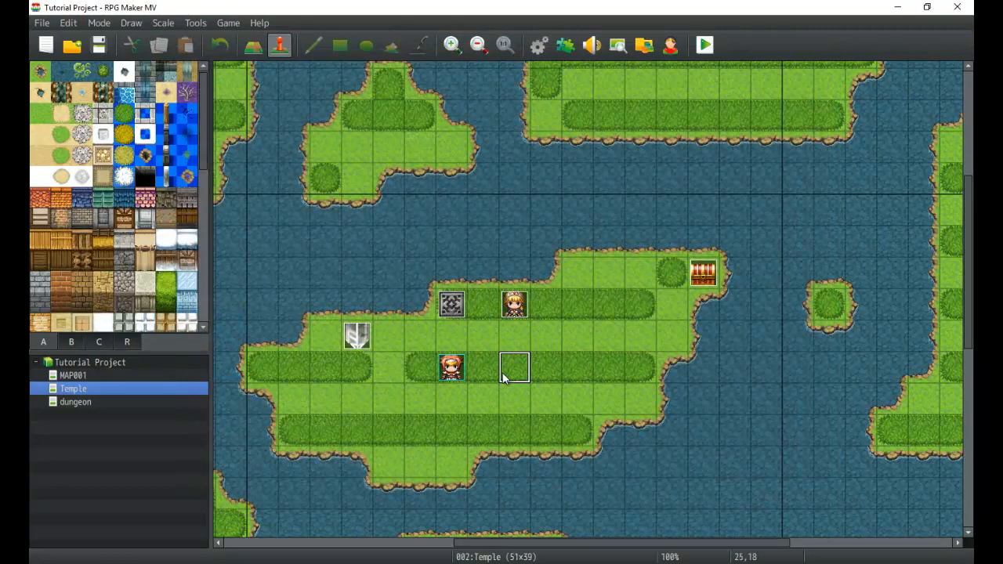
{"action": "mouse_move", "coordinate": [533, 562]}
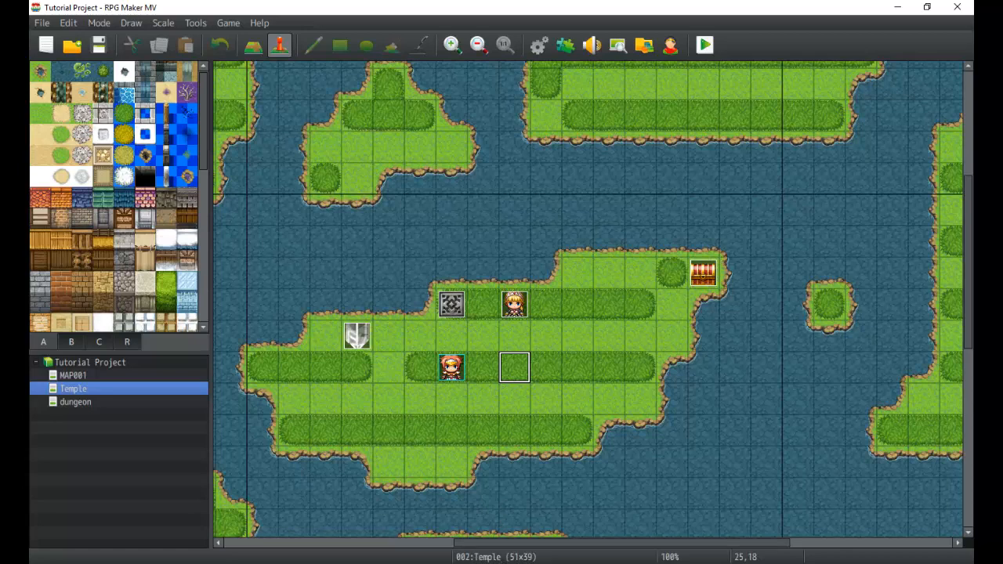
{"action": "mouse_move", "coordinate": [232, 417]}
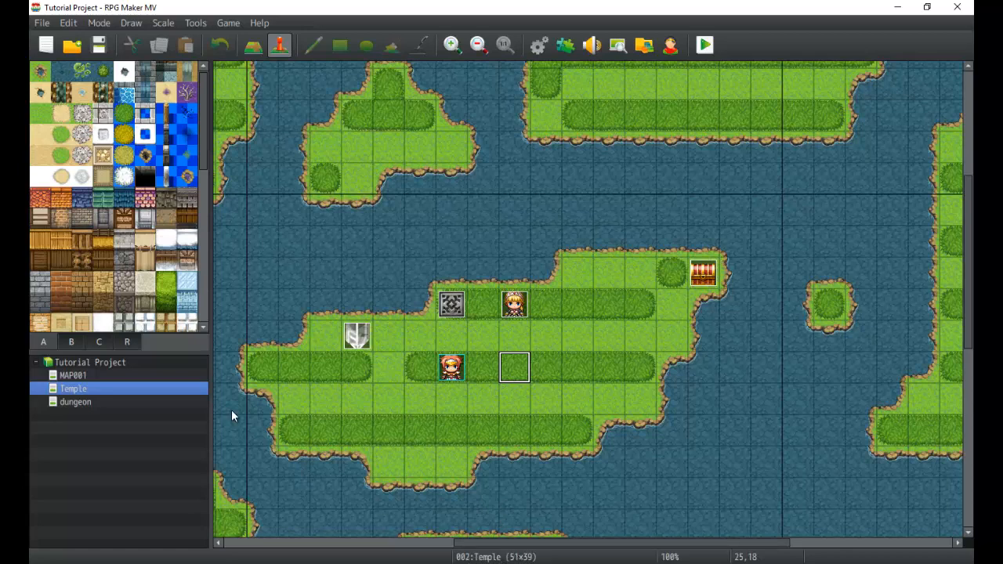
{"action": "left_click", "coordinate": [75, 401]}
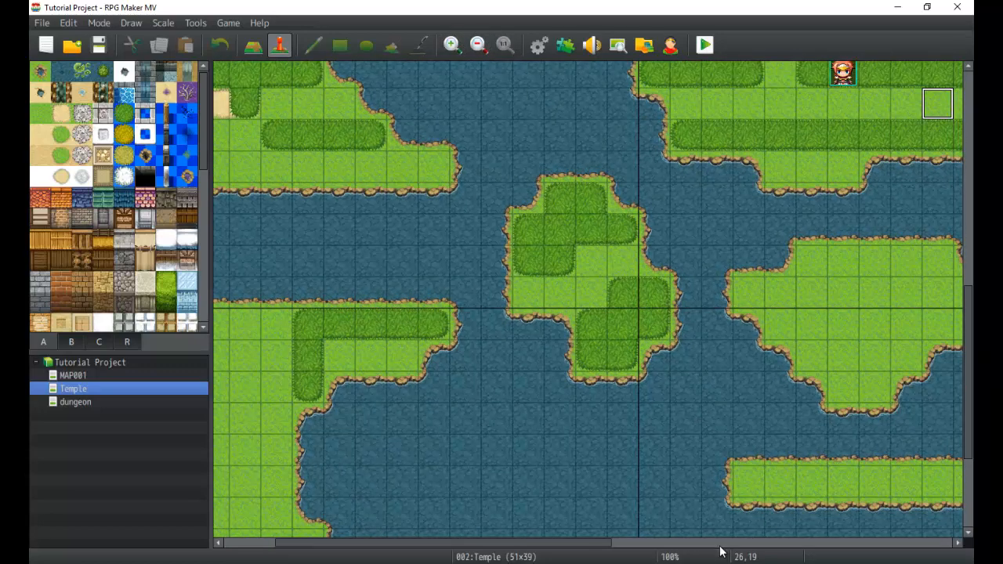
{"action": "mouse_move", "coordinate": [751, 539]}
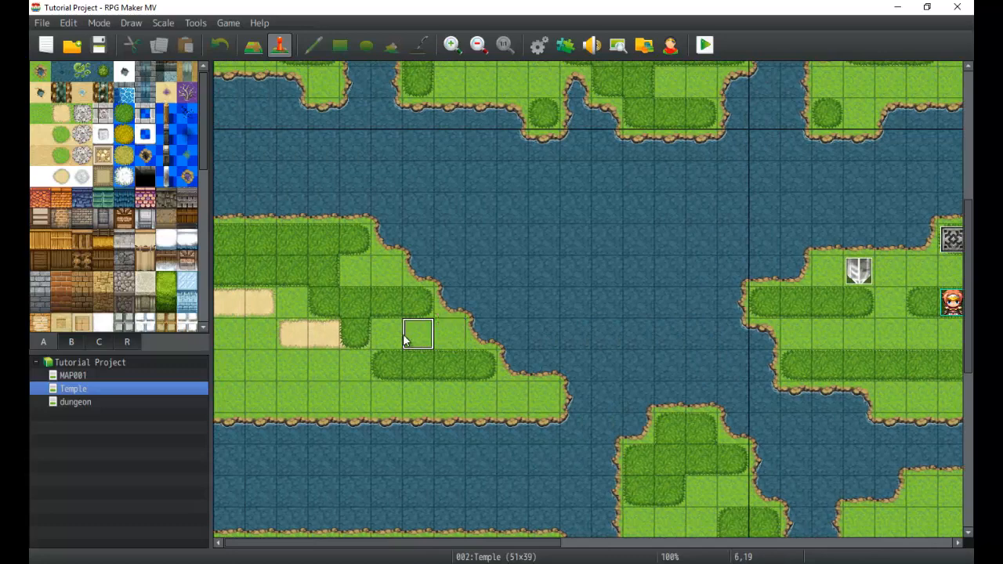
{"action": "mouse_move", "coordinate": [577, 144]}
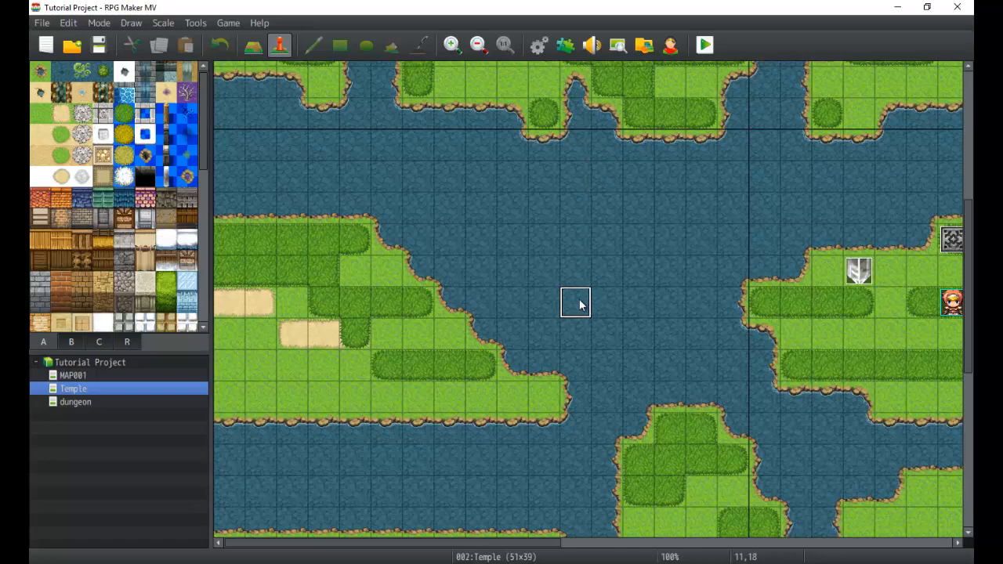
{"action": "mouse_move", "coordinate": [576, 429]}
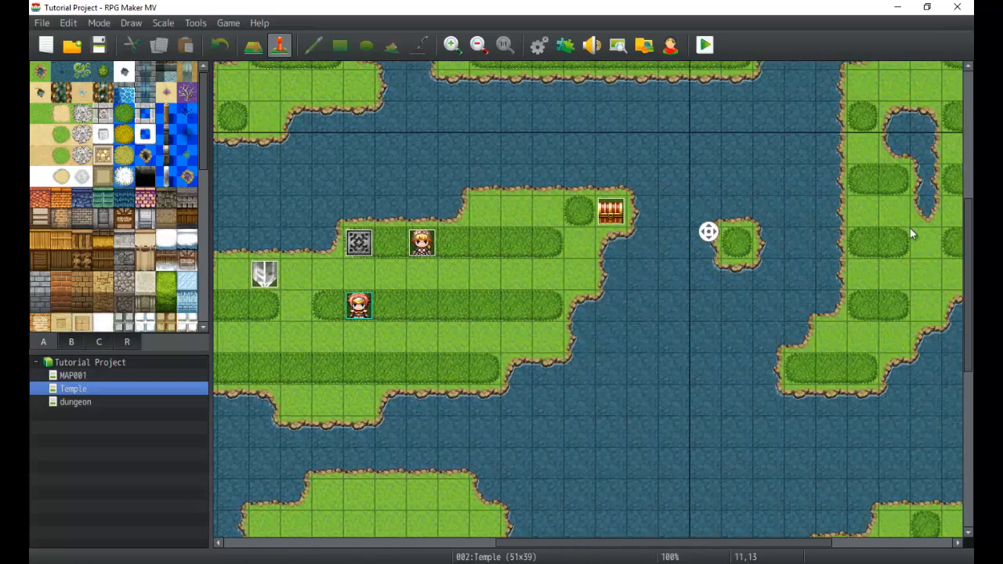
{"action": "scroll", "scroll_direction": "down", "scroll_amount": 3}
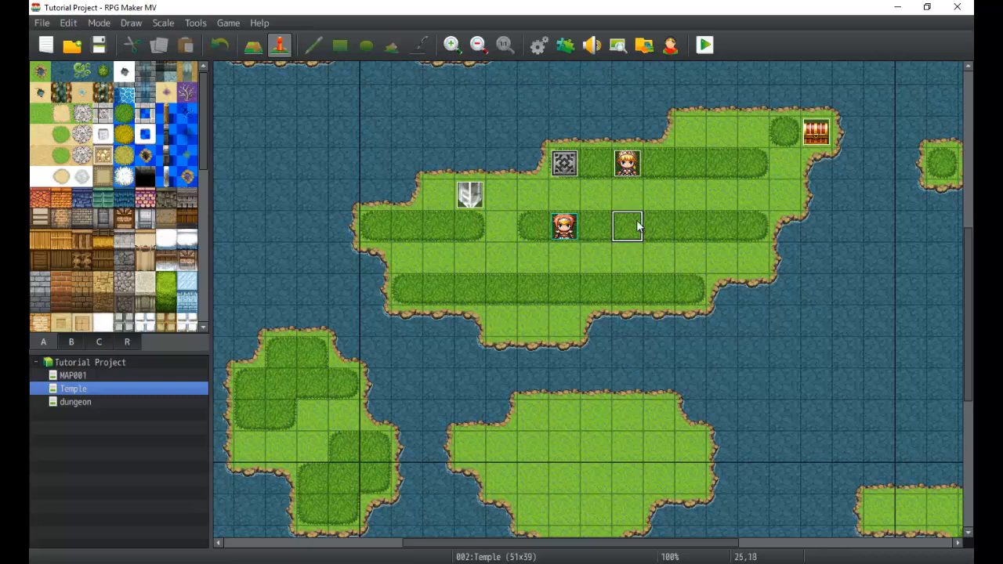
{"action": "mouse_move", "coordinate": [724, 556]}
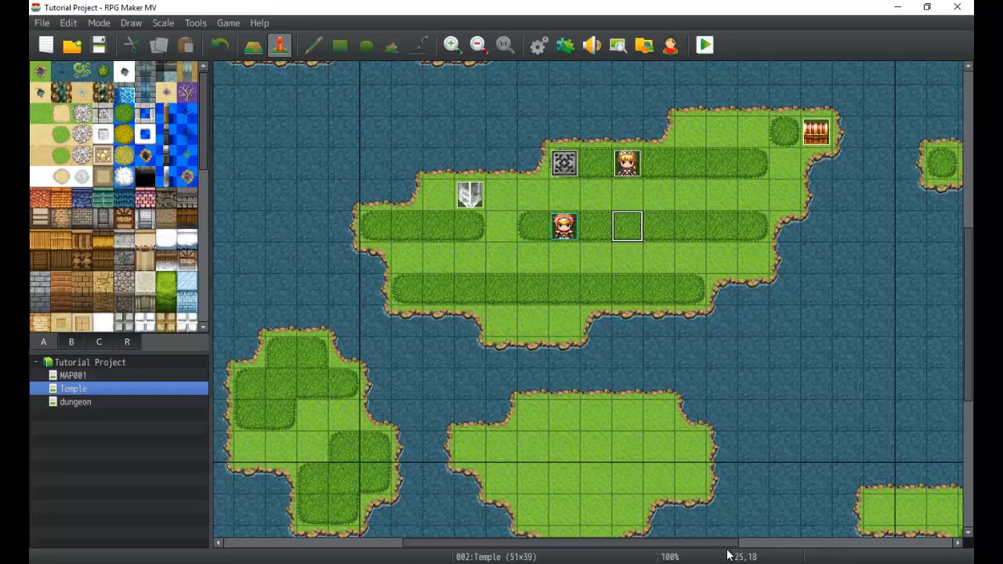
{"action": "mouse_move", "coordinate": [658, 227]}
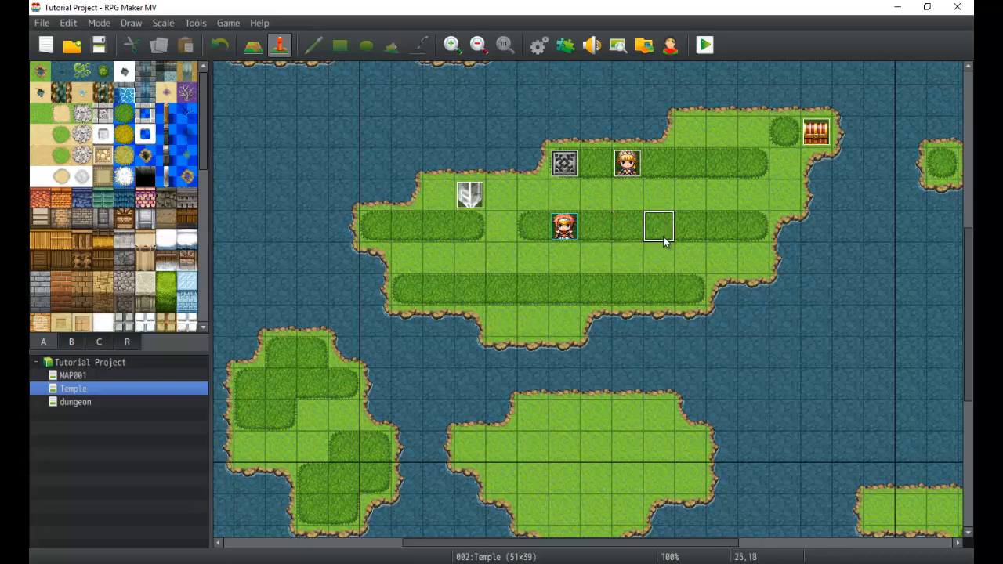
{"action": "mouse_move", "coordinate": [644, 279]}
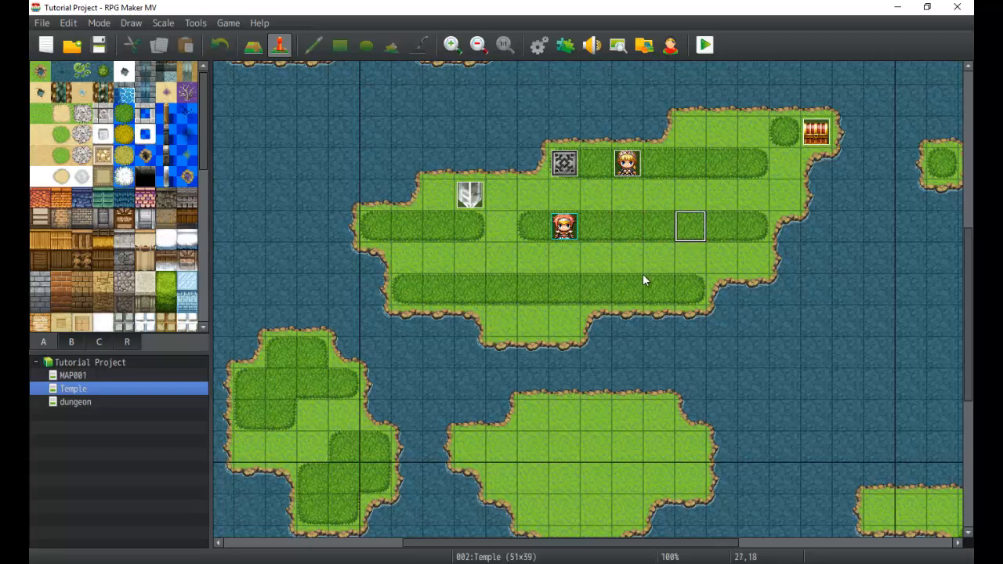
{"action": "mouse_move", "coordinate": [696, 307]}
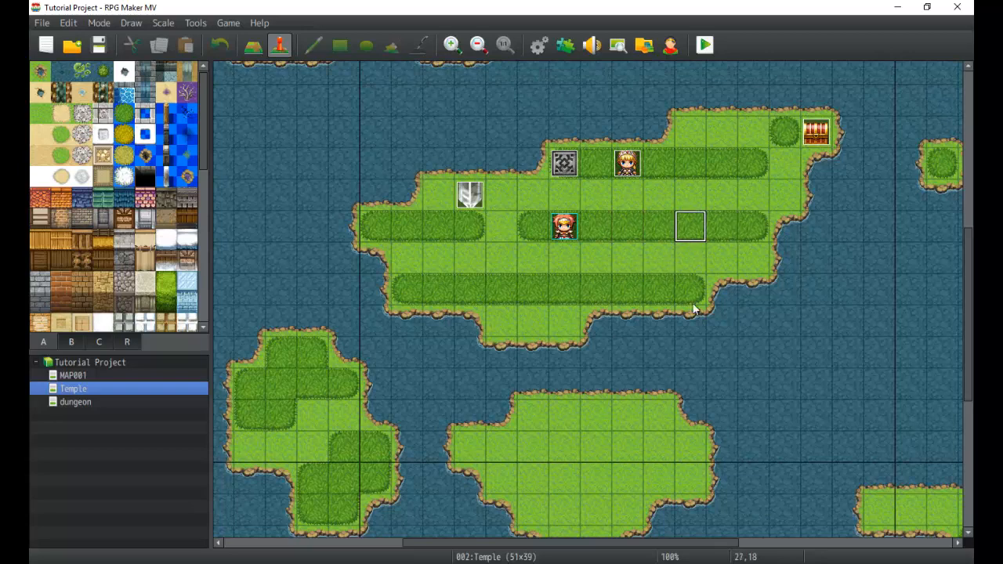
In the Event Searcher, peek at the switch list, then search for variable 0001 Saved Item, finding EV002 at 25,16.
{"action": "left_click", "coordinate": [194, 22]}
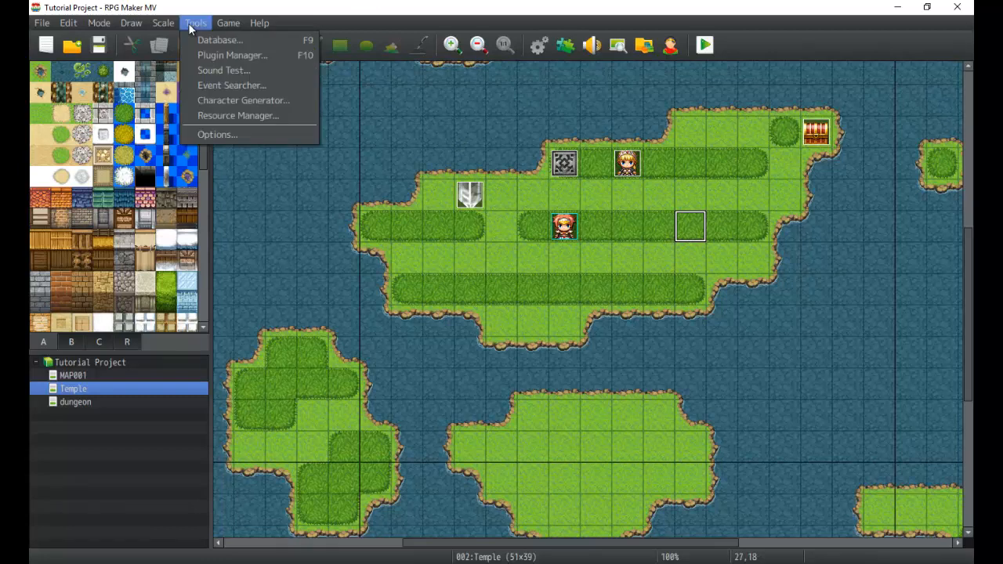
{"action": "mouse_move", "coordinate": [231, 85]}
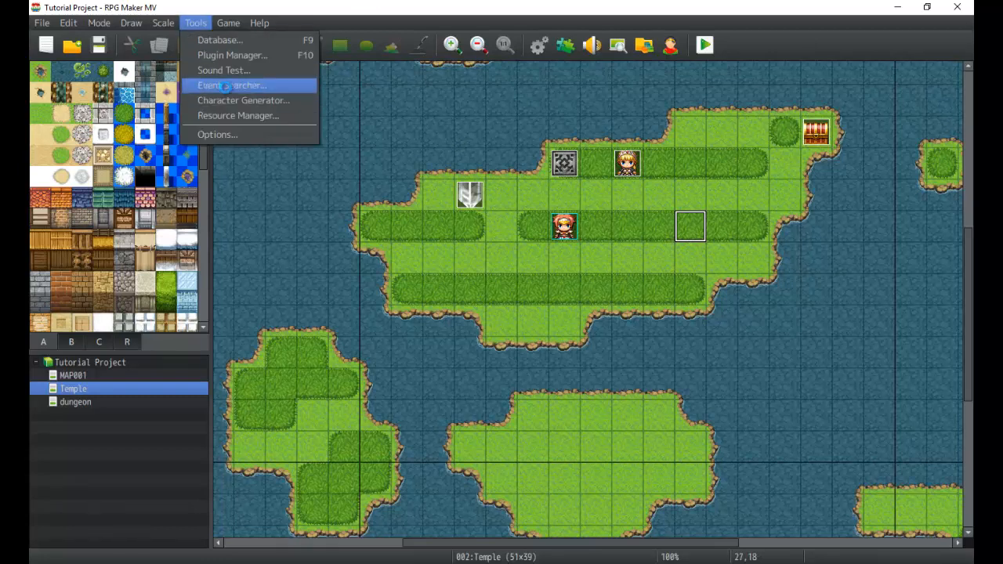
{"action": "left_click", "coordinate": [229, 84]}
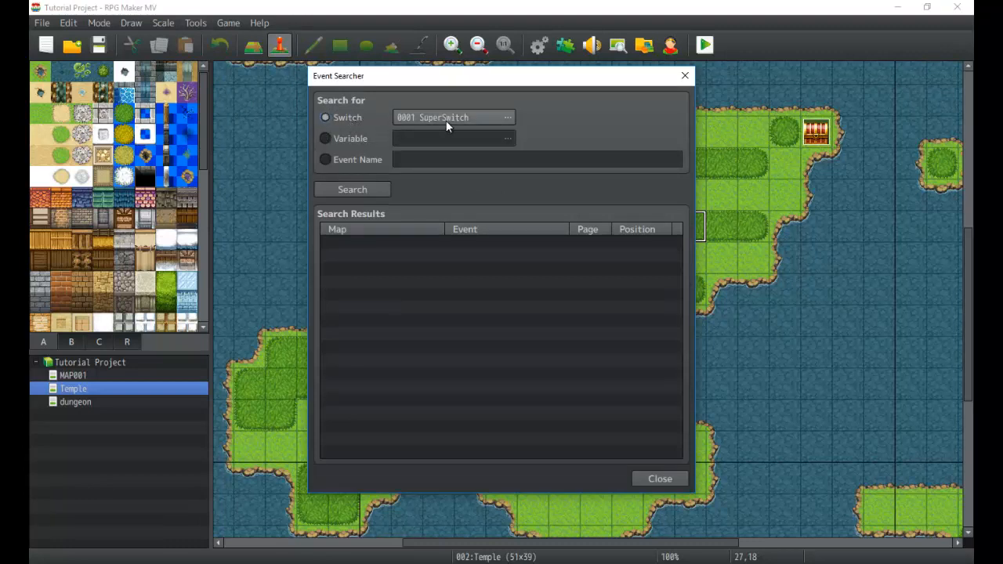
{"action": "left_click", "coordinate": [508, 118]}
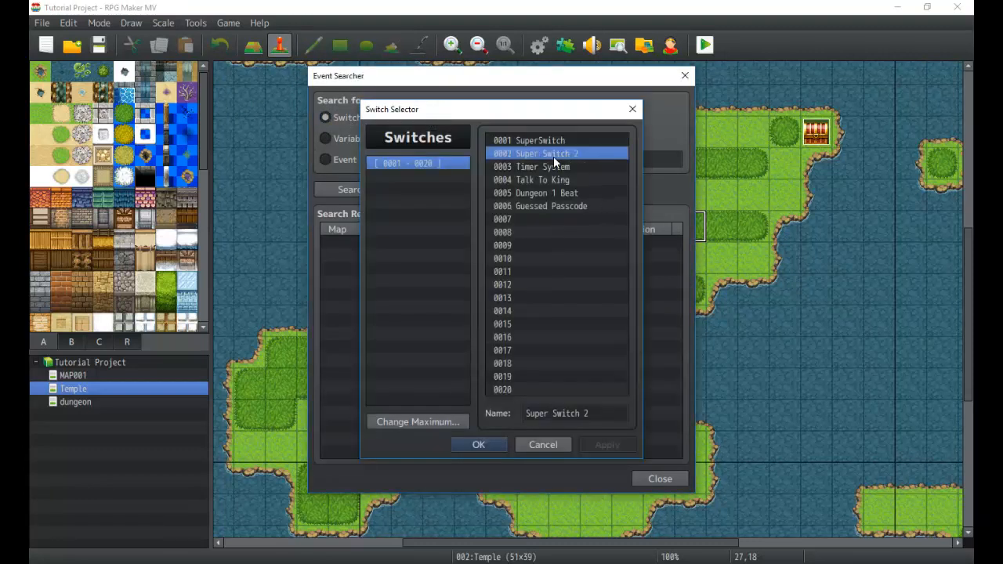
{"action": "left_click", "coordinate": [478, 445]}
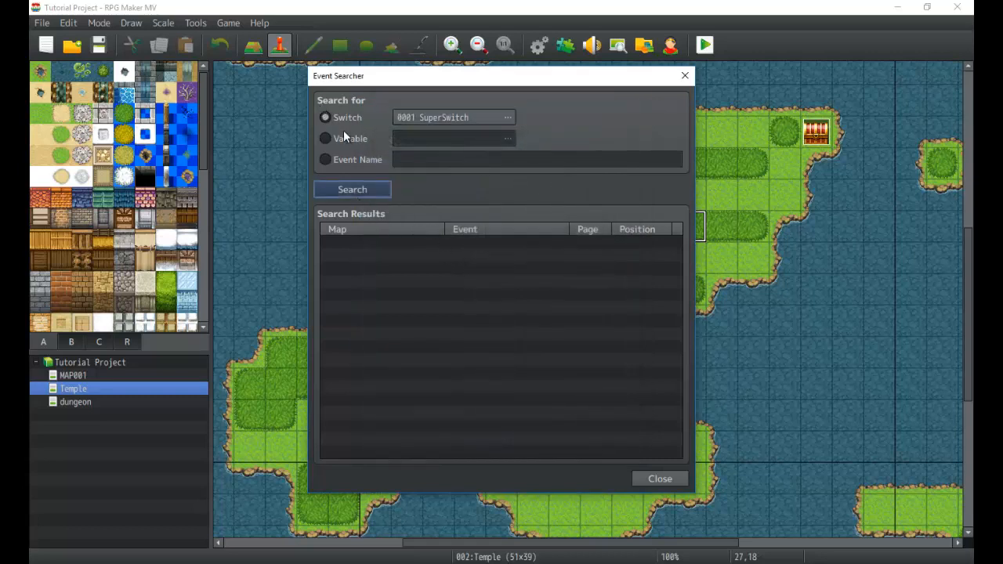
{"action": "left_click", "coordinate": [324, 138]}
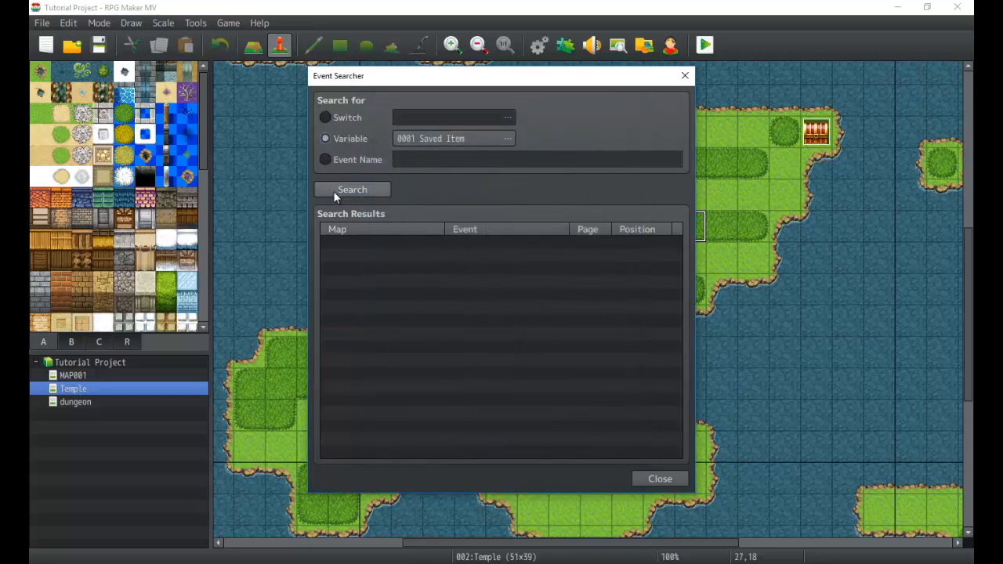
{"action": "left_click", "coordinate": [351, 188]}
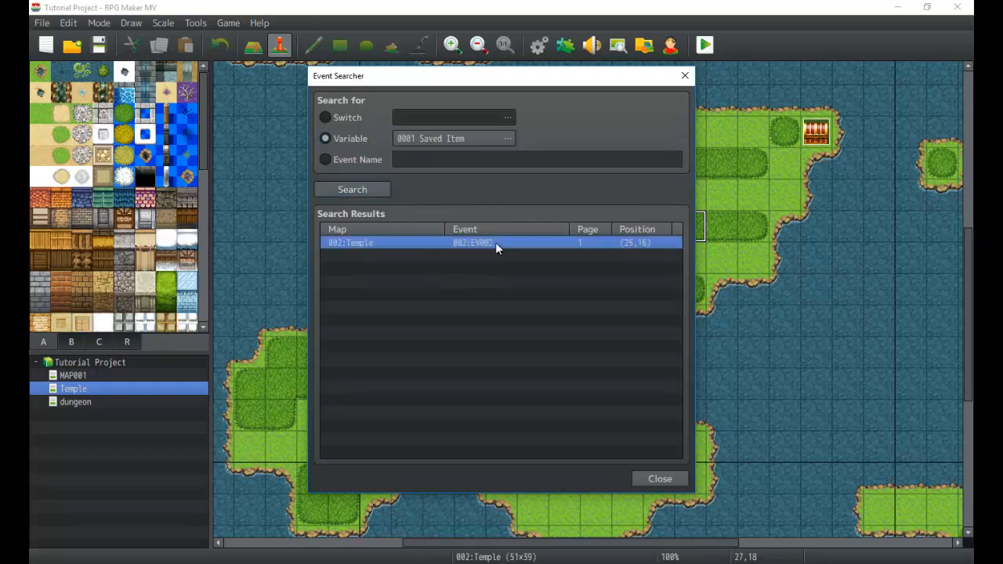
{"action": "mouse_move", "coordinate": [470, 245]}
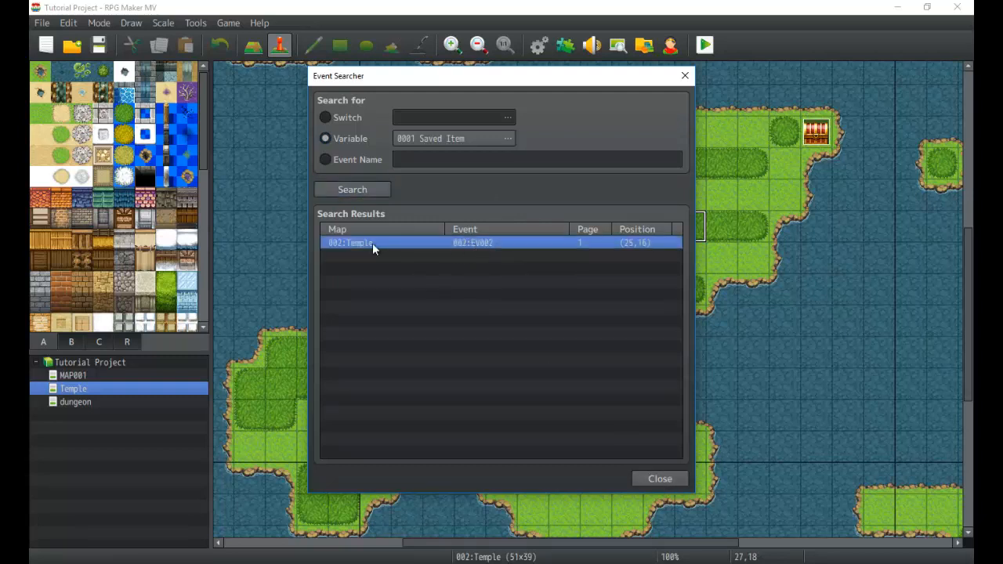
{"action": "mouse_move", "coordinate": [451, 265]}
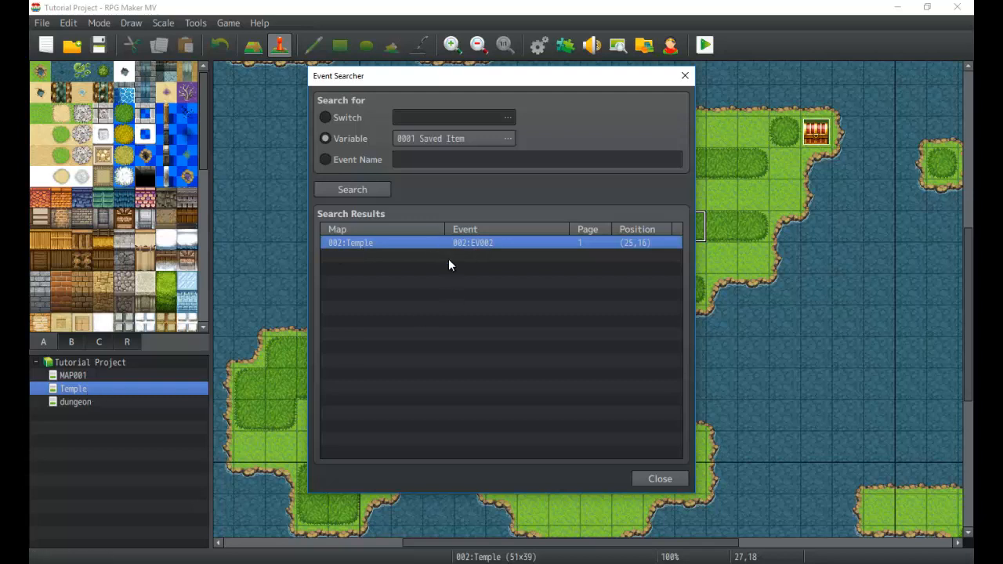
{"action": "mouse_move", "coordinate": [464, 249]}
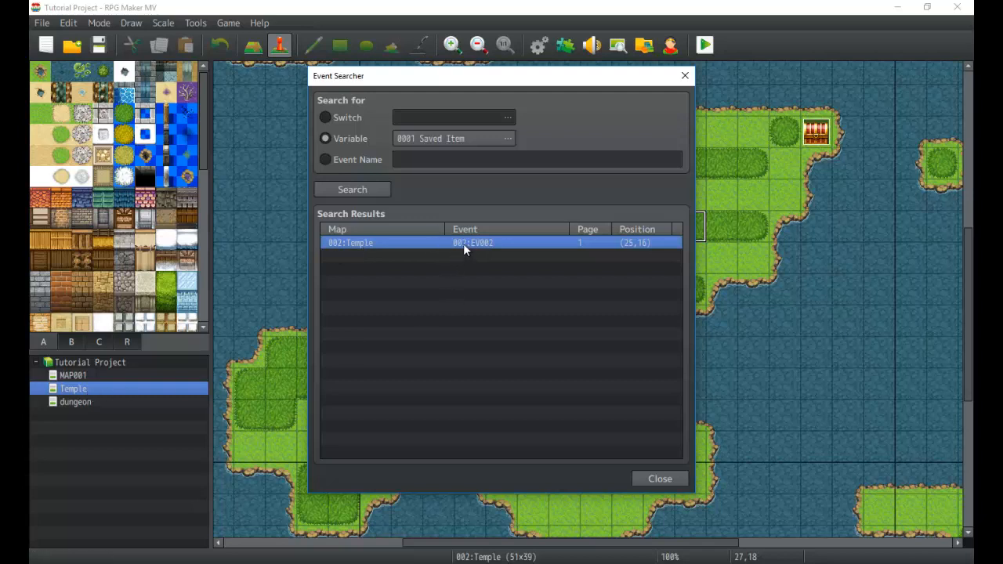
{"action": "mouse_move", "coordinate": [432, 249]}
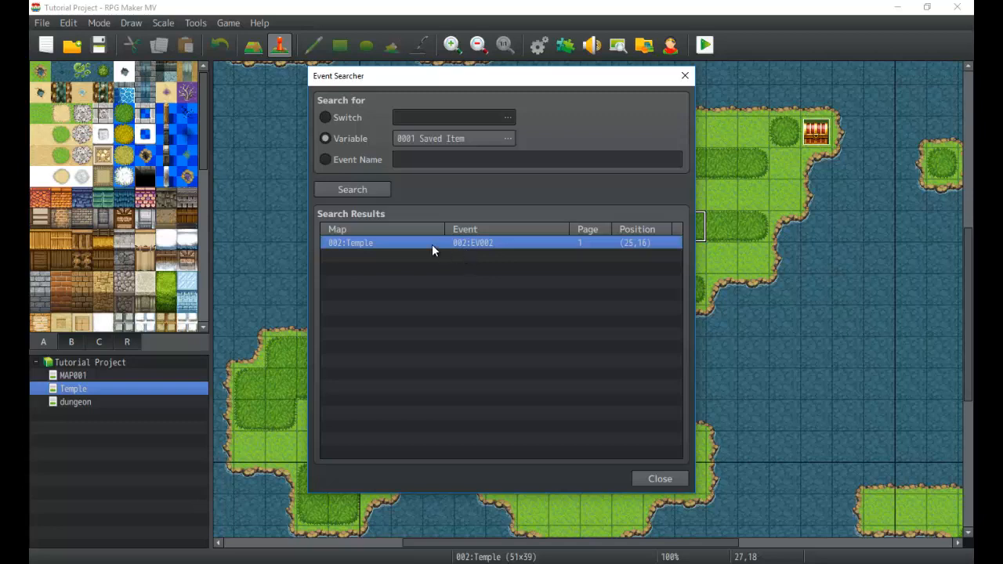
{"action": "mouse_move", "coordinate": [656, 249]}
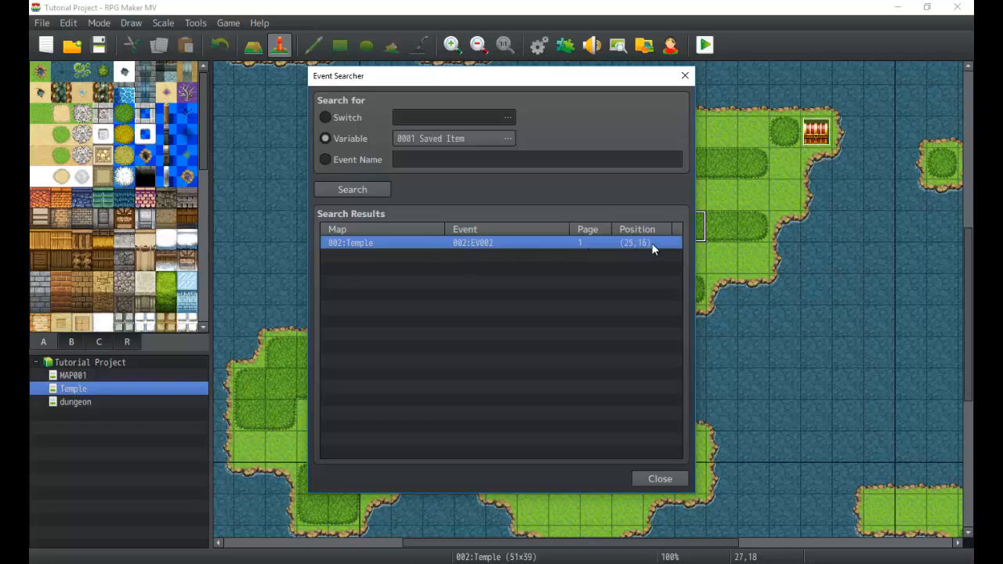
Close the search and open EV002 on the Temple map to view its potion request and Saved Item branch.
{"action": "left_click", "coordinate": [658, 478]}
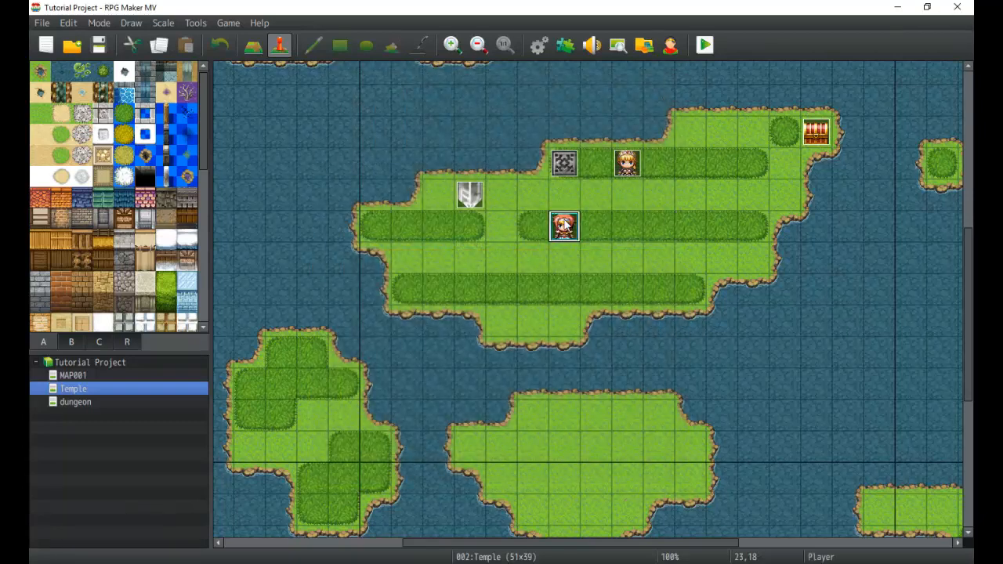
{"action": "left_click", "coordinate": [627, 163]}
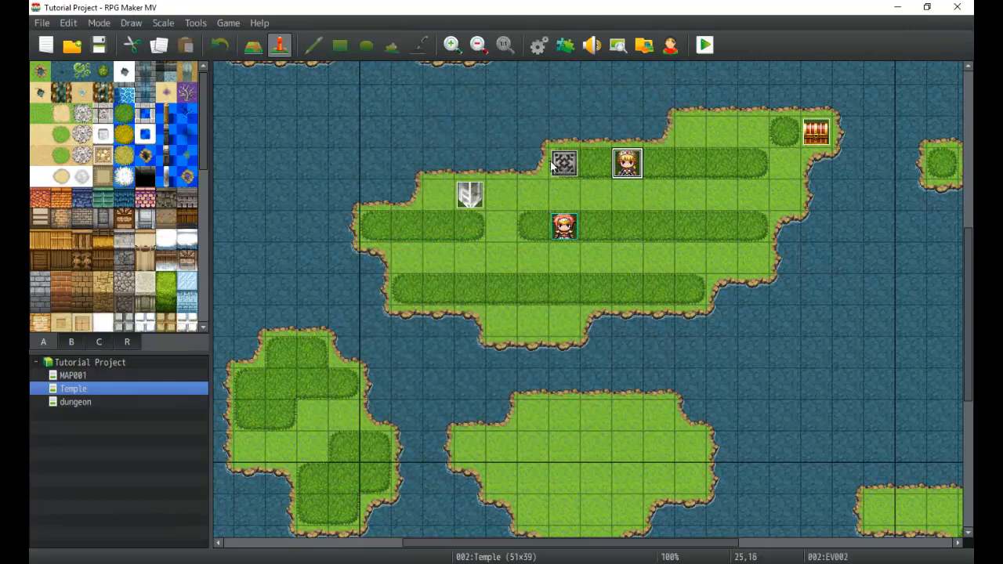
{"action": "double_click", "coordinate": [627, 162]}
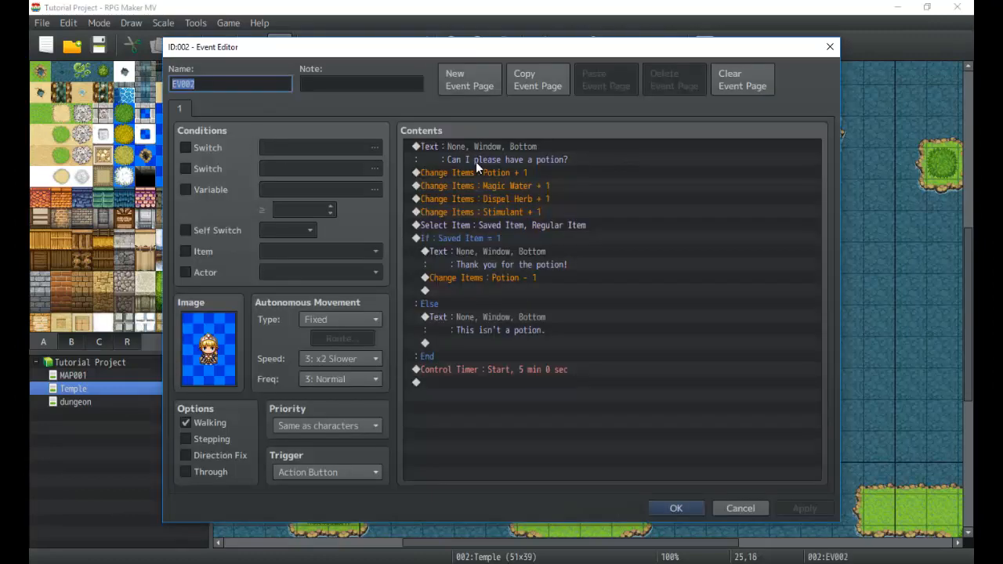
{"action": "mouse_move", "coordinate": [505, 290]}
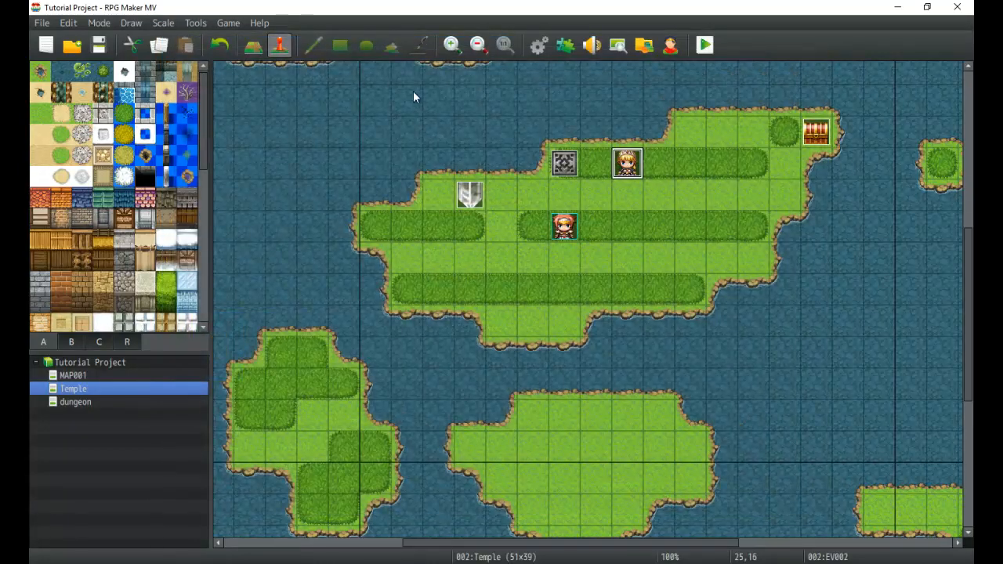
Search events for the RNDM variable, finding only common event 004 Random Loot, then choose the Event Name option.
{"action": "left_click", "coordinate": [228, 22]}
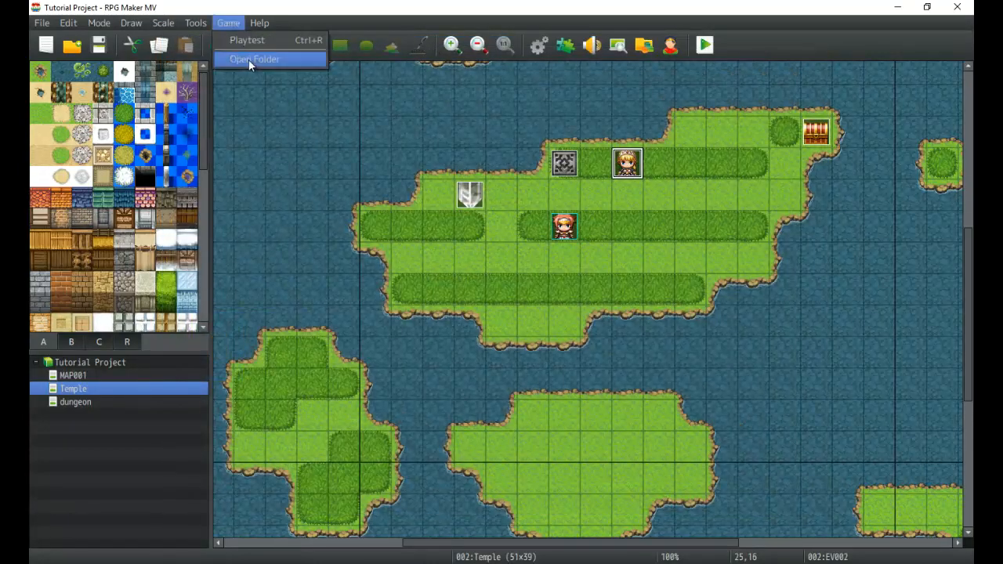
{"action": "left_click", "coordinate": [279, 44]}
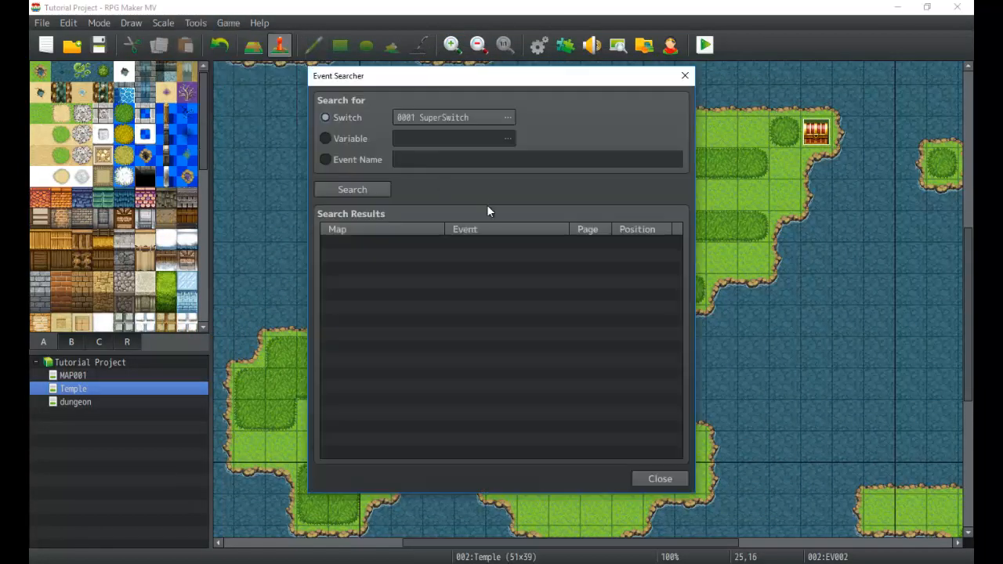
{"action": "left_click", "coordinate": [326, 160]}
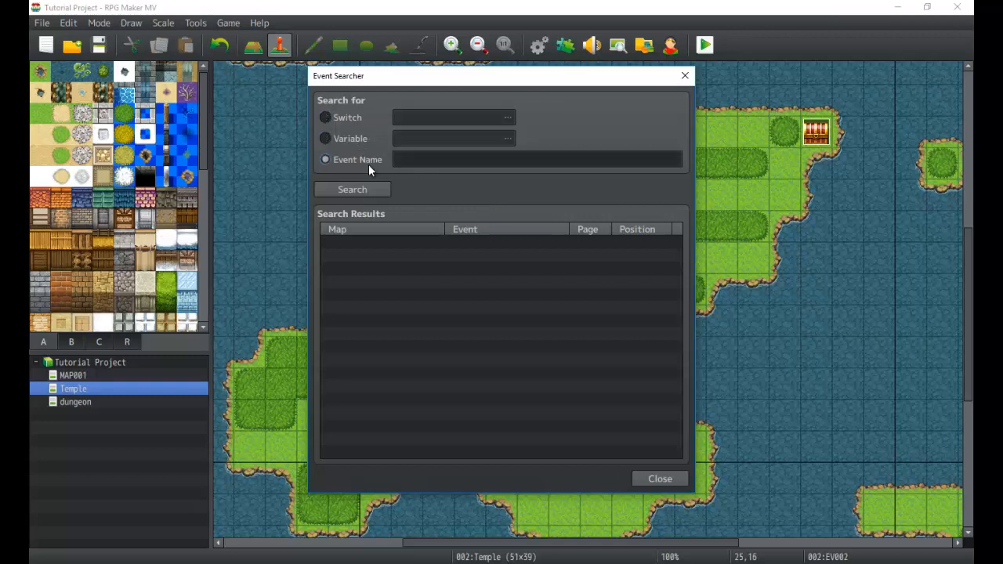
{"action": "left_click", "coordinate": [326, 138]}
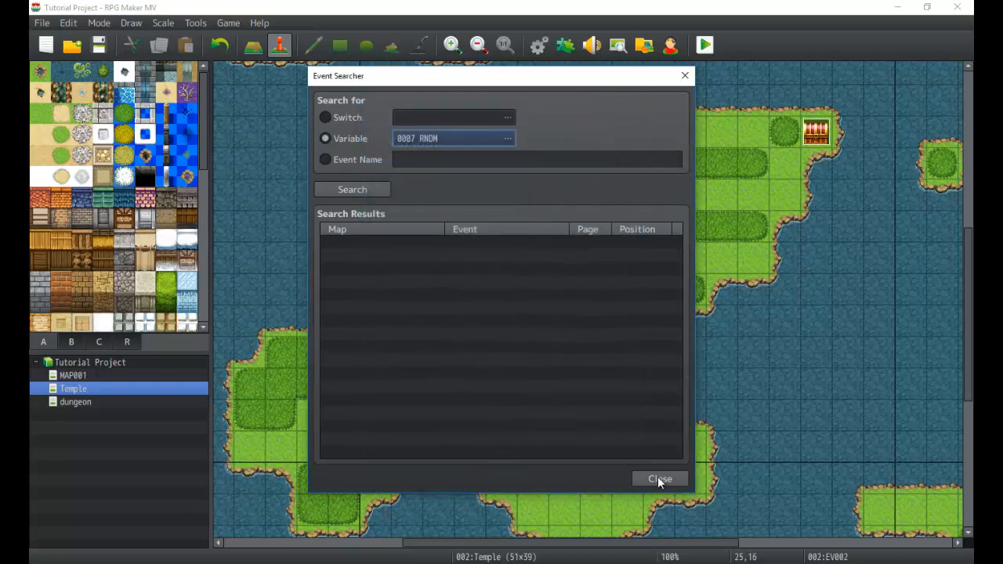
{"action": "left_click", "coordinate": [351, 188]}
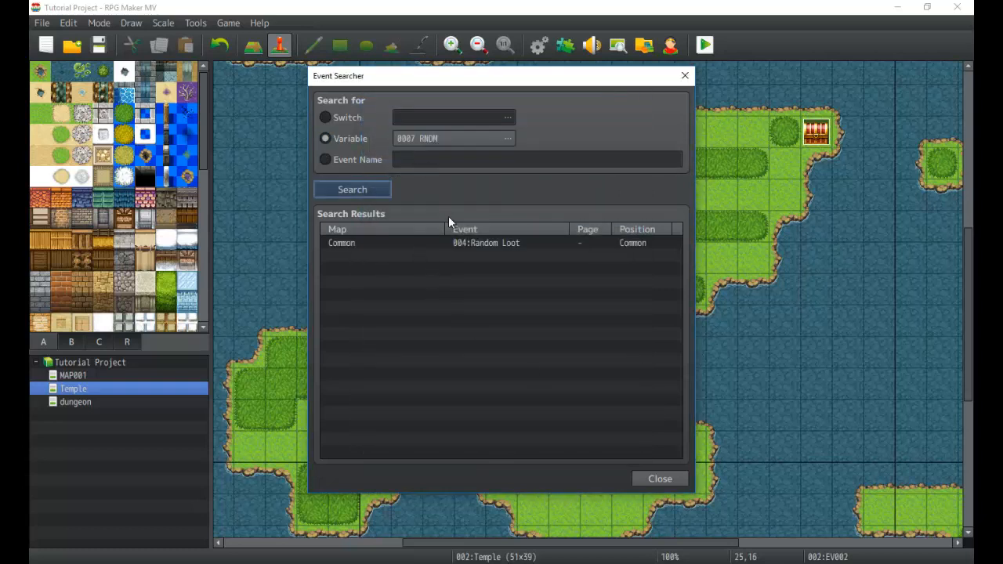
{"action": "left_click", "coordinate": [324, 160]}
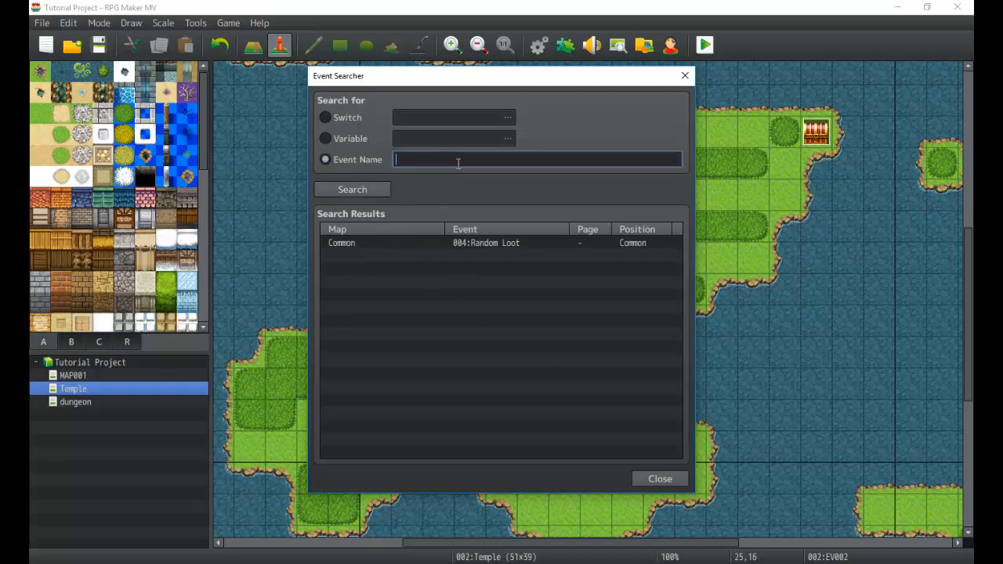
Search for the event name EV002, locate it on the Temple map at 25,16, and close the searcher.
{"action": "type", "text": "0"}
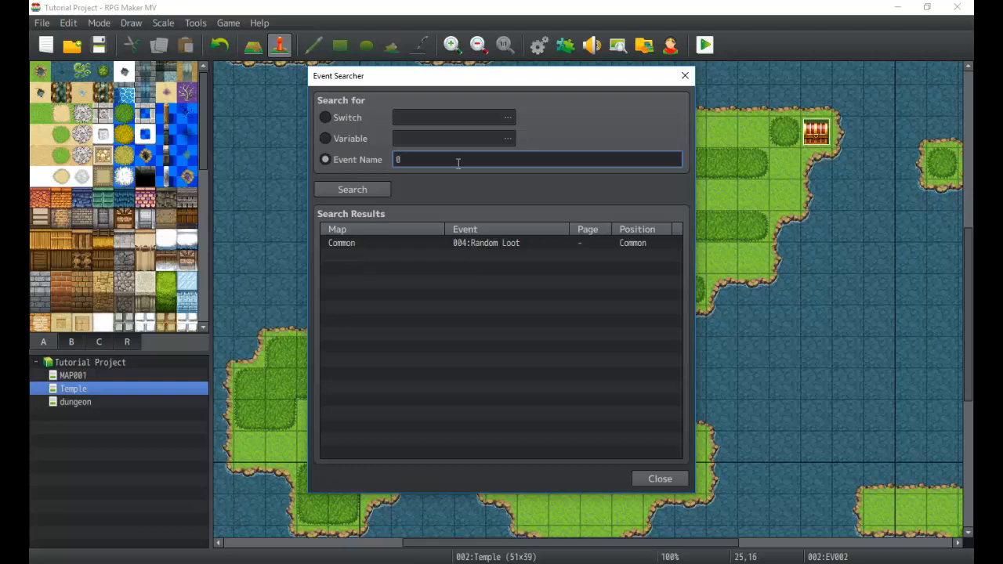
{"action": "type", "text": "002"}
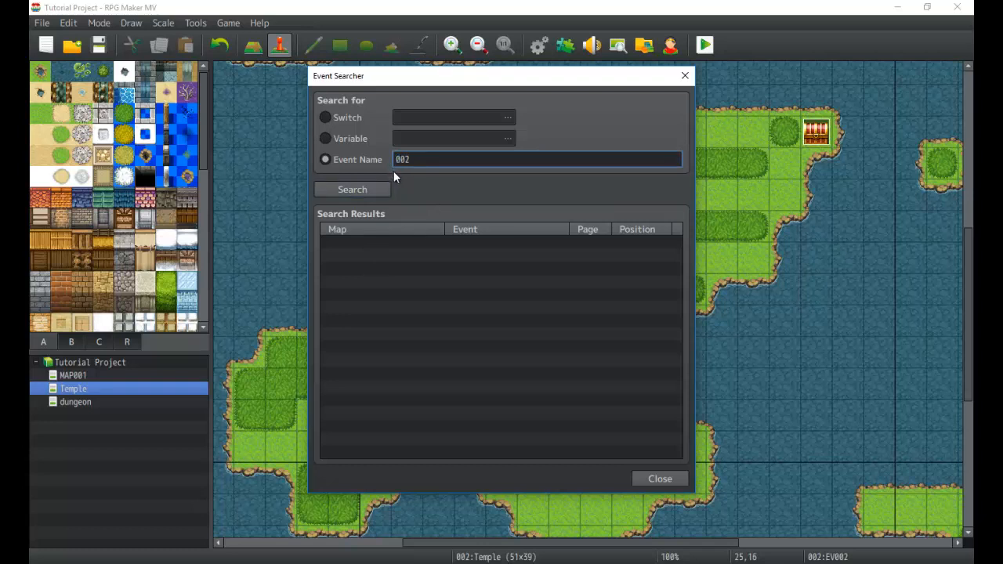
{"action": "mouse_move", "coordinate": [384, 171]}
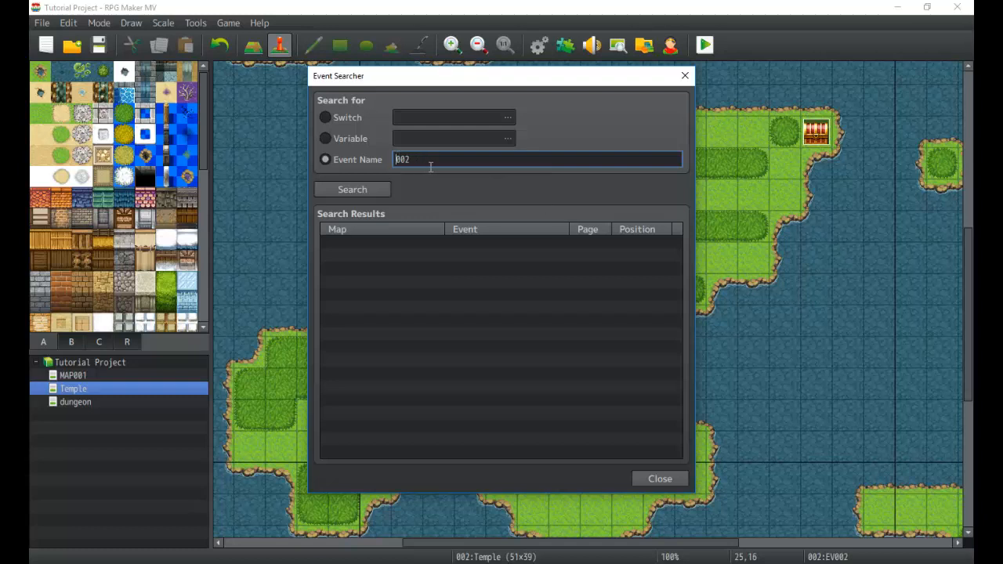
{"action": "key", "text": "Backspace"}
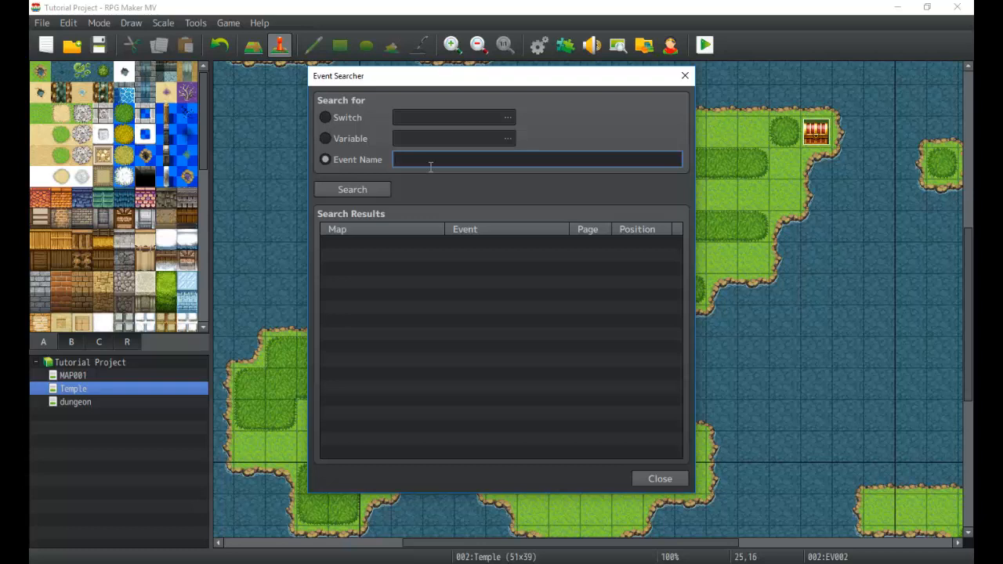
{"action": "type", "text": "EVE"}
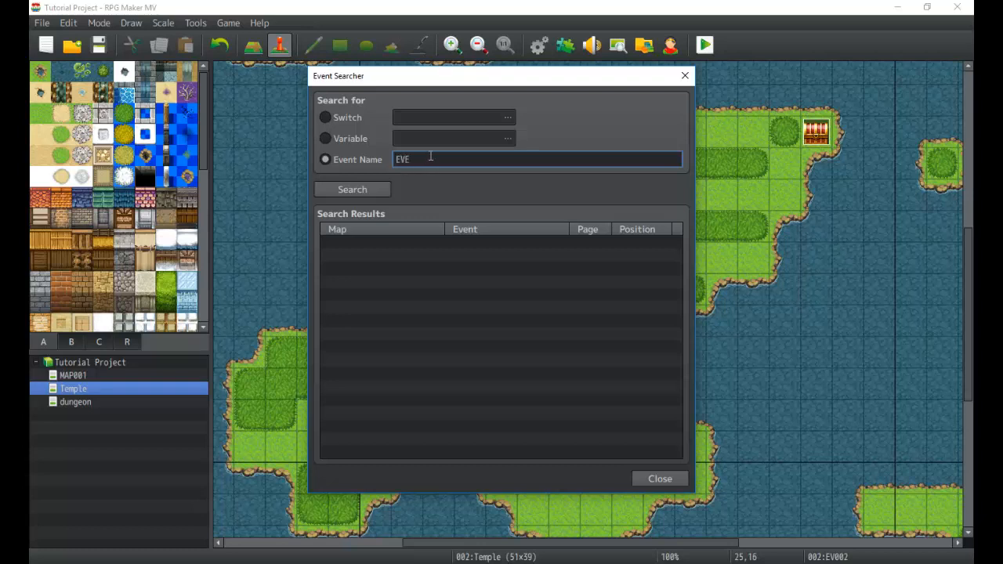
{"action": "key", "text": "BackSpace"}
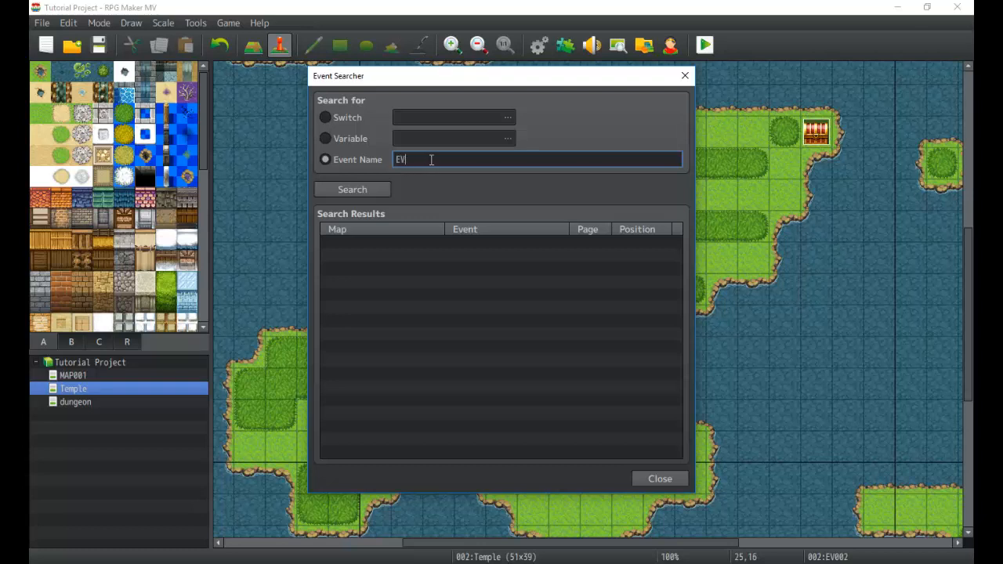
{"action": "left_click", "coordinate": [351, 188]}
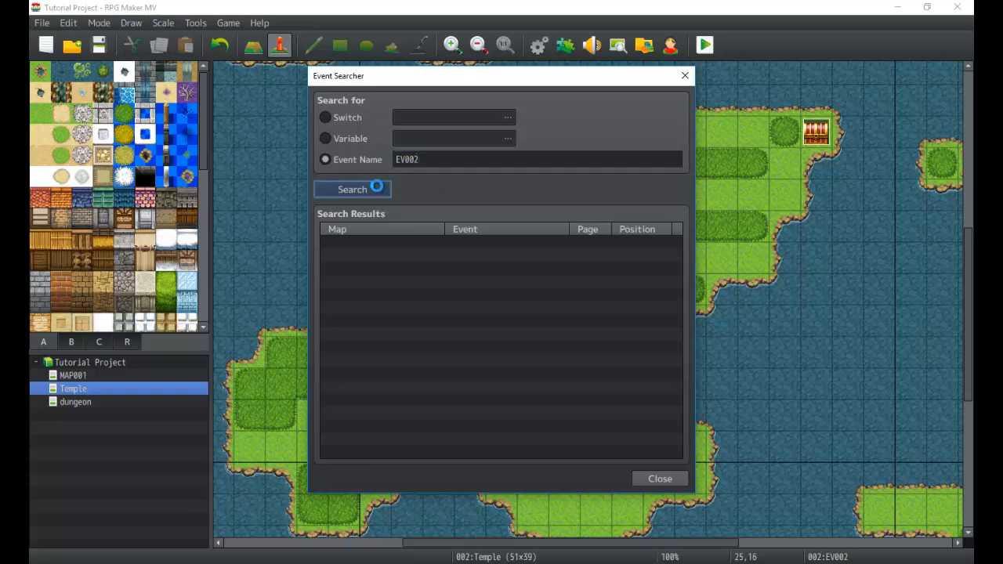
{"action": "left_click", "coordinate": [351, 188]}
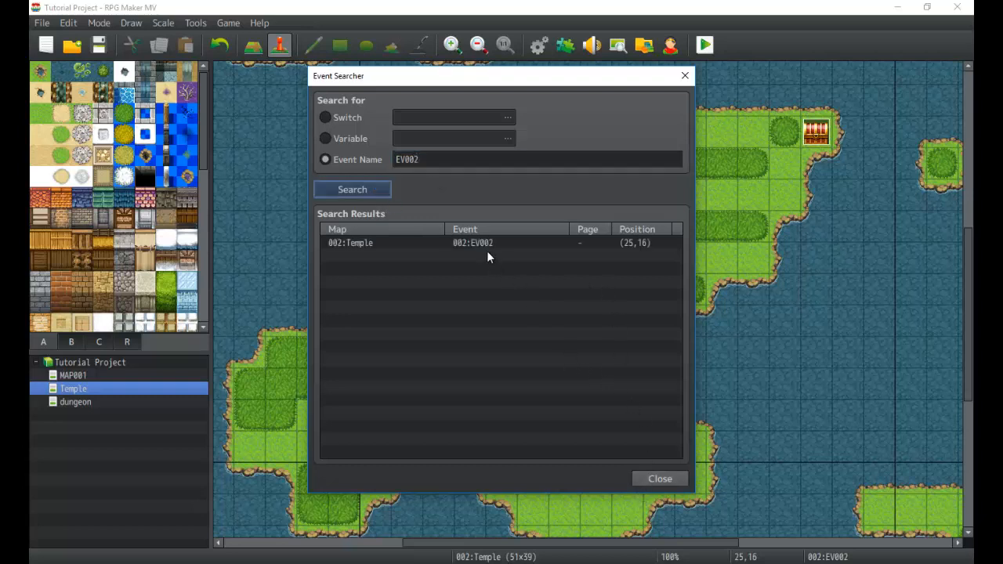
{"action": "mouse_move", "coordinate": [658, 459]}
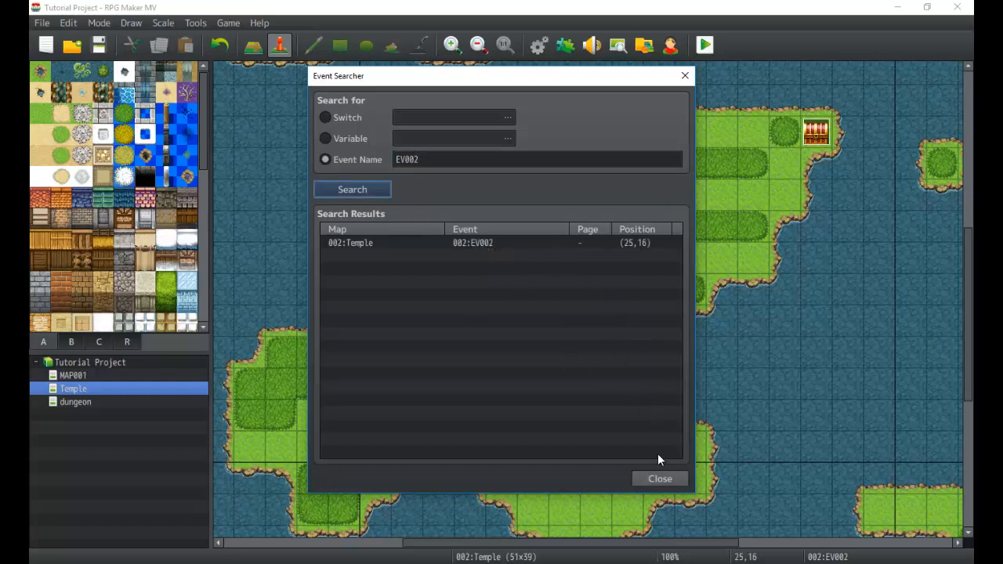
{"action": "left_click", "coordinate": [658, 480]}
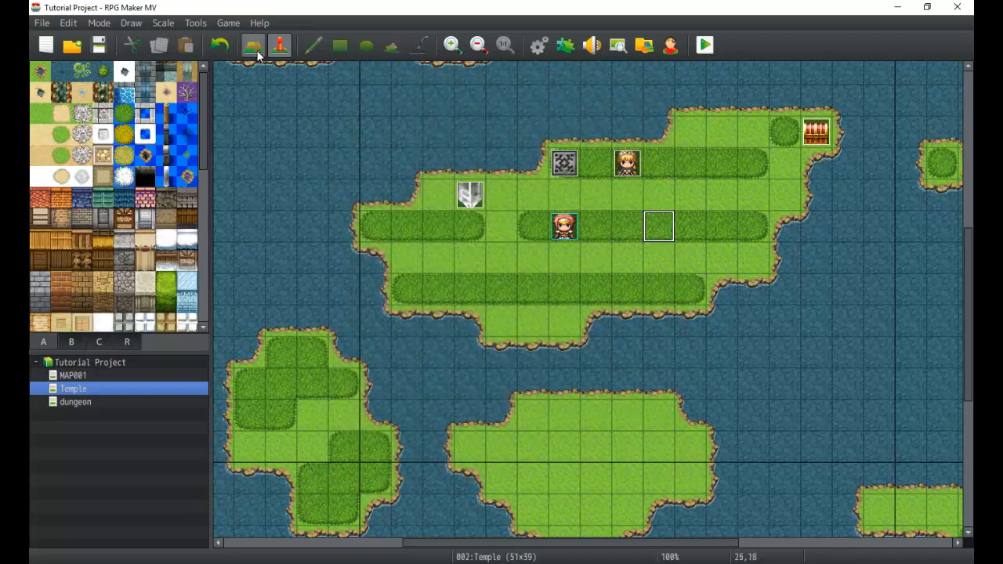
Bring up the Plugin Manager and open the MadeWithMv splash plugin's settings and parameters.
{"action": "left_click", "coordinate": [194, 22]}
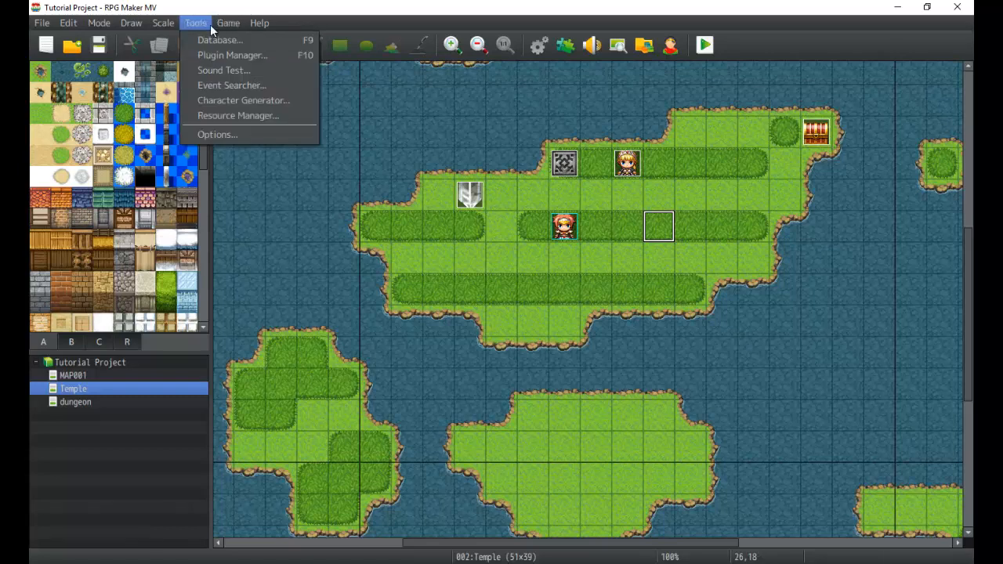
{"action": "mouse_move", "coordinate": [219, 41]}
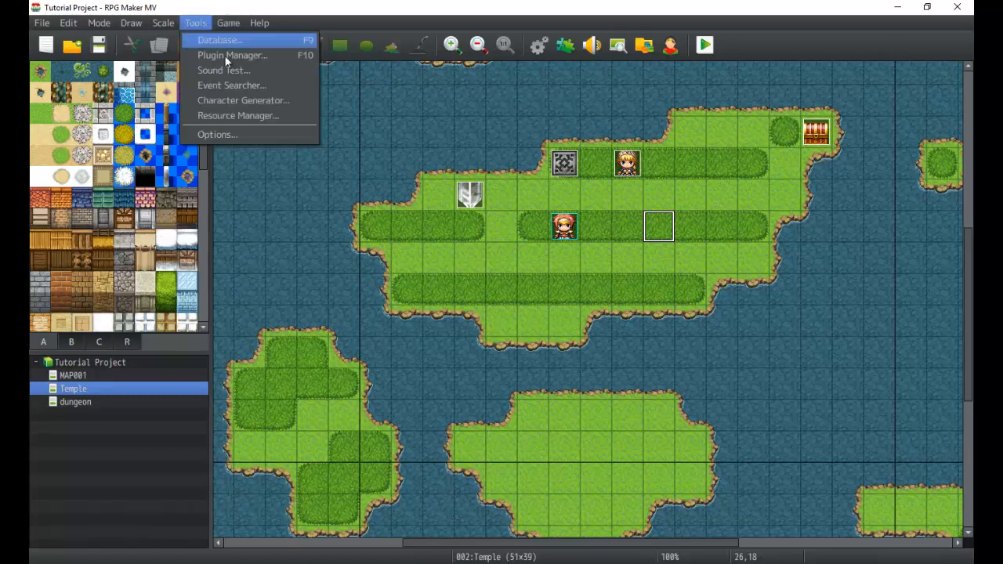
{"action": "left_click", "coordinate": [232, 54]}
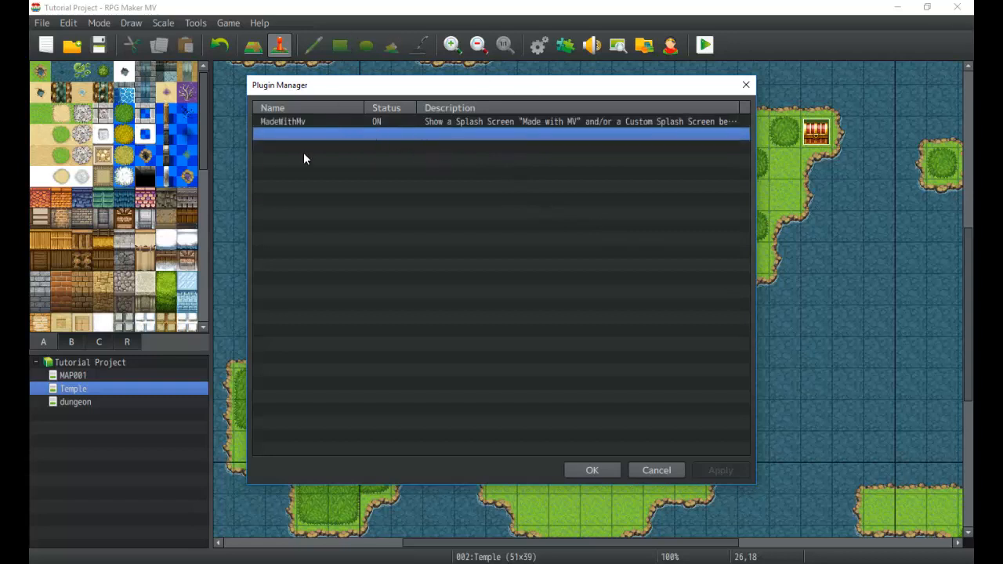
{"action": "double_click", "coordinate": [502, 133]}
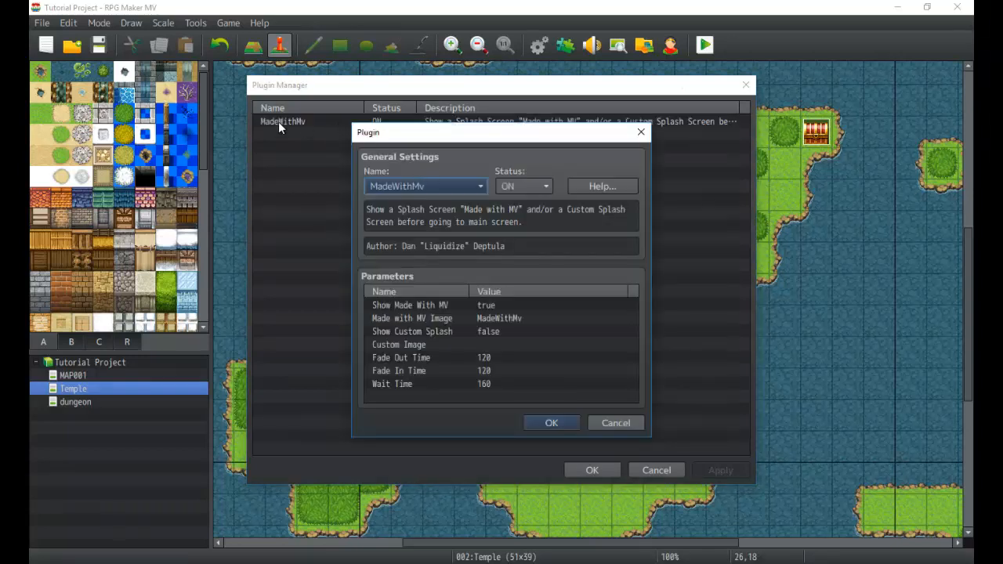
Leave the MadeWithMv settings, leading to a blank plugin entry with no plugin chosen.
{"action": "left_click", "coordinate": [551, 423]}
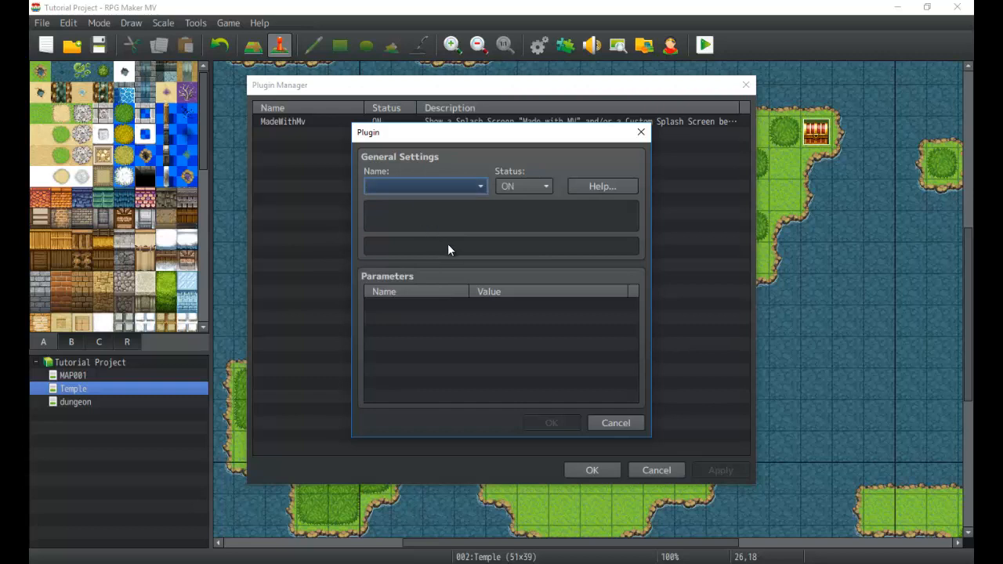
{"action": "mouse_move", "coordinate": [489, 235]}
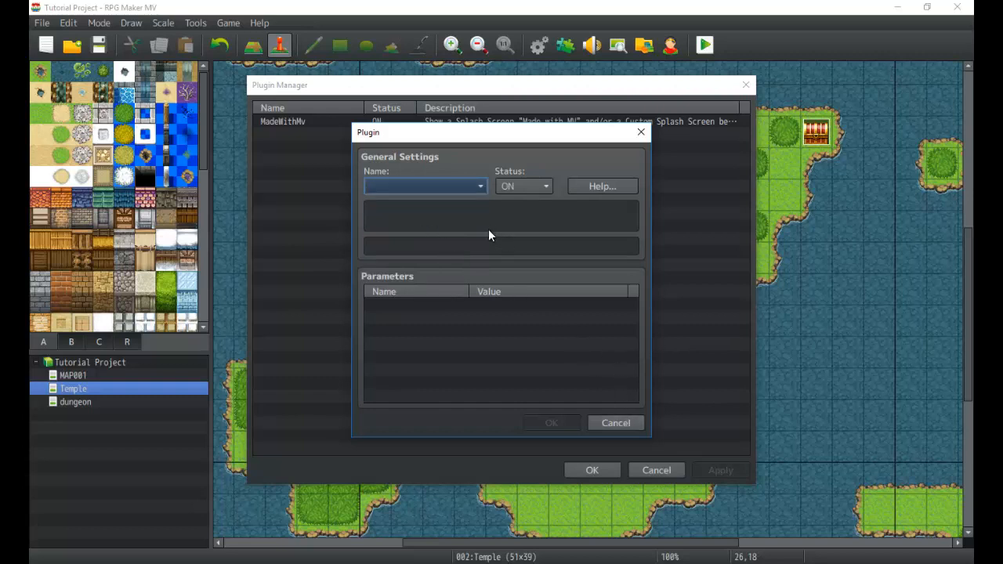
{"action": "mouse_move", "coordinate": [467, 272]}
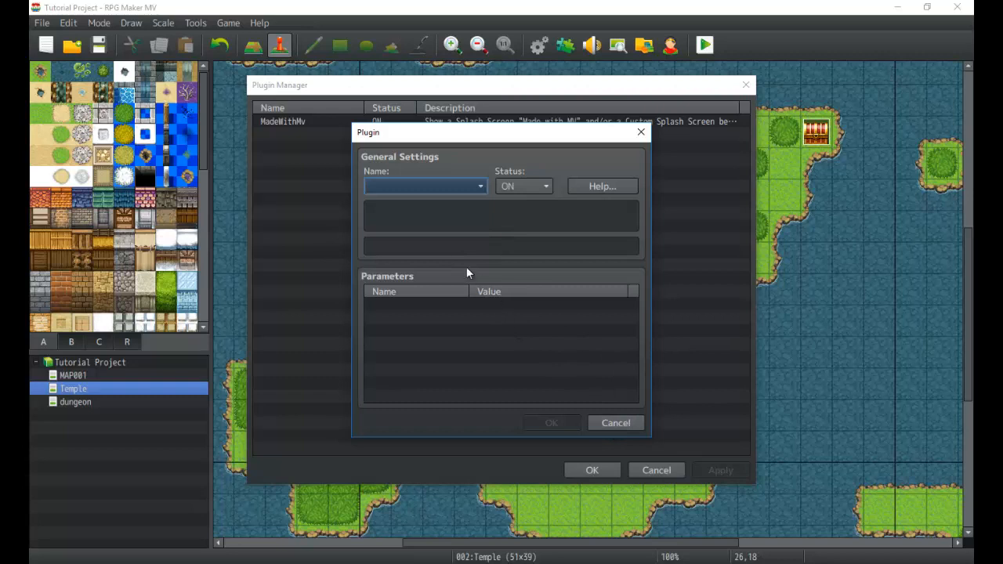
{"action": "mouse_move", "coordinate": [468, 220]}
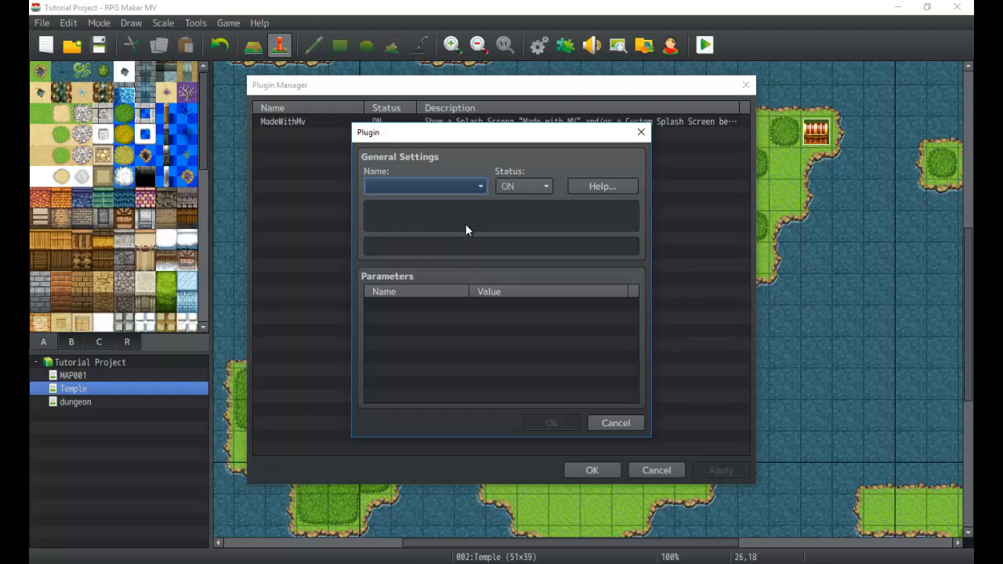
{"action": "mouse_move", "coordinate": [468, 231]}
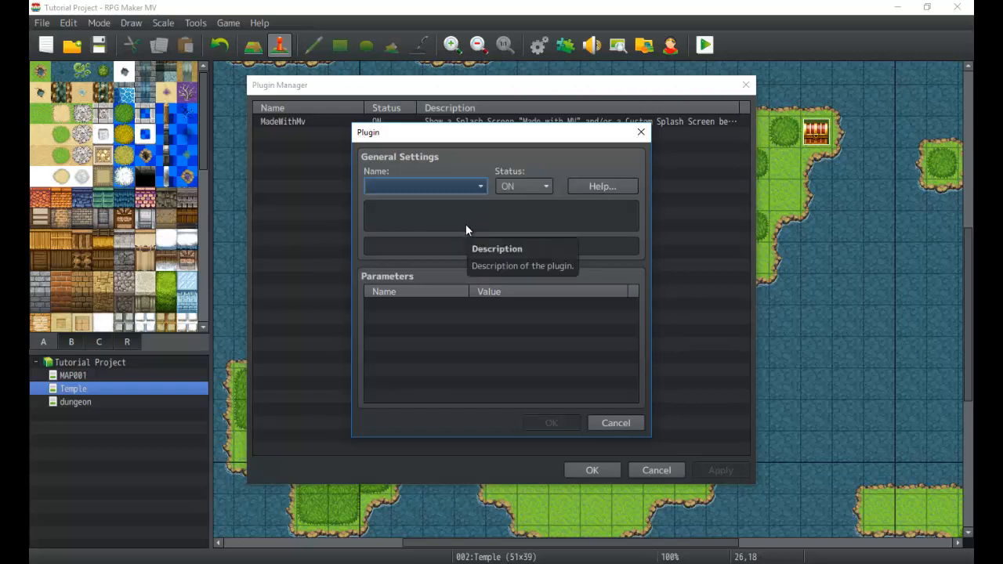
{"action": "mouse_move", "coordinate": [473, 251]}
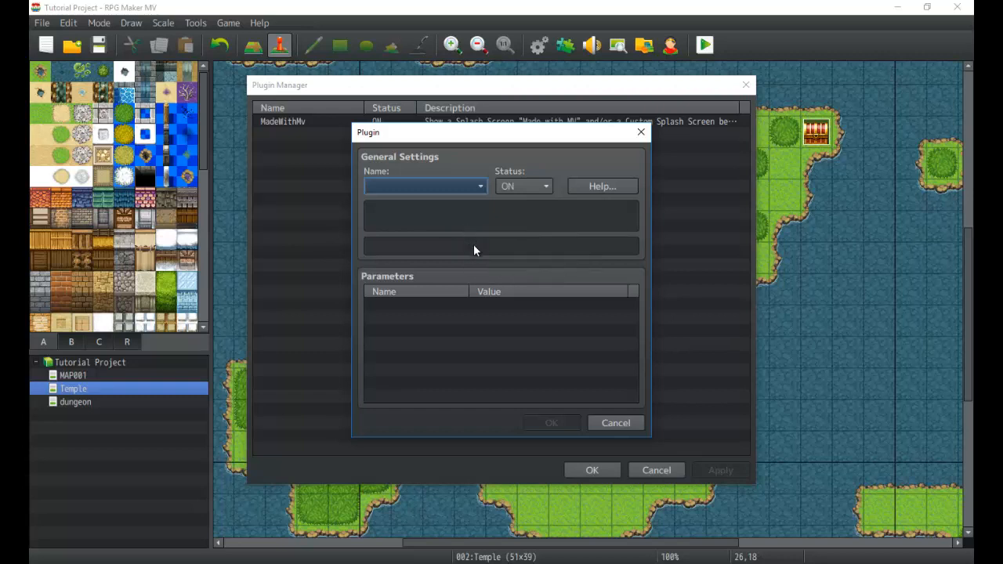
{"action": "mouse_move", "coordinate": [469, 239]}
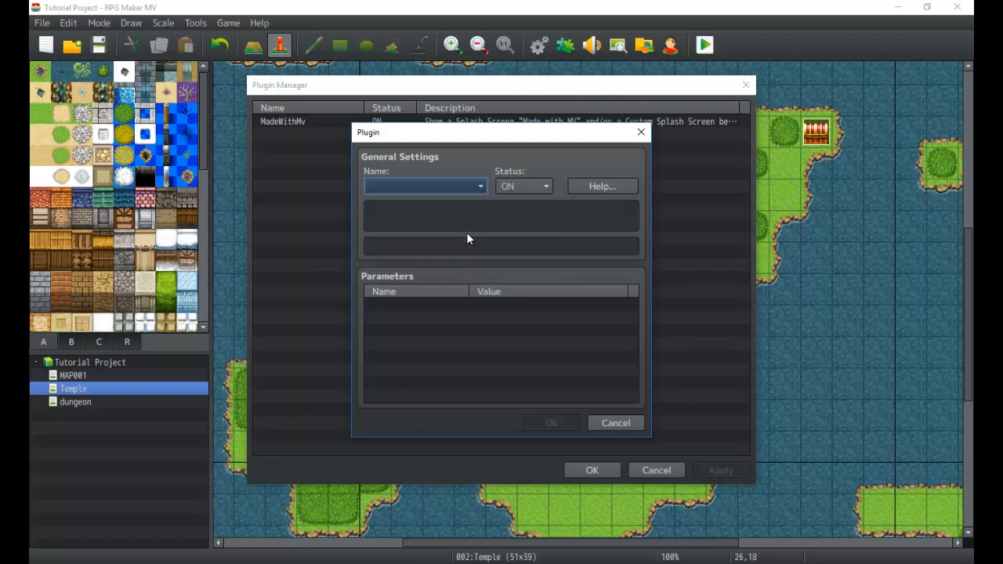
{"action": "mouse_move", "coordinate": [625, 416]}
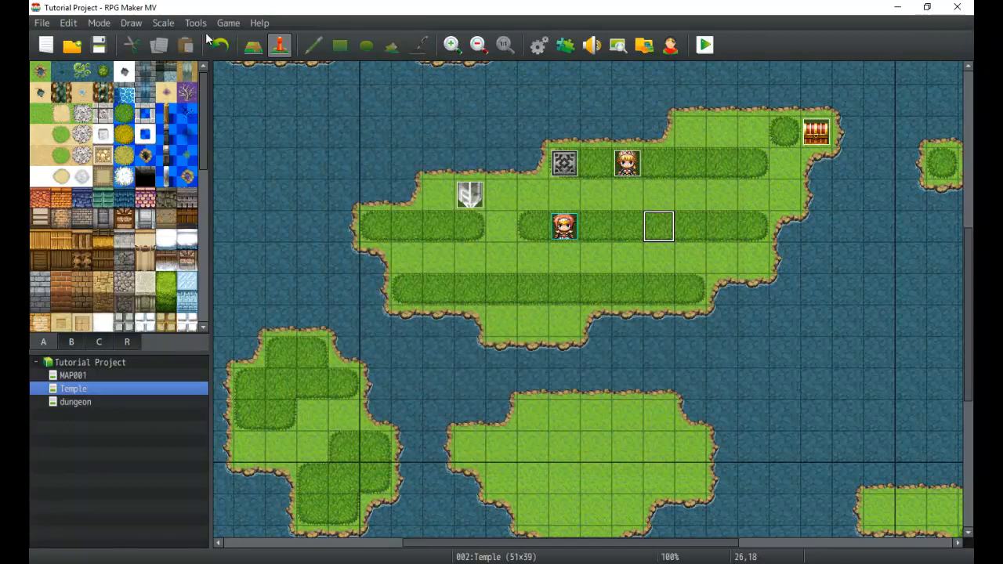
Reopen the Plugin Manager, still listing only MadeWithMv set to ON.
{"action": "left_click", "coordinate": [195, 22]}
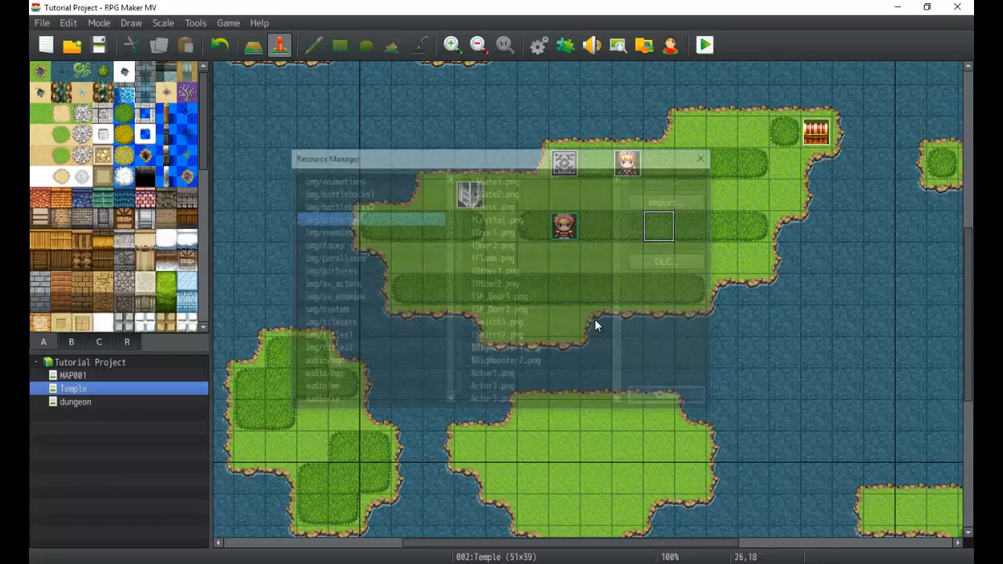
{"action": "left_click", "coordinate": [194, 22]}
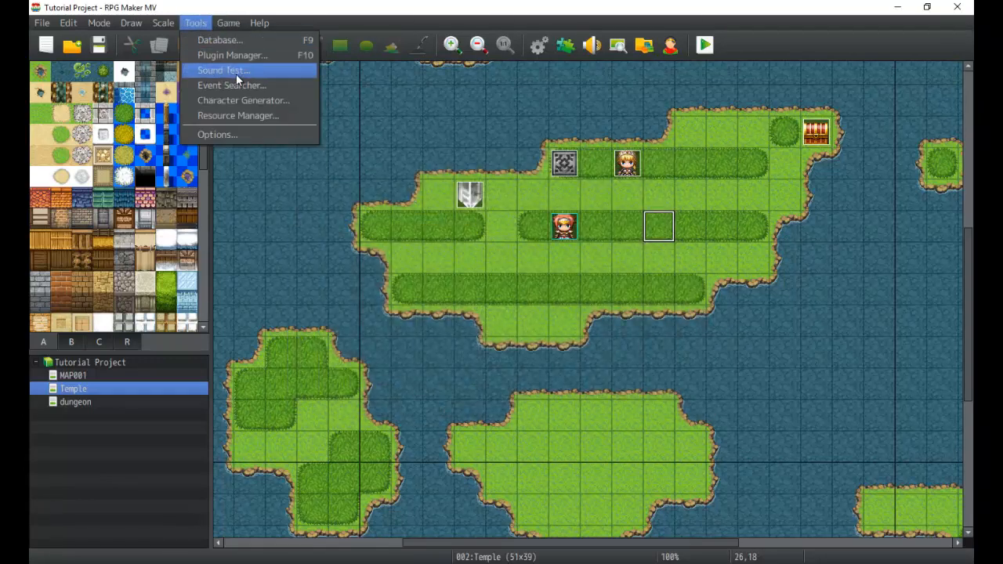
{"action": "left_click", "coordinate": [232, 55]}
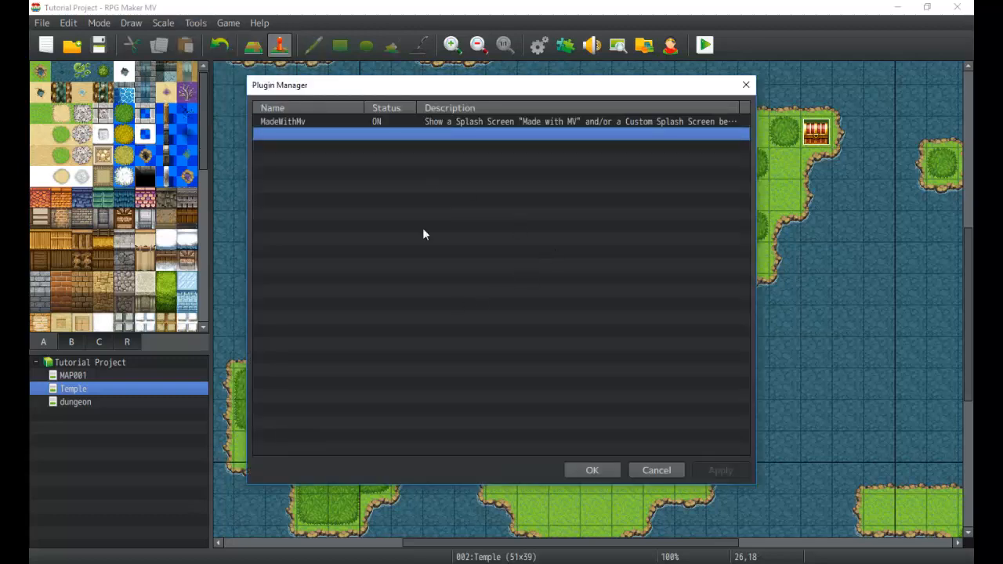
{"action": "mouse_move", "coordinate": [350, 179]}
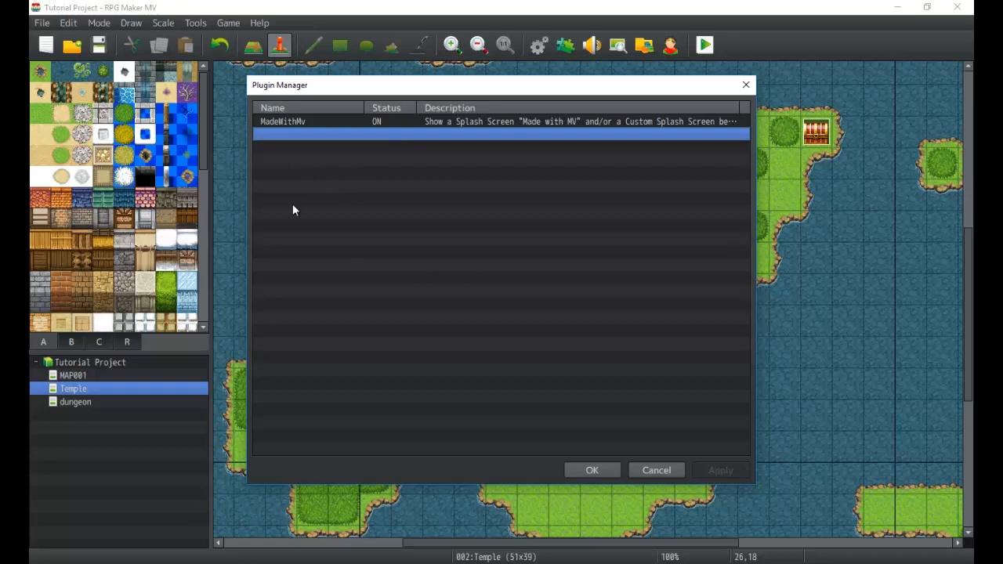
{"action": "mouse_move", "coordinate": [408, 181]}
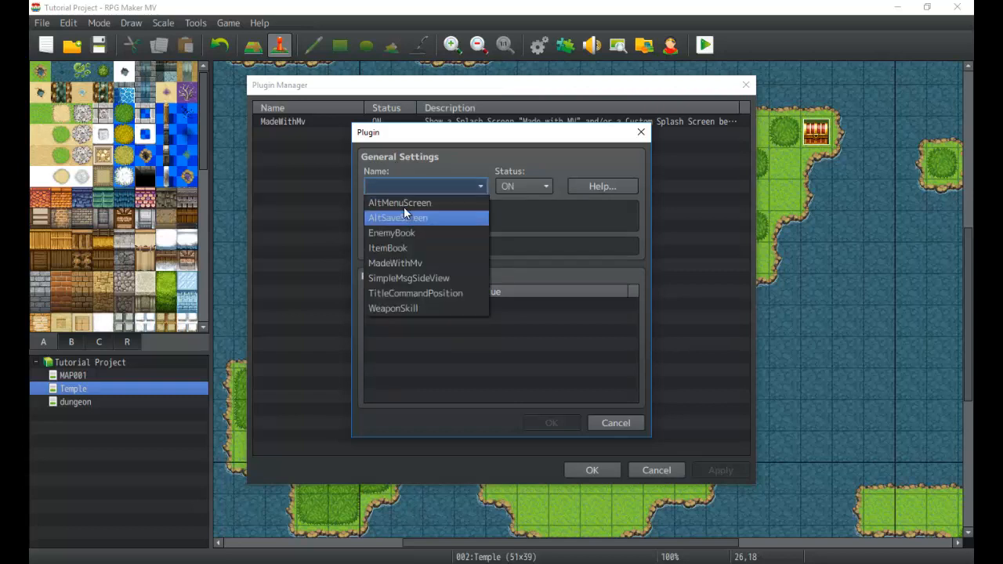
{"action": "mouse_move", "coordinate": [423, 203]}
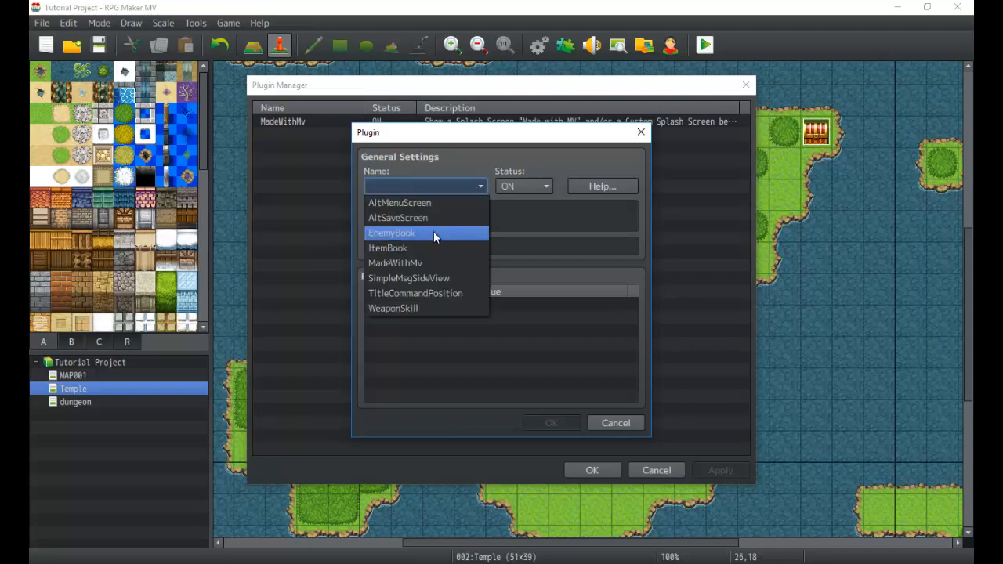
{"action": "mouse_move", "coordinate": [408, 207]}
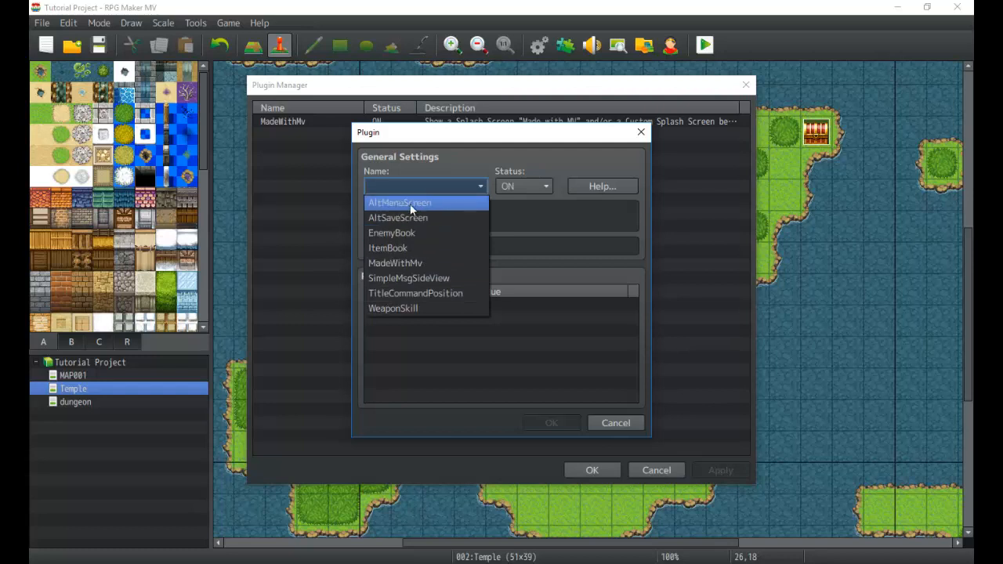
{"action": "mouse_move", "coordinate": [422, 235]}
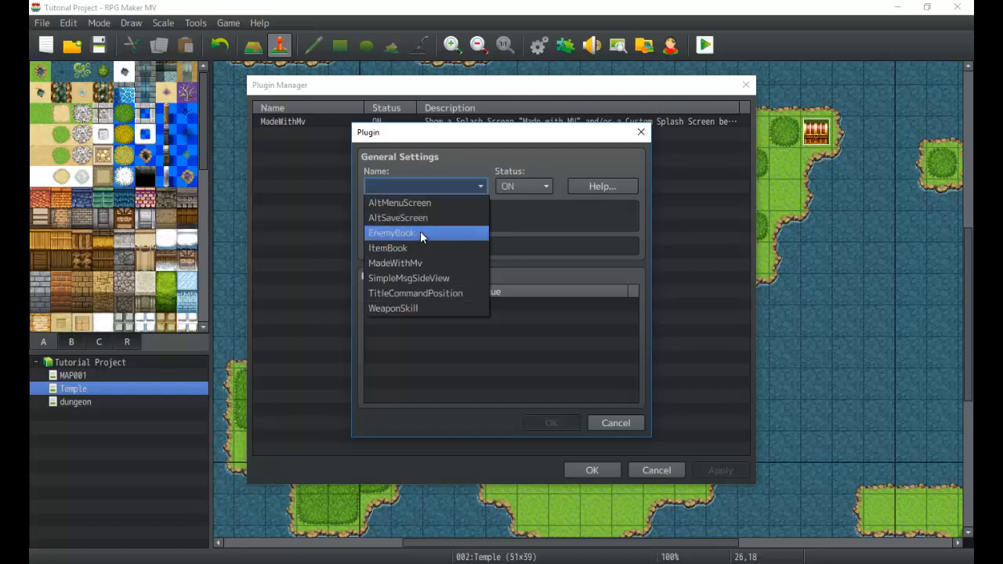
{"action": "mouse_move", "coordinate": [435, 308]}
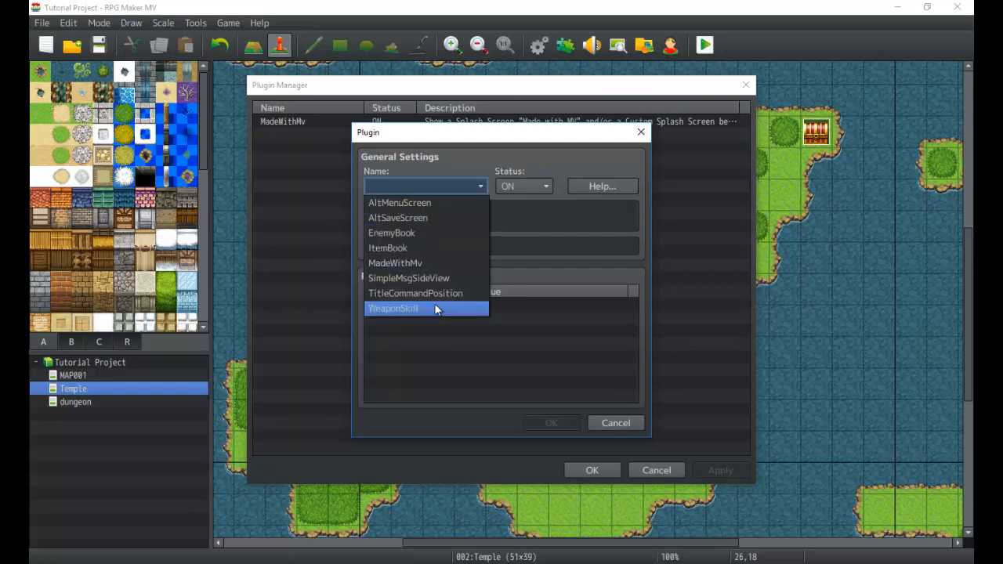
{"action": "mouse_move", "coordinate": [405, 232]}
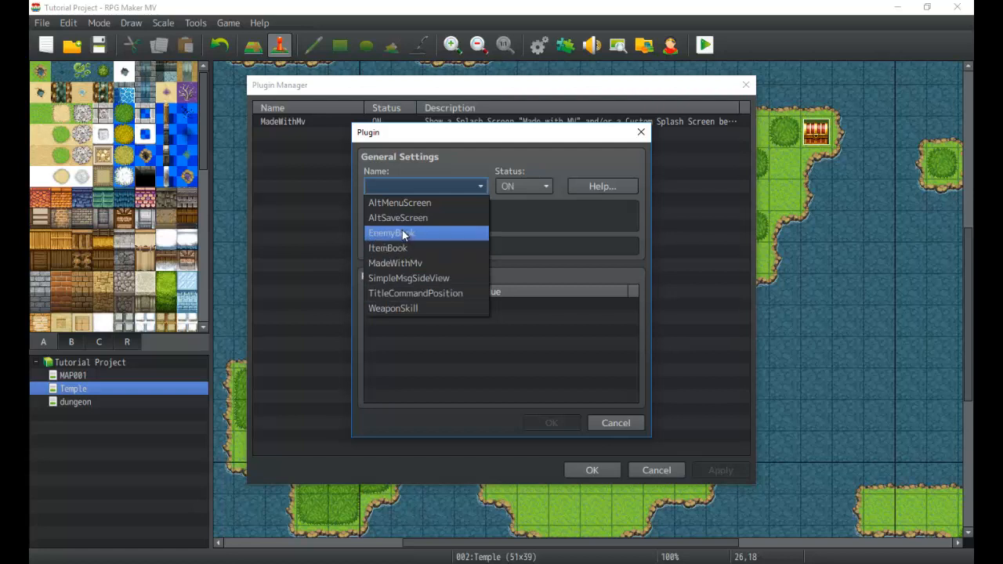
{"action": "mouse_move", "coordinate": [398, 218]}
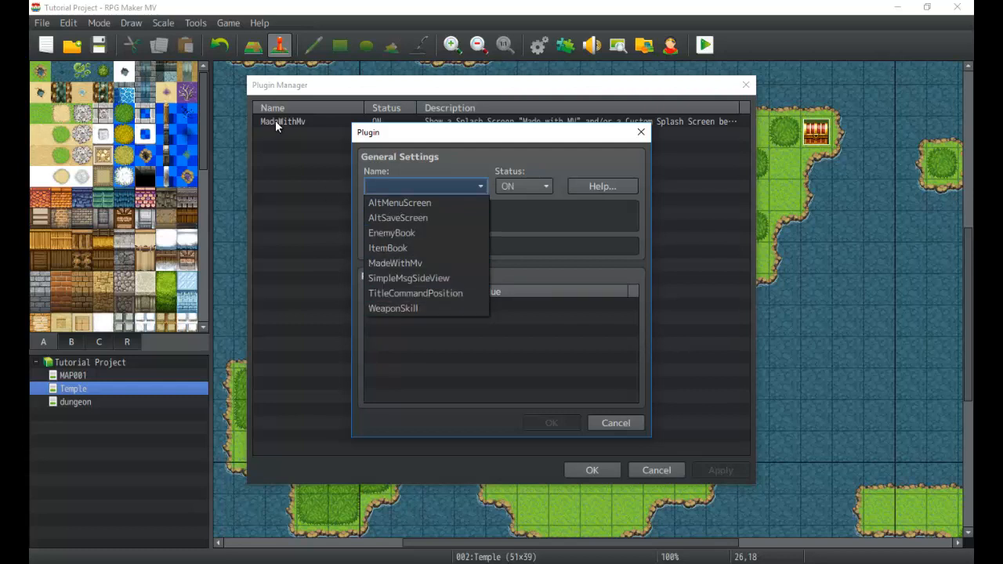
{"action": "mouse_move", "coordinate": [415, 279]}
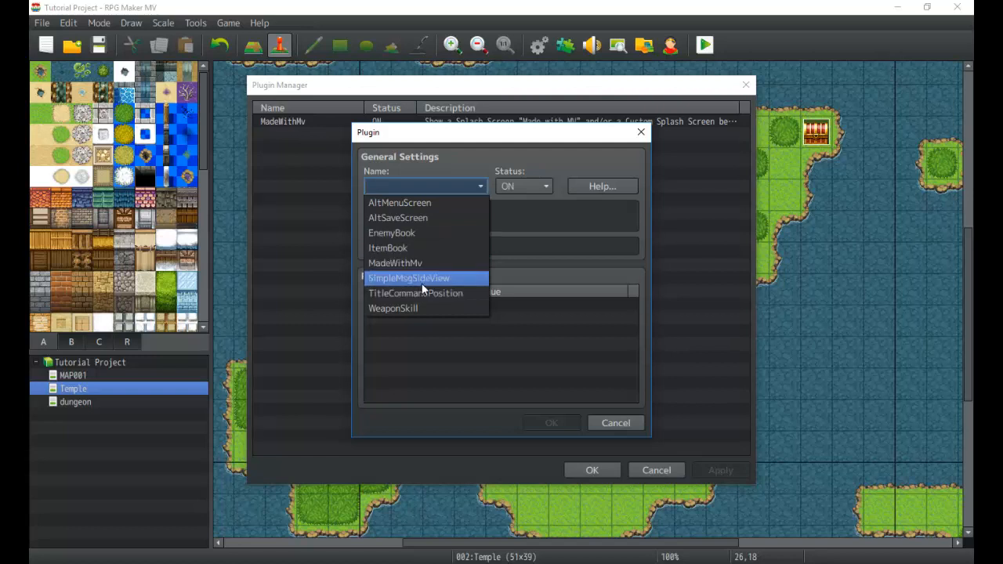
{"action": "mouse_move", "coordinate": [445, 293]}
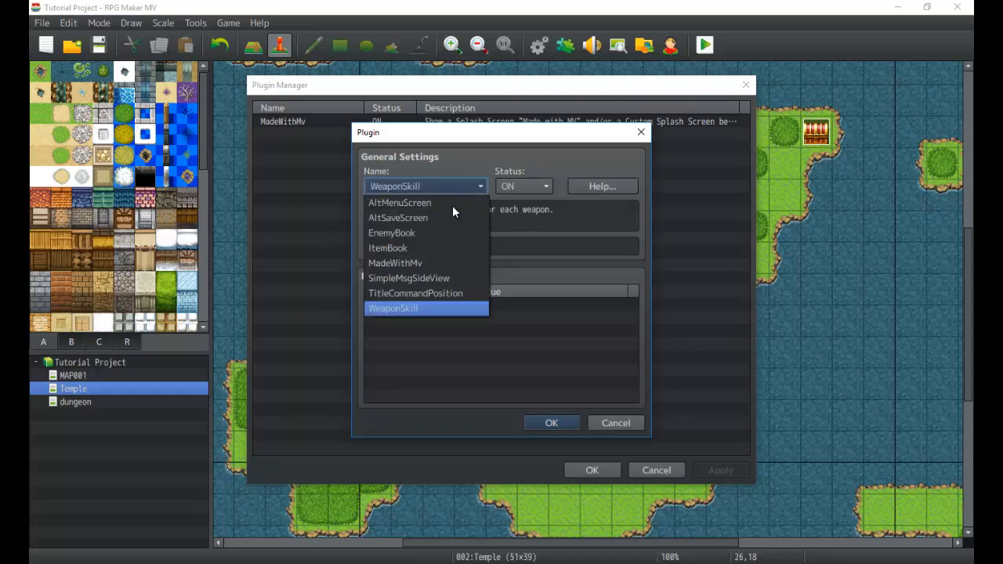
Compare ItemBook and AltSaveScreen descriptions, then choose WeaponSkill for the new plugin entry.
{"action": "left_click", "coordinate": [387, 248]}
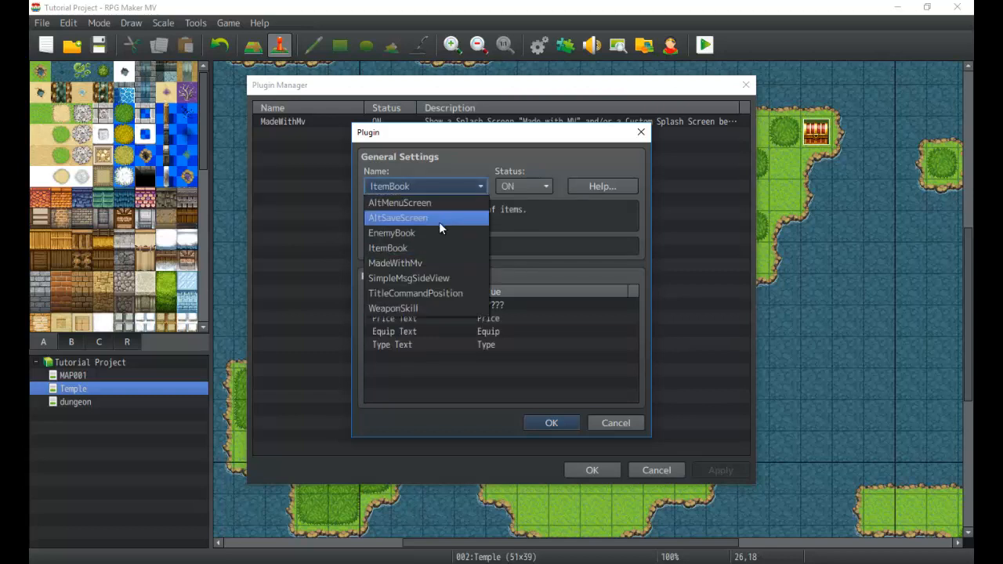
{"action": "left_click", "coordinate": [398, 217]}
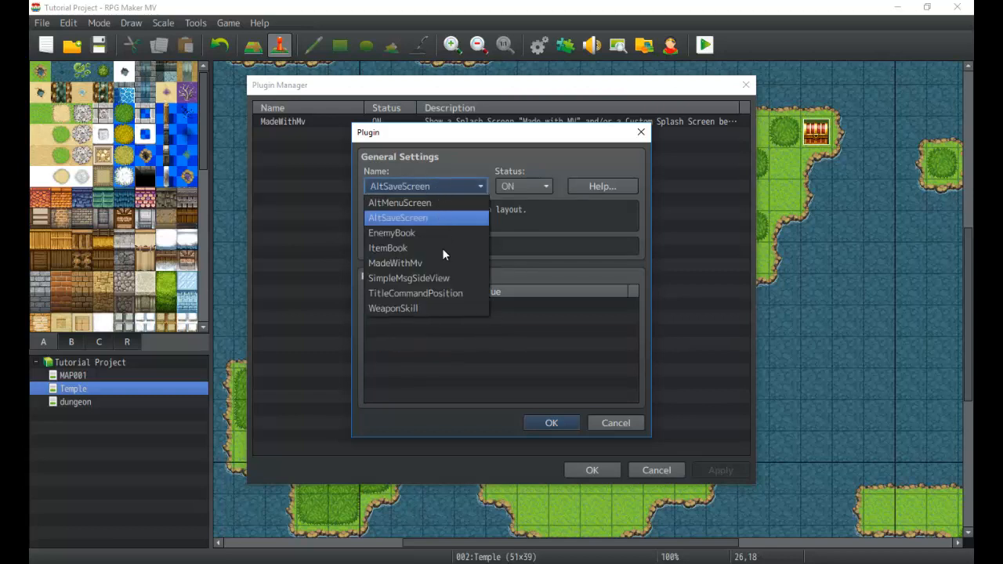
{"action": "left_click", "coordinate": [387, 248]}
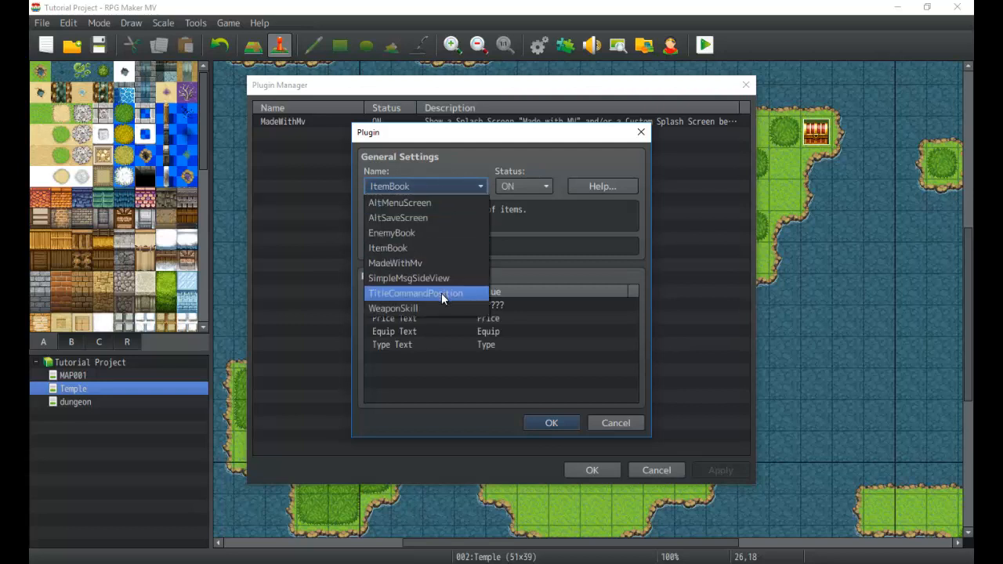
{"action": "left_click", "coordinate": [414, 293]}
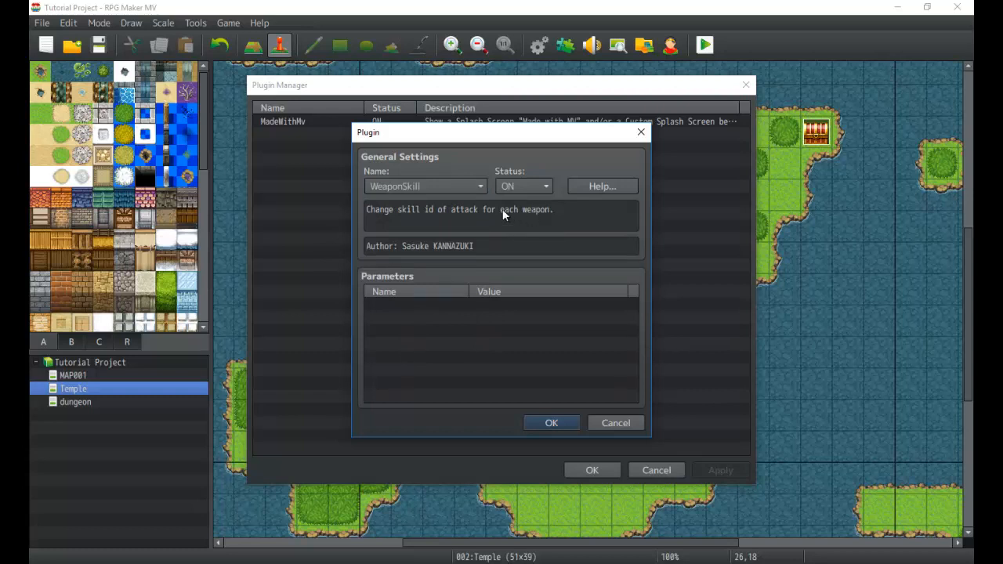
{"action": "mouse_move", "coordinate": [460, 230]}
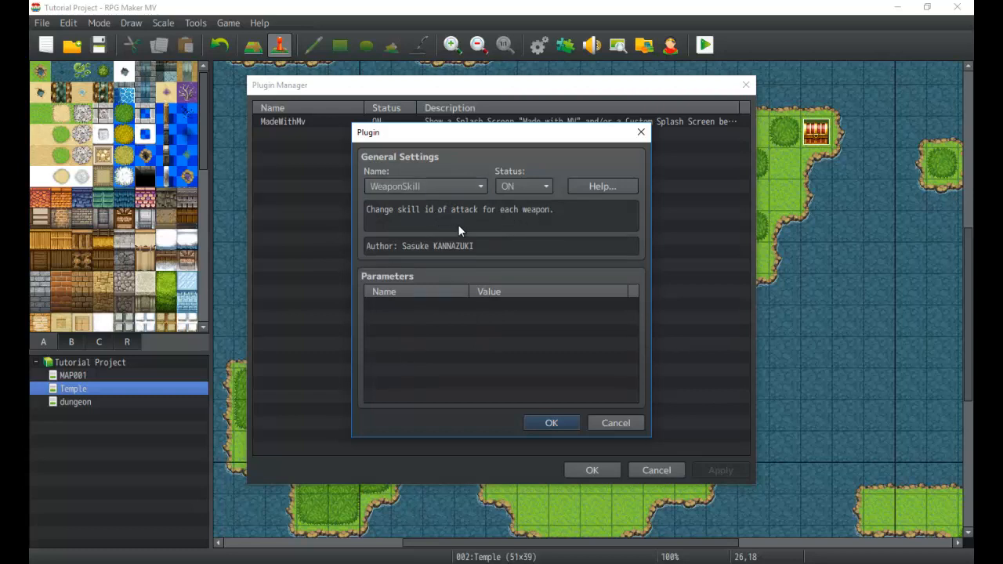
{"action": "mouse_move", "coordinate": [451, 260]}
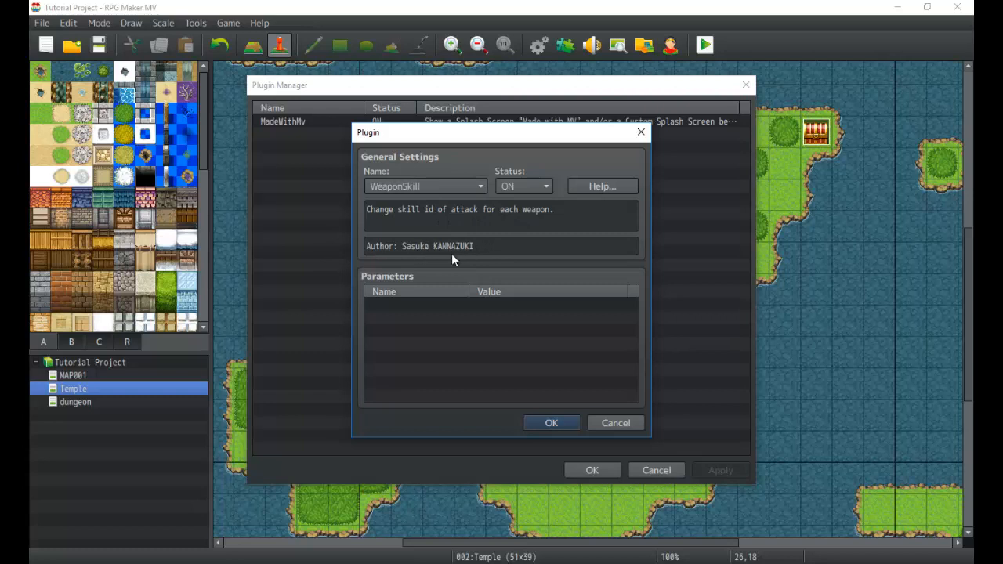
{"action": "mouse_move", "coordinate": [462, 257]}
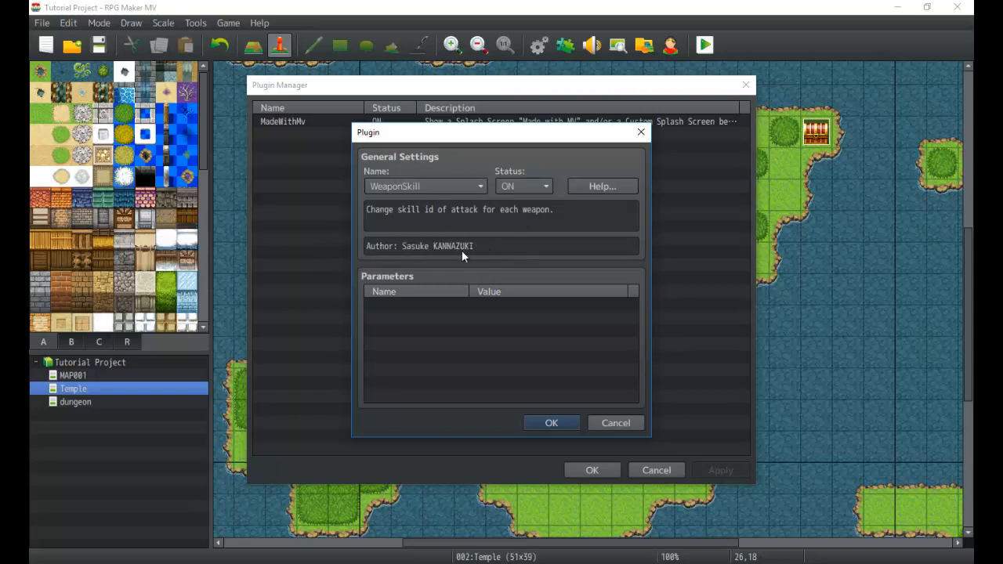
{"action": "mouse_move", "coordinate": [511, 241]}
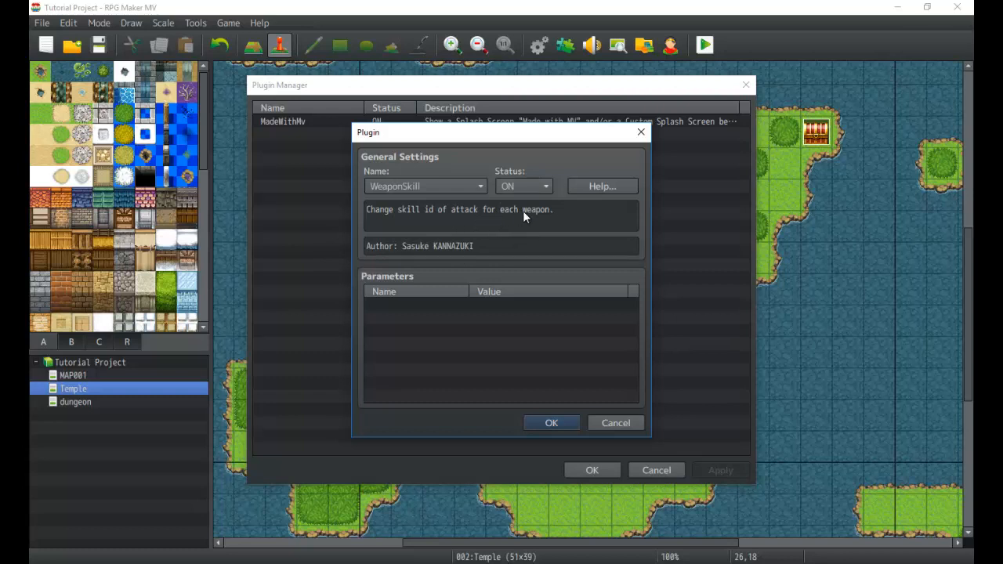
Set the WeaponSkill plugin's status to OFF and confirm it stays OFF.
{"action": "left_click", "coordinate": [545, 185]}
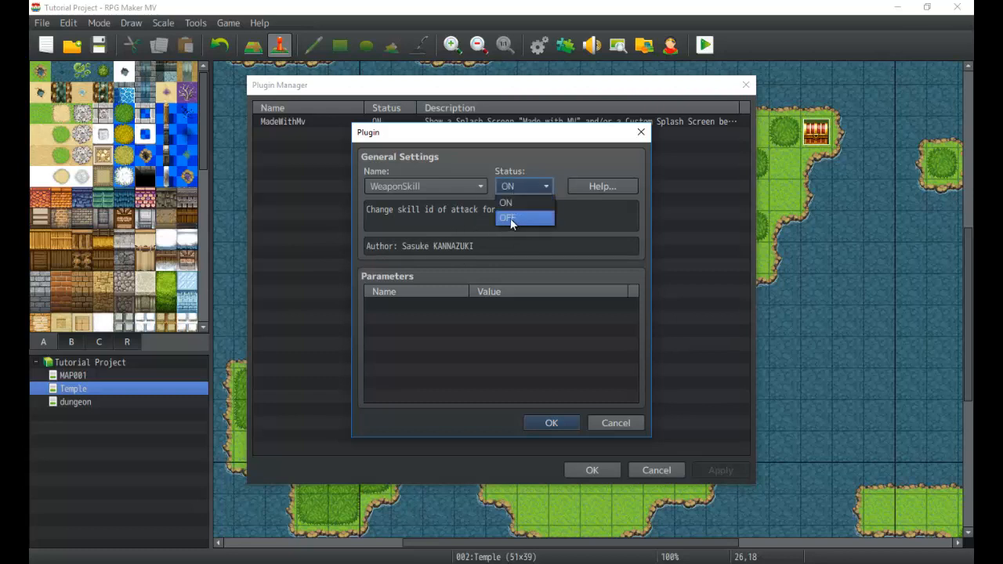
{"action": "mouse_move", "coordinate": [517, 232]}
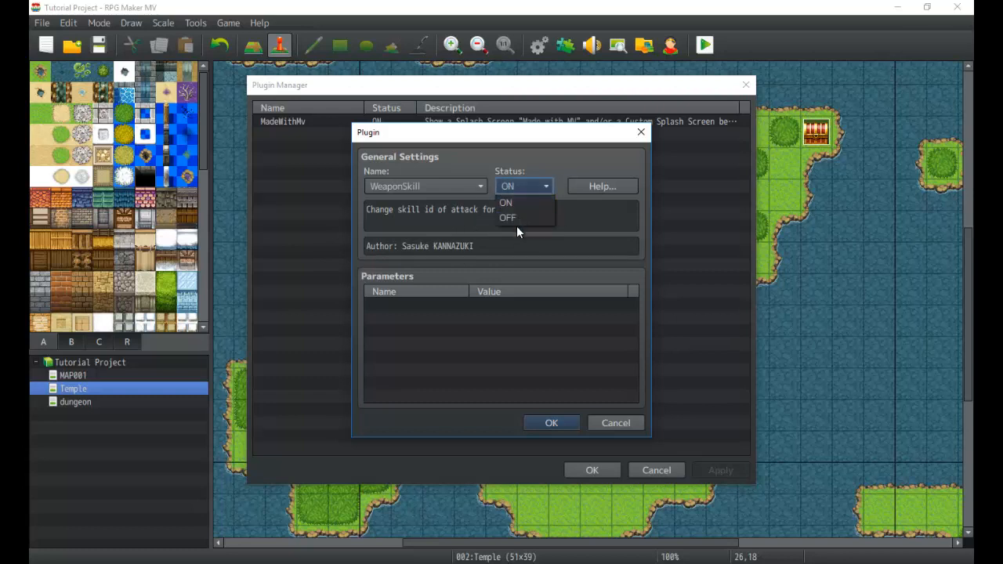
{"action": "left_click", "coordinate": [508, 217]}
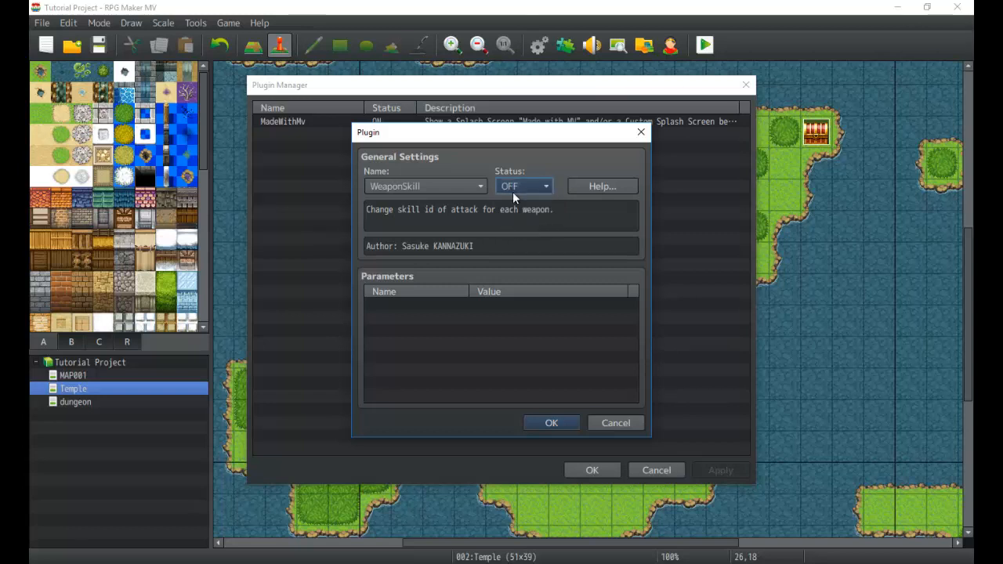
{"action": "left_click", "coordinate": [524, 185]}
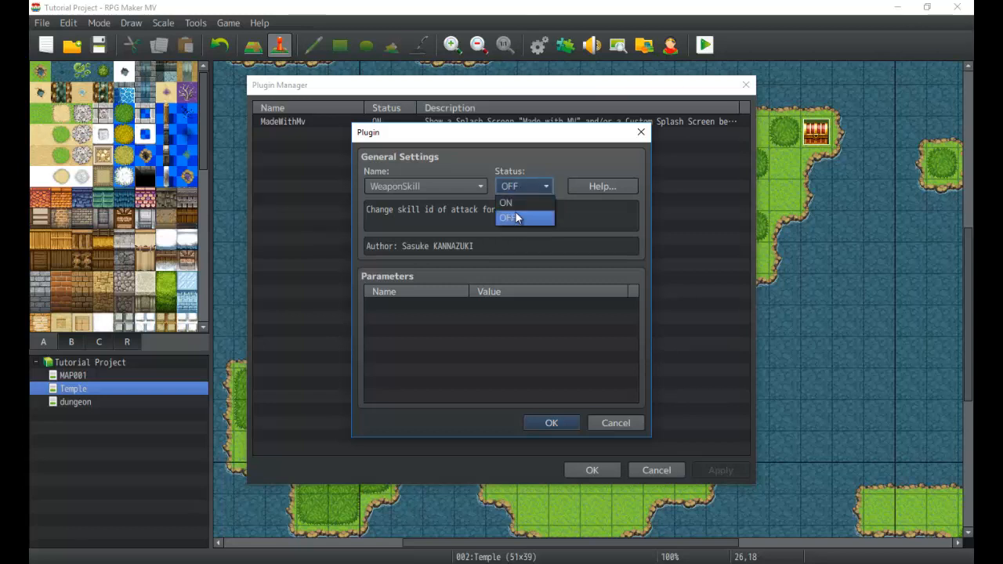
{"action": "left_click", "coordinate": [509, 217]}
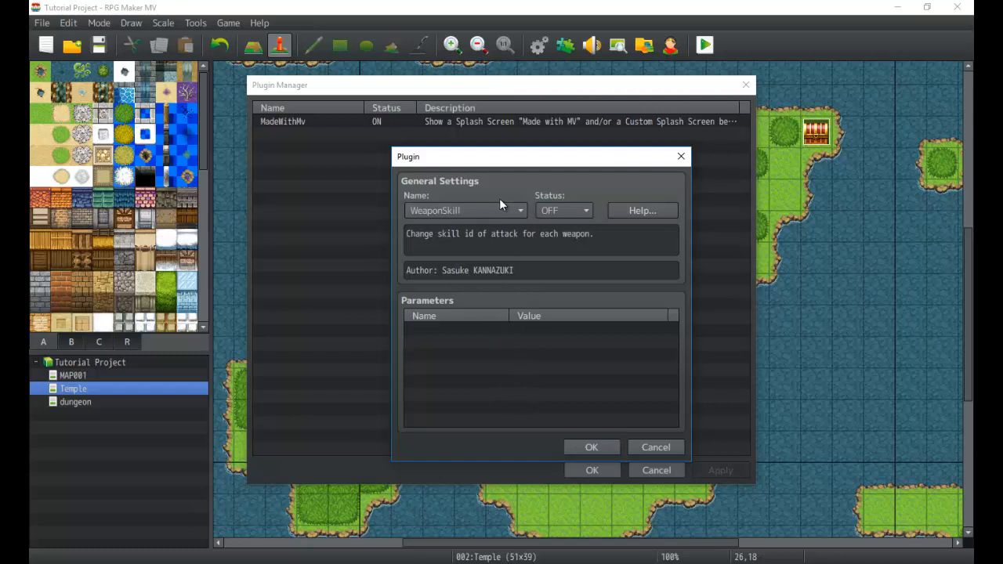
{"action": "left_click", "coordinate": [464, 210]}
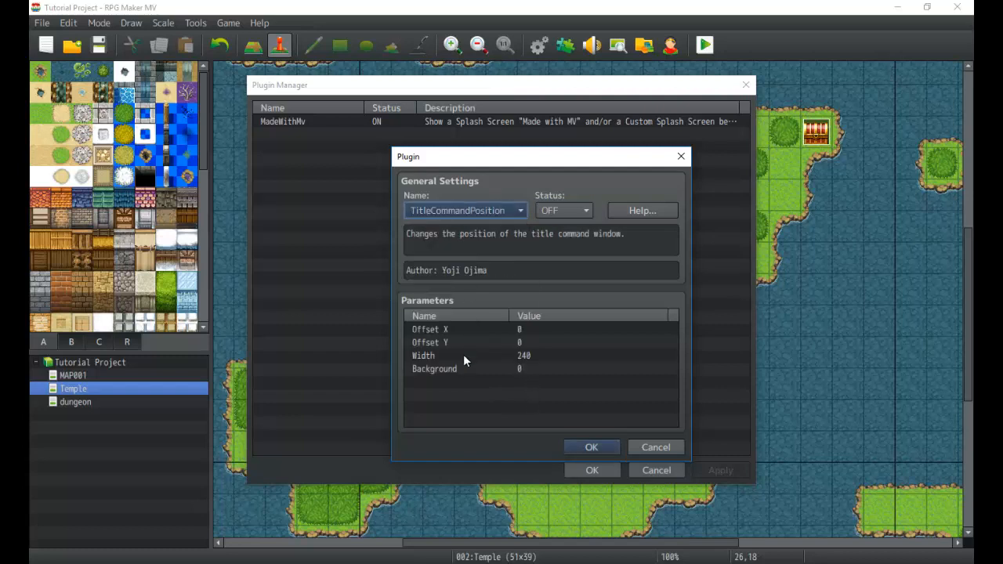
{"action": "left_click", "coordinate": [454, 341]}
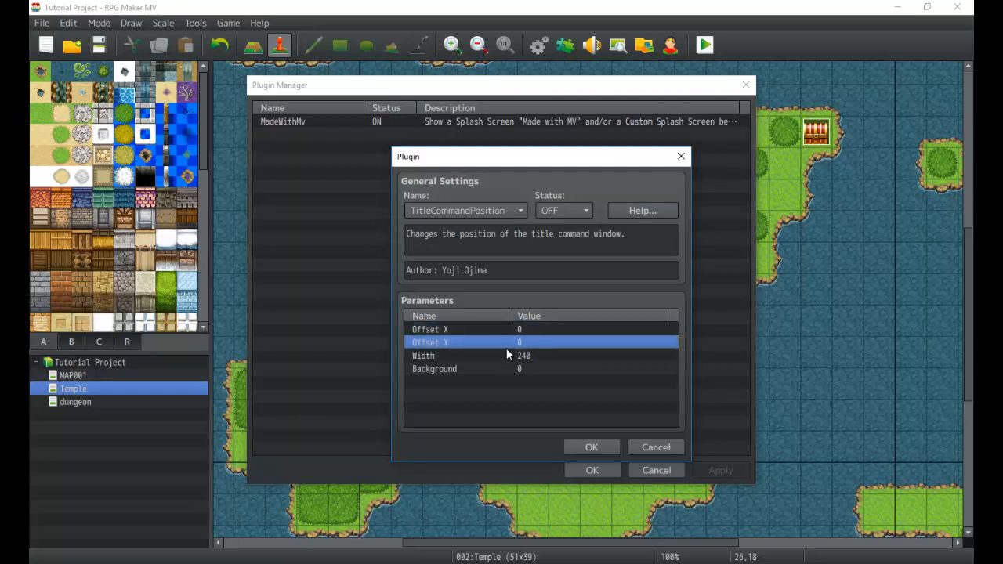
{"action": "left_click", "coordinate": [461, 329]}
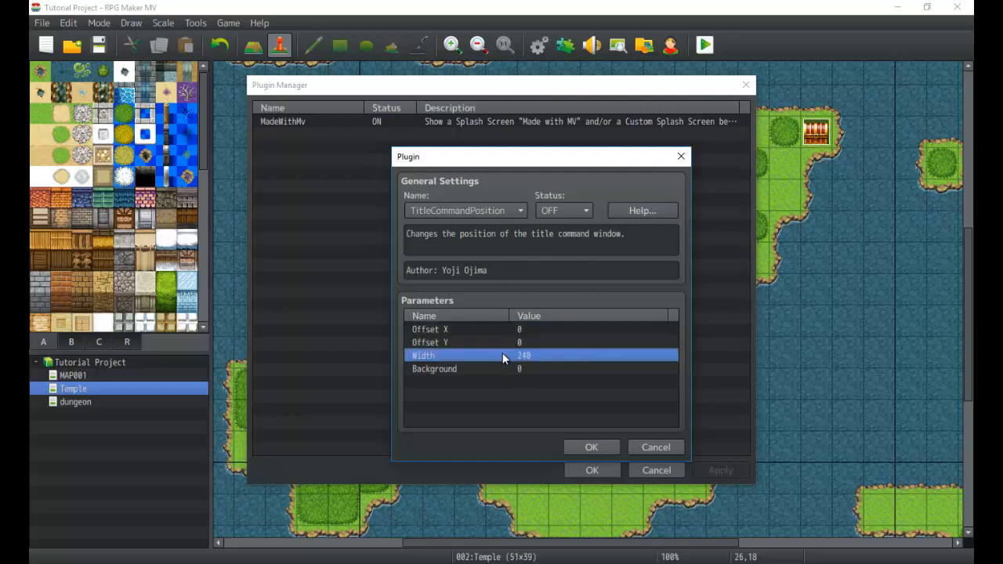
{"action": "left_click", "coordinate": [510, 342]}
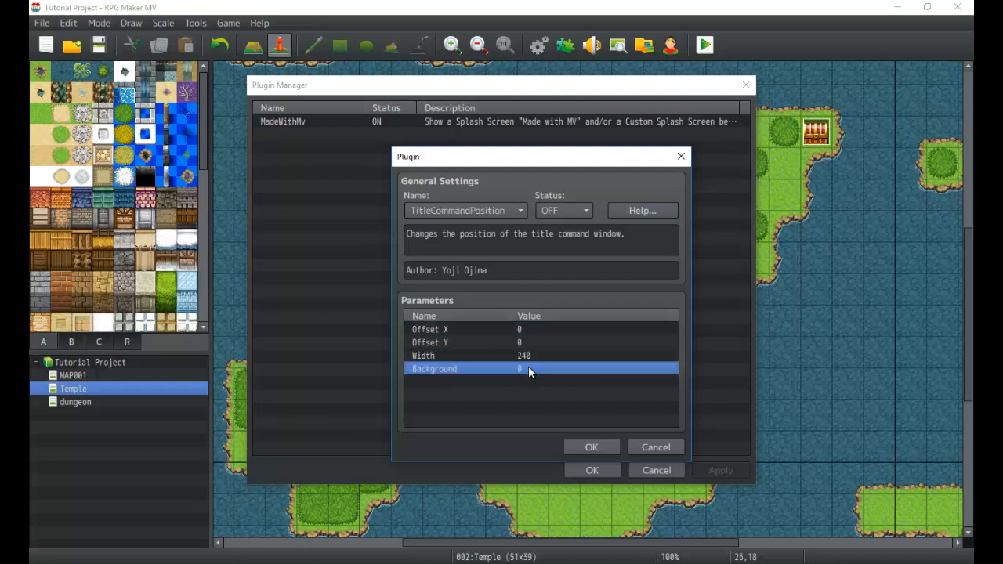
{"action": "double_click", "coordinate": [530, 368]}
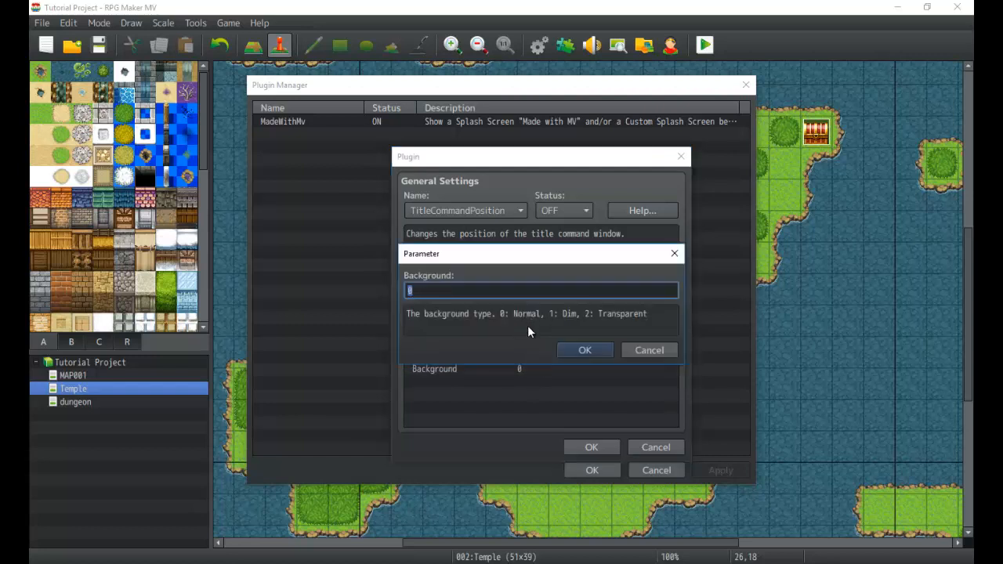
{"action": "mouse_move", "coordinate": [549, 321]}
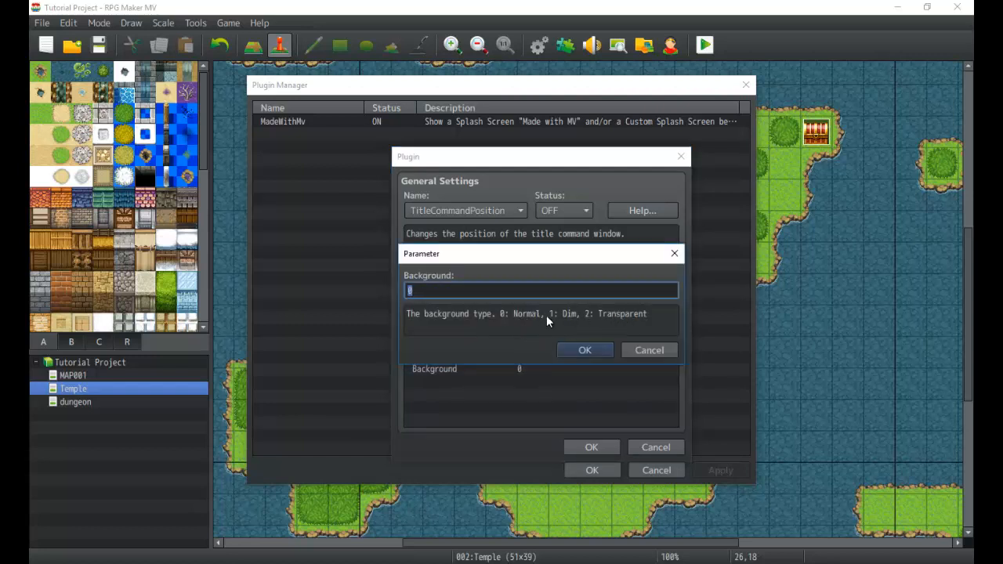
{"action": "left_click", "coordinate": [584, 351]}
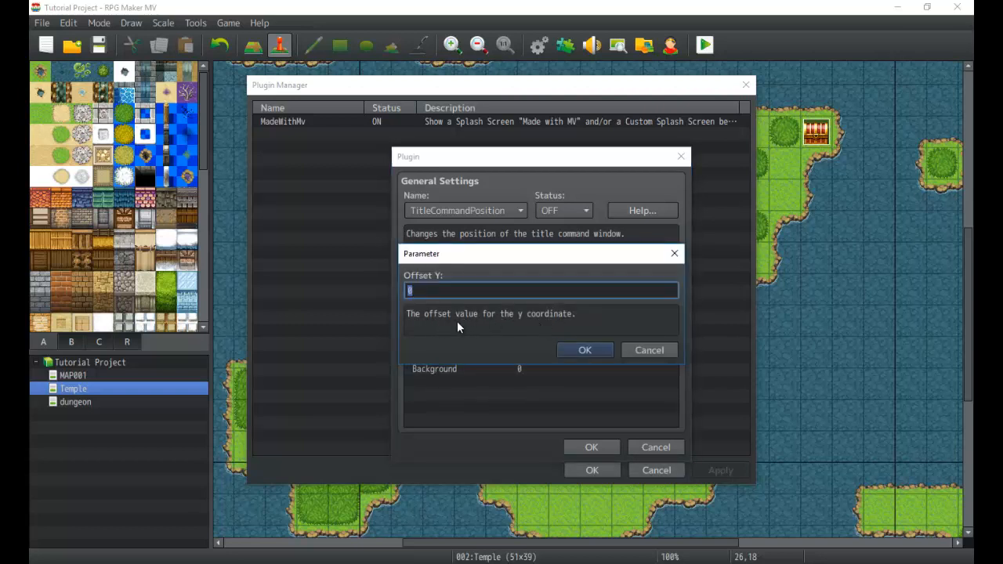
{"action": "left_click", "coordinate": [585, 351]}
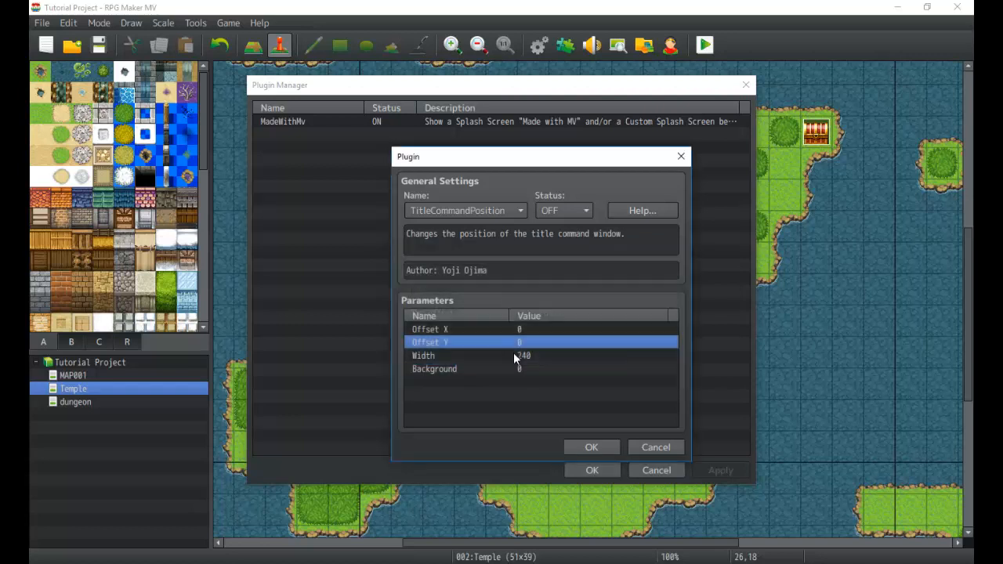
{"action": "left_click", "coordinate": [541, 354]}
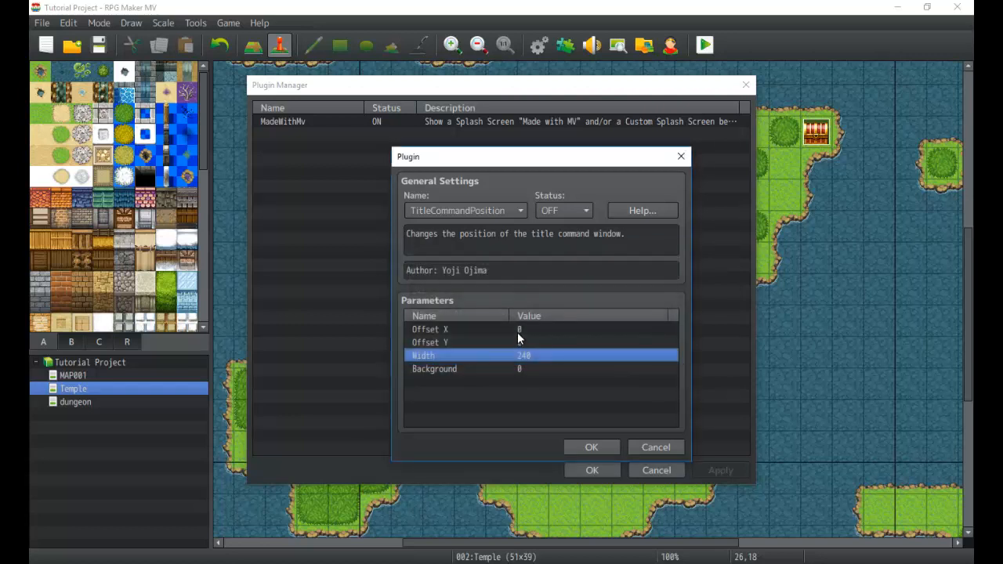
{"action": "left_click", "coordinate": [429, 330]}
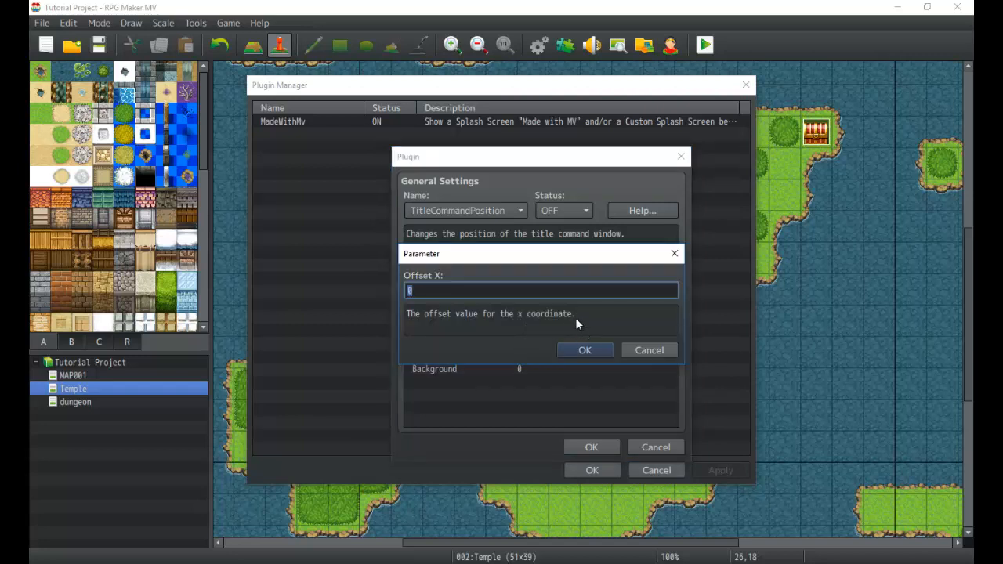
{"action": "left_click", "coordinate": [584, 351]}
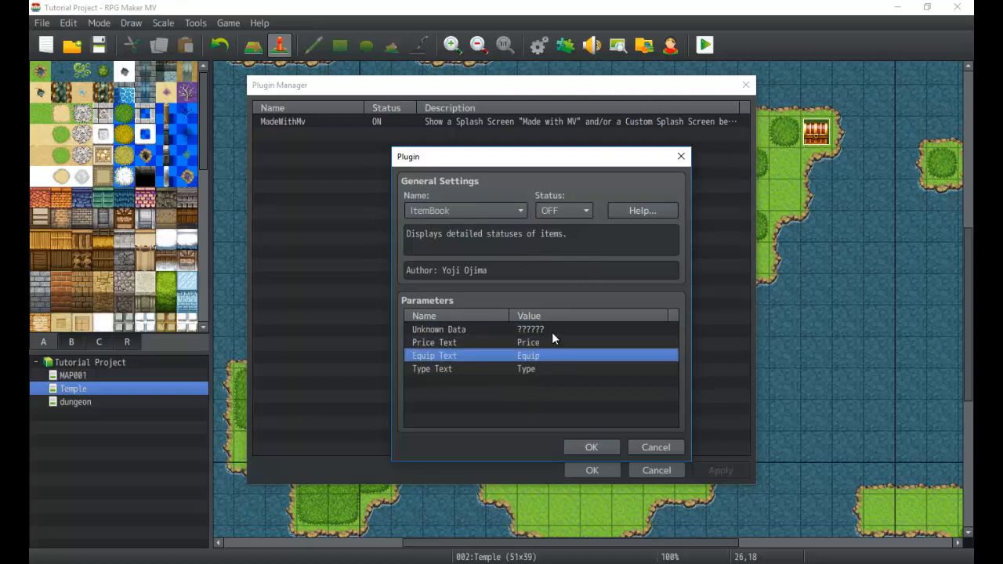
Select ItemBook's Type Text parameter, currently set to Type, to review it.
{"action": "left_click", "coordinate": [433, 368]}
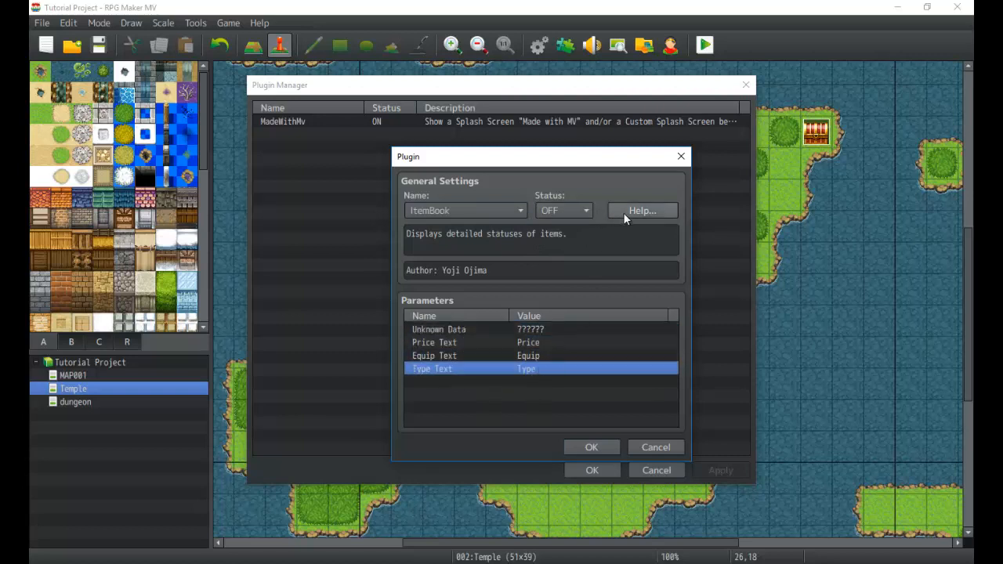
{"action": "mouse_move", "coordinate": [642, 210]}
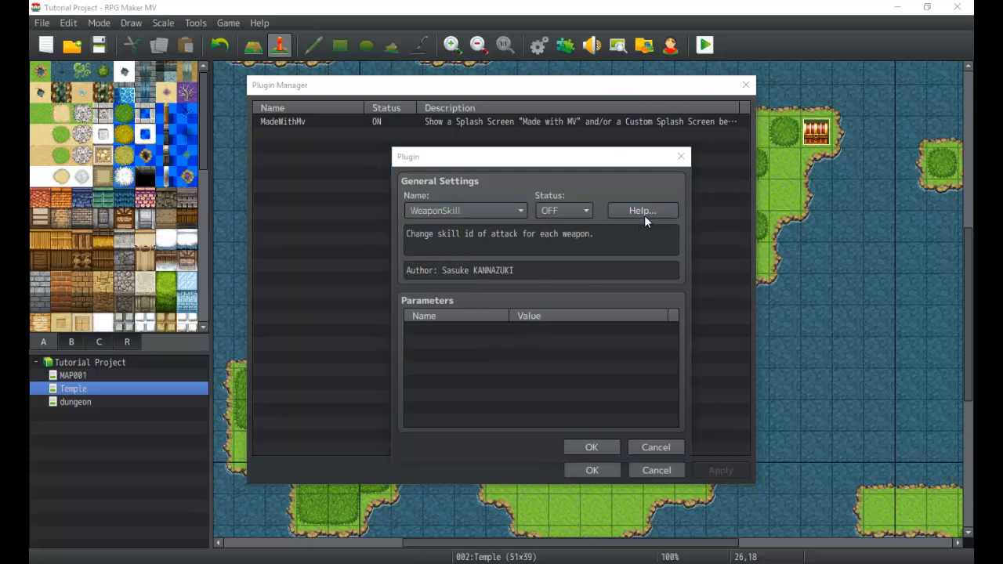
Read the WeaponSkill plugin help text, then close help and the Plugin Manager.
{"action": "left_click", "coordinate": [642, 210]}
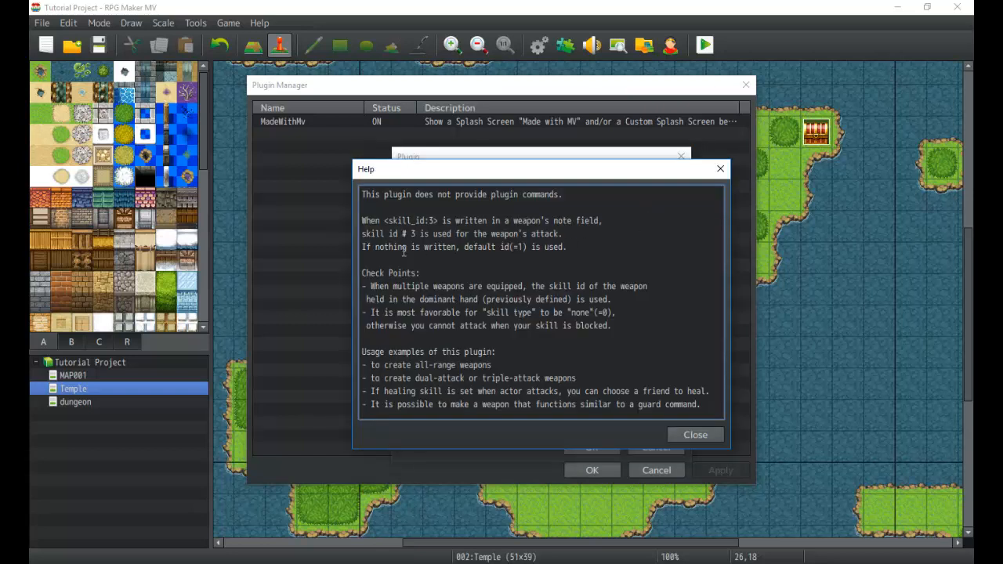
{"action": "mouse_move", "coordinate": [423, 238]}
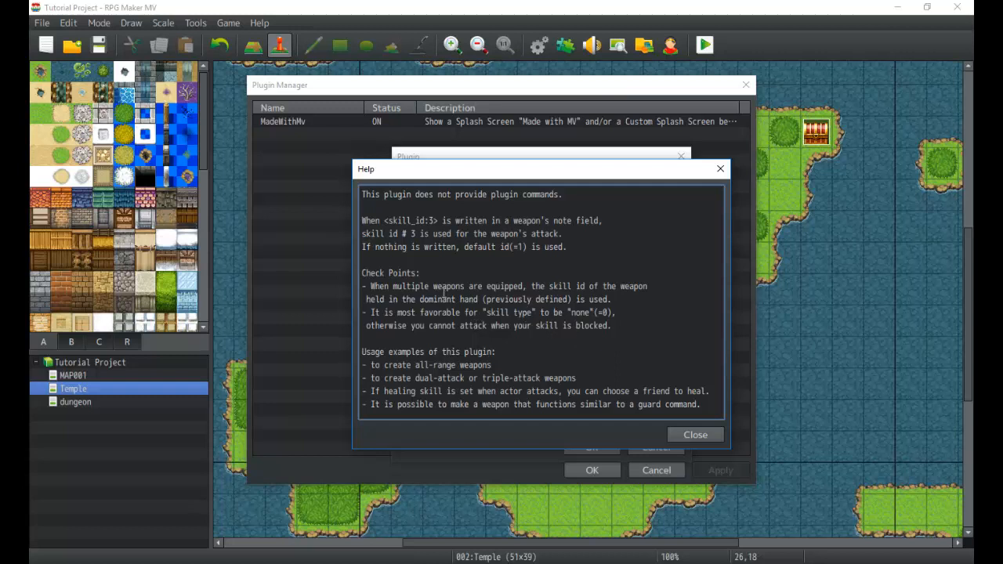
{"action": "mouse_move", "coordinate": [443, 235]}
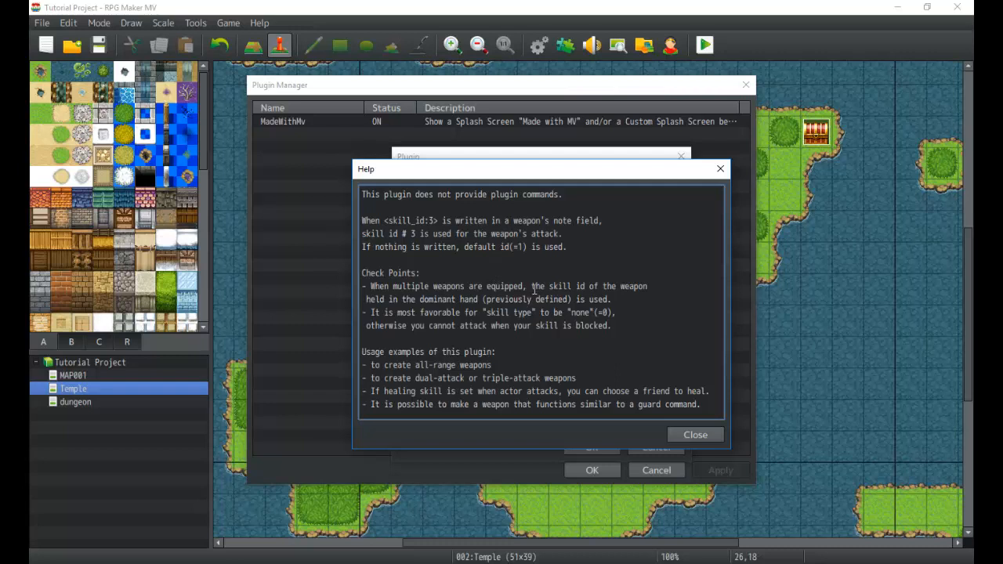
{"action": "mouse_move", "coordinate": [681, 434]}
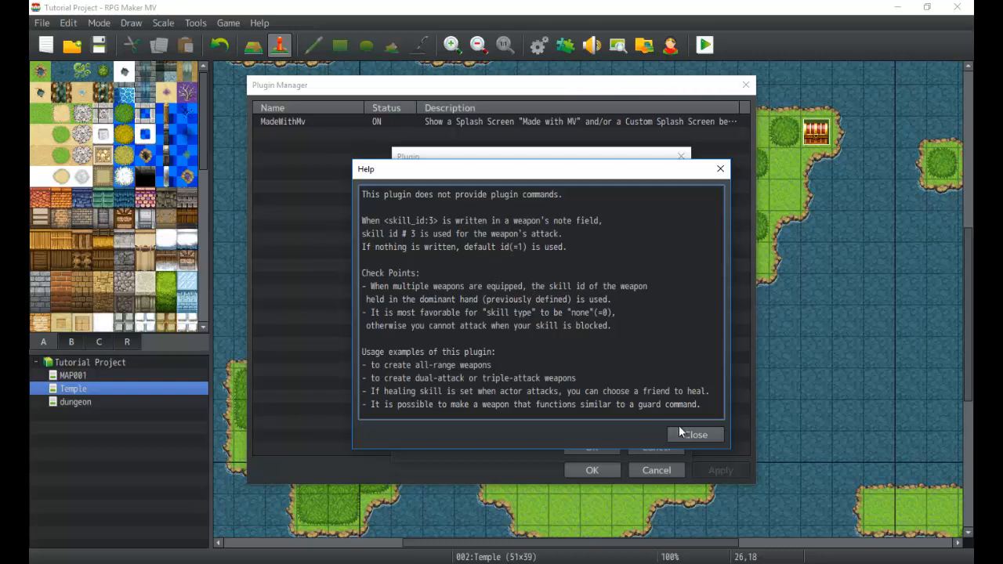
{"action": "left_click", "coordinate": [696, 434]}
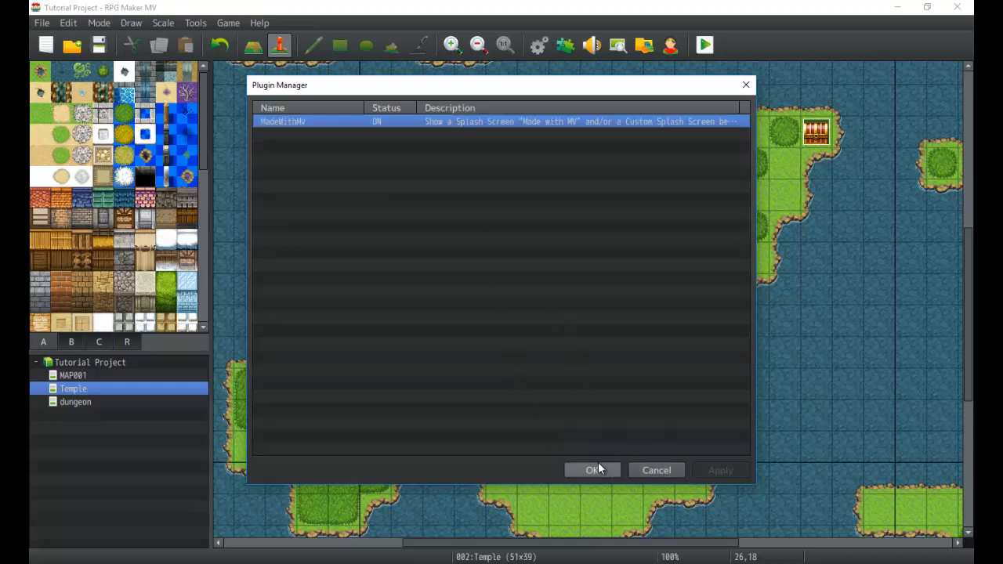
{"action": "left_click", "coordinate": [592, 470]}
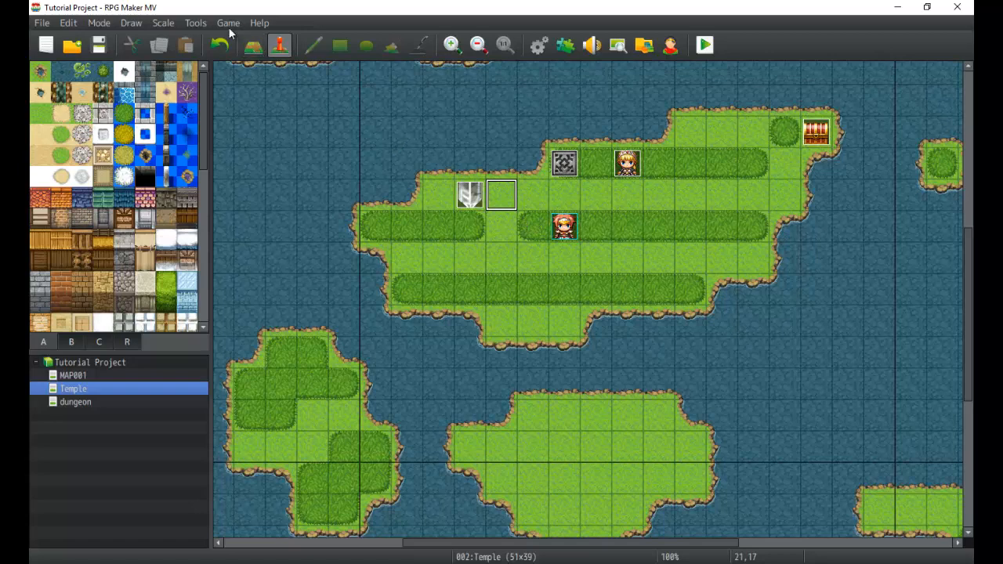
{"action": "left_click", "coordinate": [194, 22]}
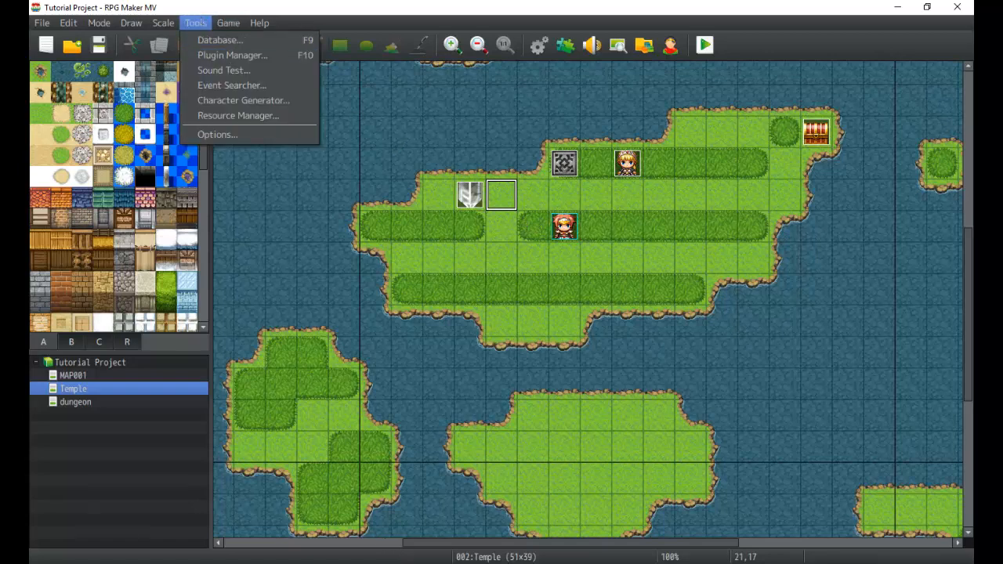
{"action": "mouse_move", "coordinate": [807, 176]}
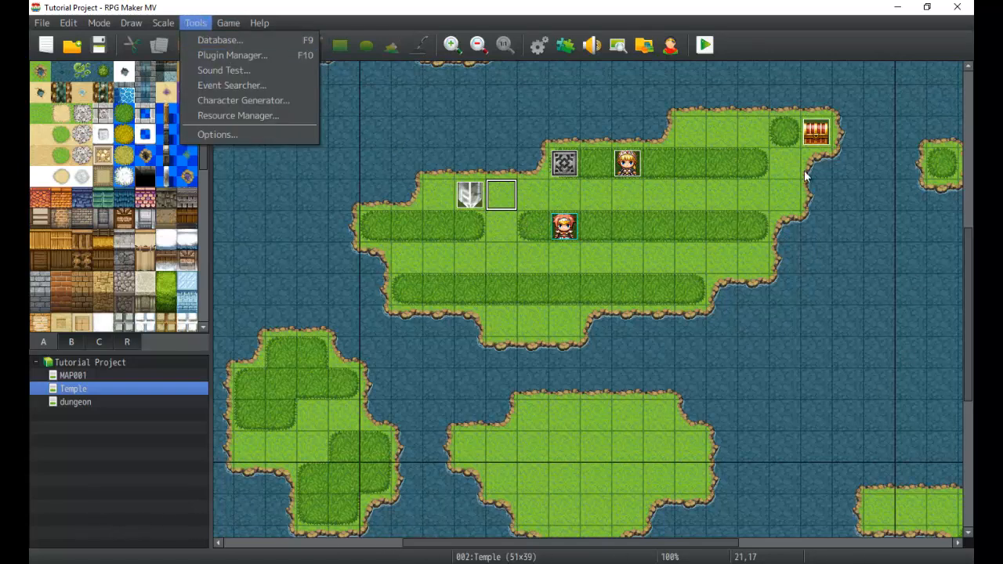
{"action": "mouse_move", "coordinate": [232, 84]}
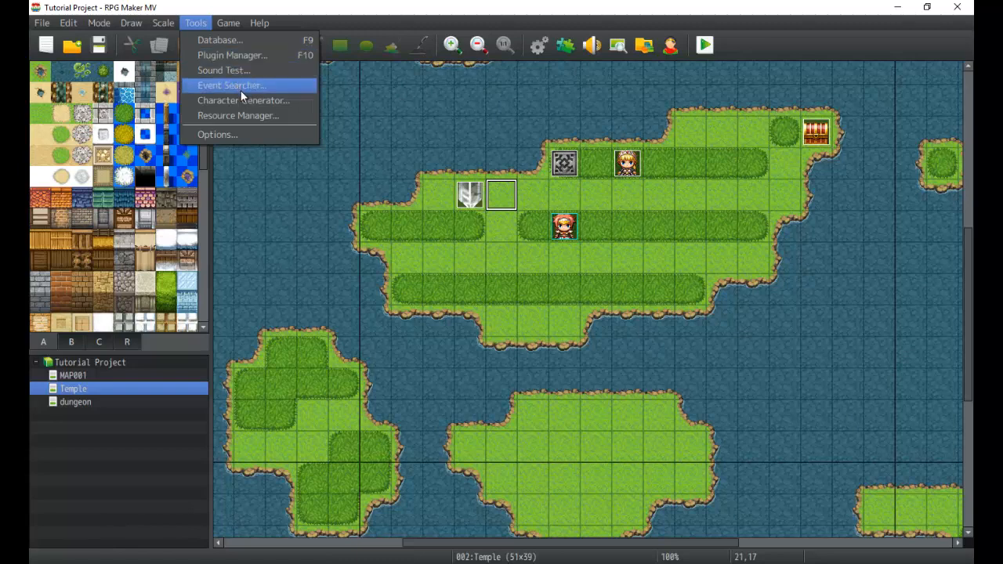
{"action": "mouse_move", "coordinate": [232, 55]}
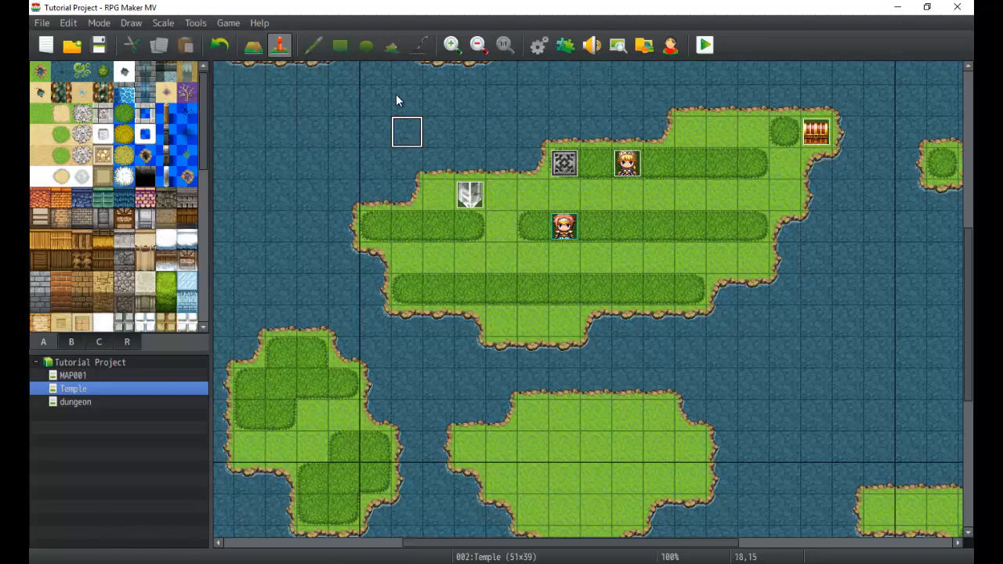
{"action": "left_click", "coordinate": [229, 22]}
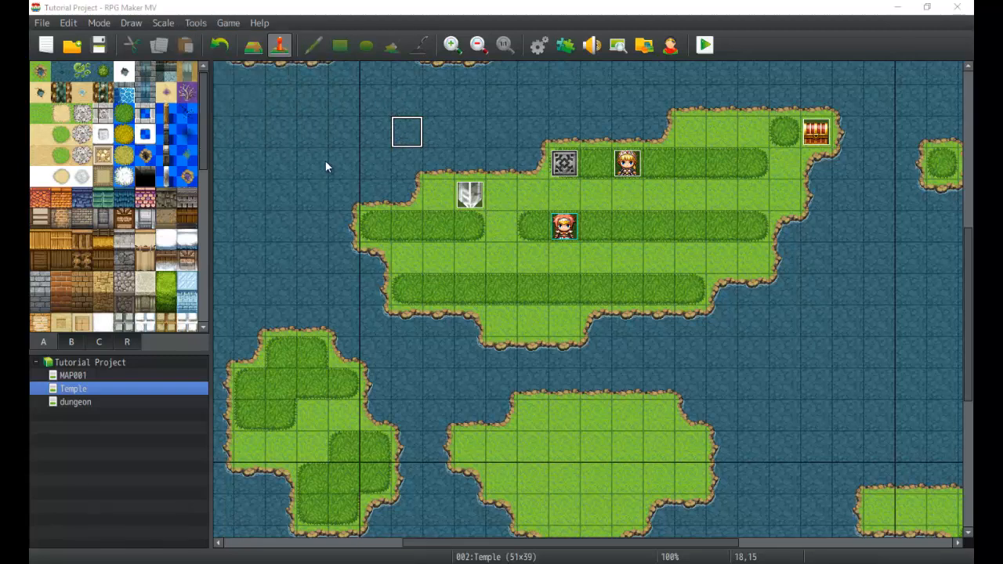
{"action": "left_click", "coordinate": [538, 44]}
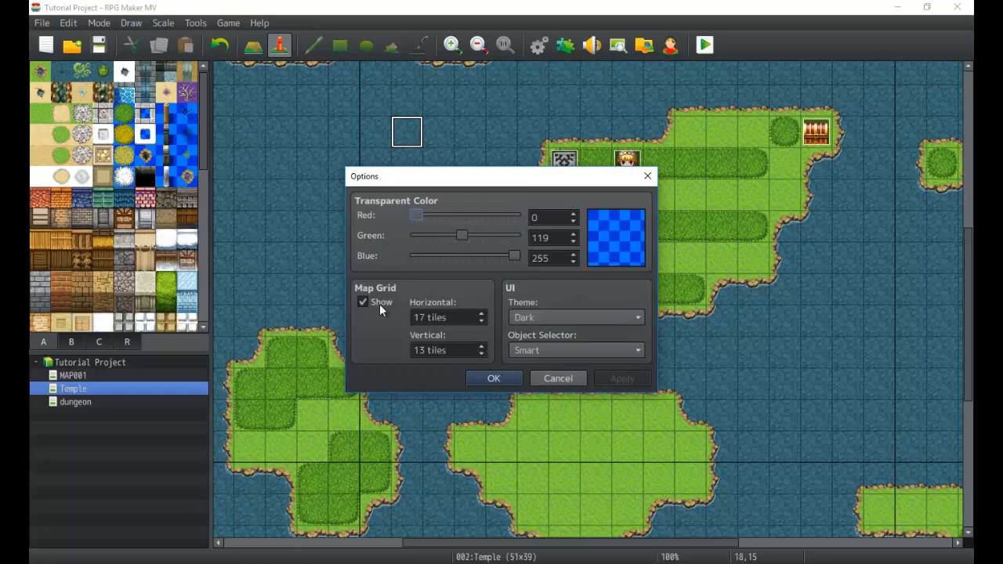
{"action": "mouse_move", "coordinate": [373, 323]}
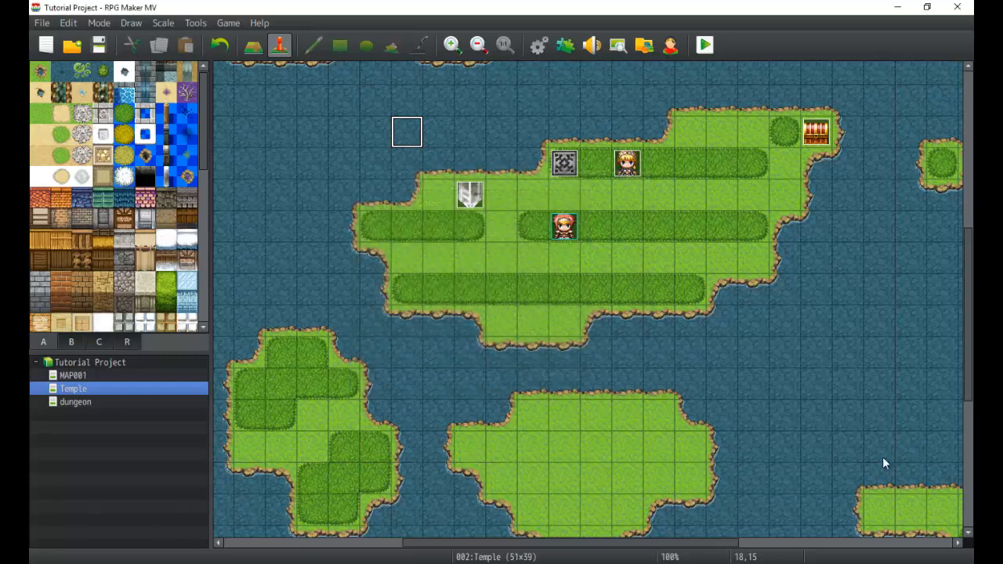
{"action": "mouse_move", "coordinate": [101, 73]}
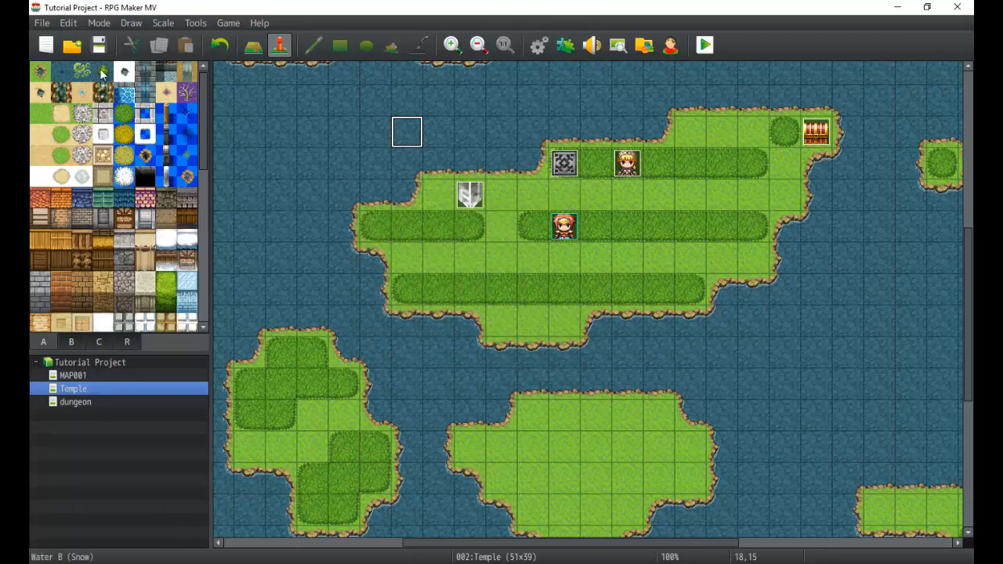
{"action": "left_click", "coordinate": [194, 22]}
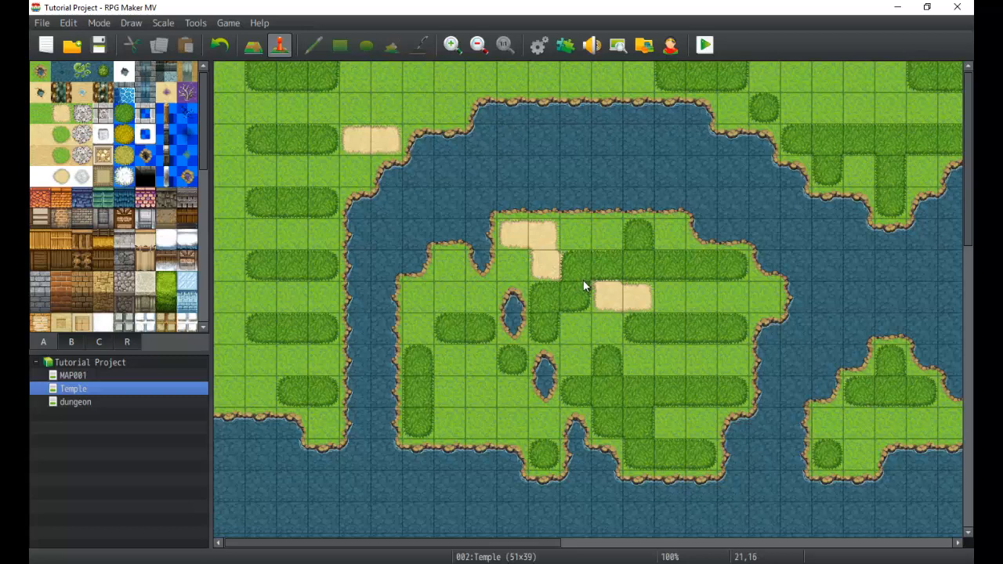
{"action": "mouse_move", "coordinate": [580, 275]}
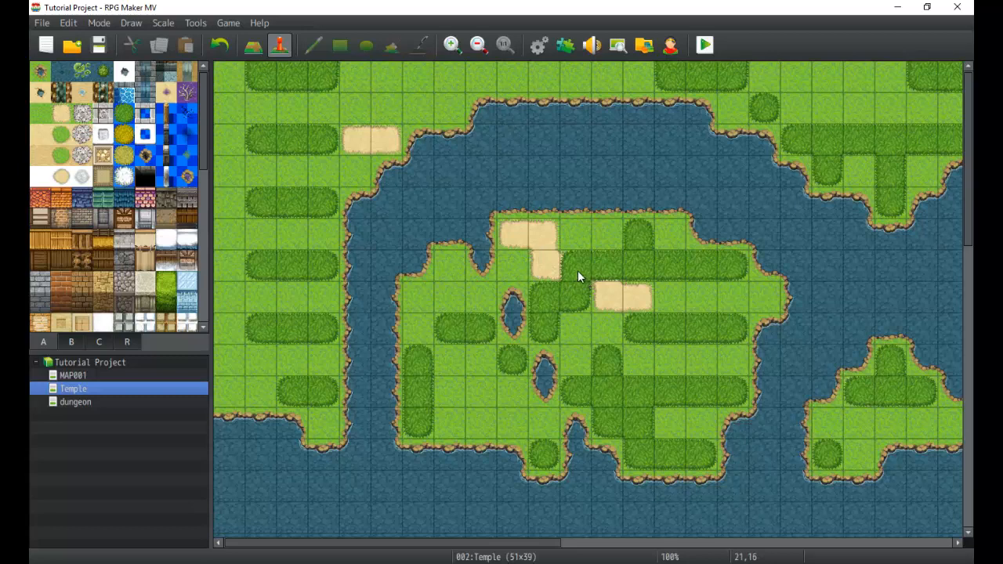
{"action": "mouse_move", "coordinate": [561, 289]}
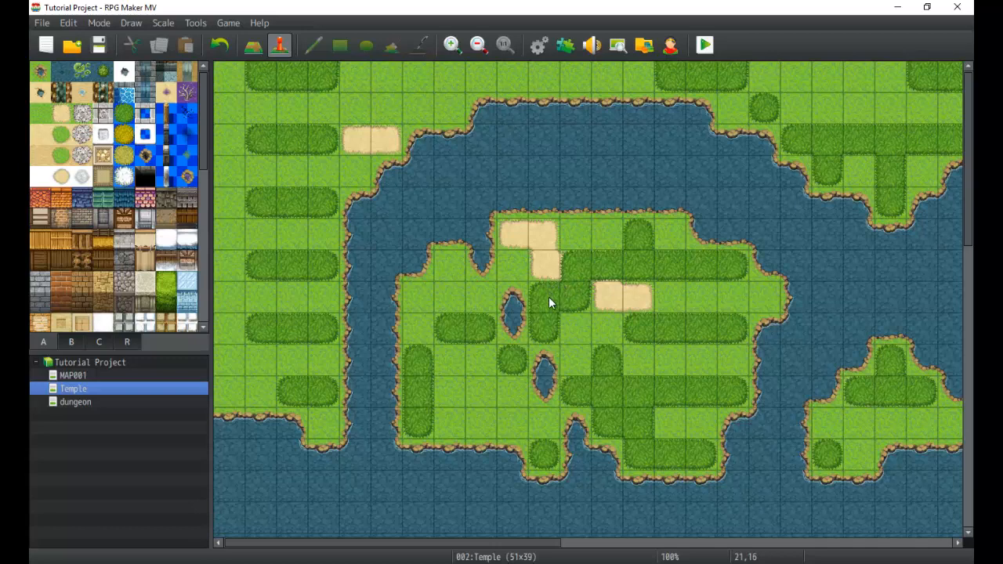
{"action": "mouse_move", "coordinate": [546, 304]}
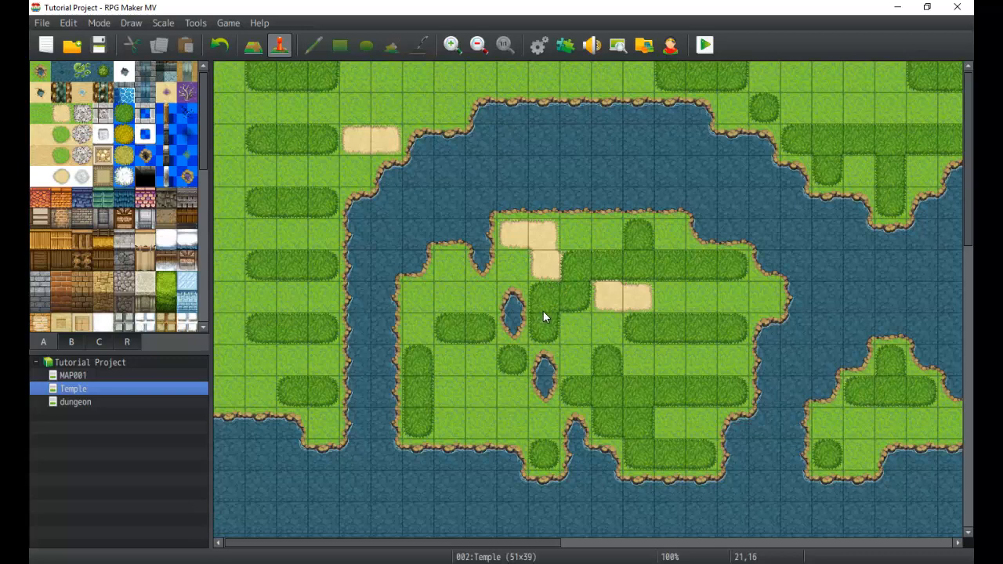
{"action": "mouse_move", "coordinate": [544, 314]}
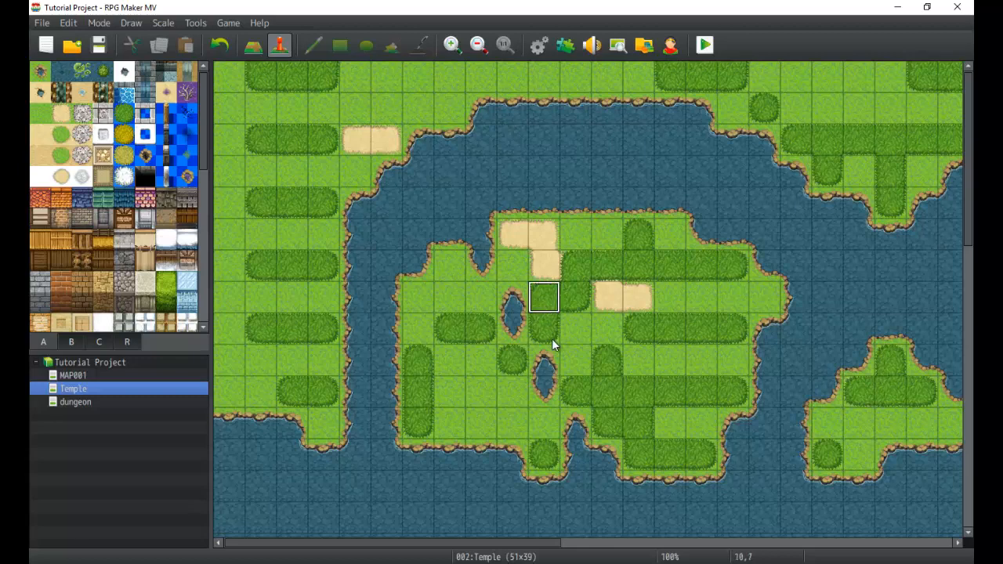
{"action": "mouse_move", "coordinate": [561, 351]}
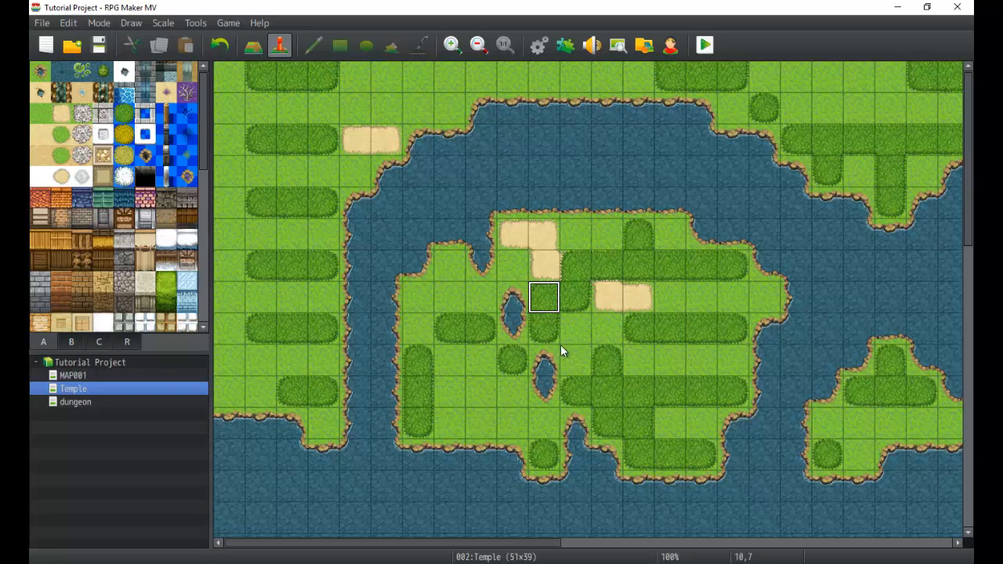
{"action": "mouse_move", "coordinate": [552, 348]}
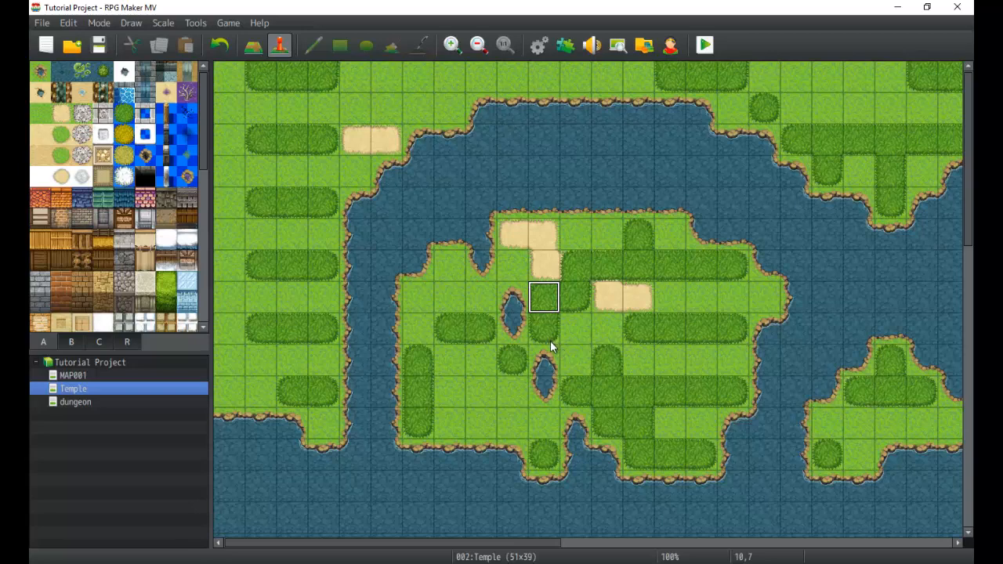
{"action": "mouse_move", "coordinate": [549, 344]}
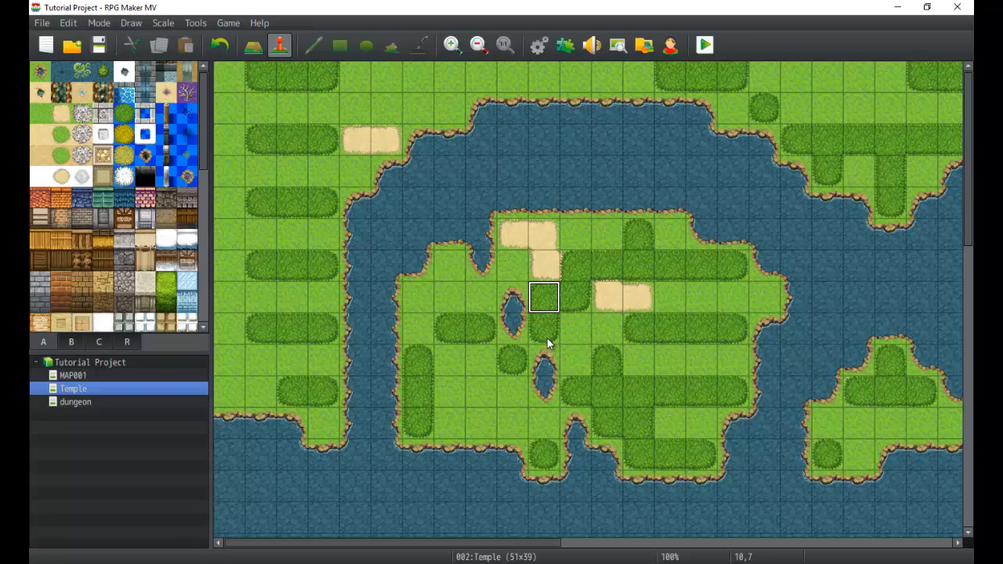
{"action": "mouse_move", "coordinate": [504, 301]}
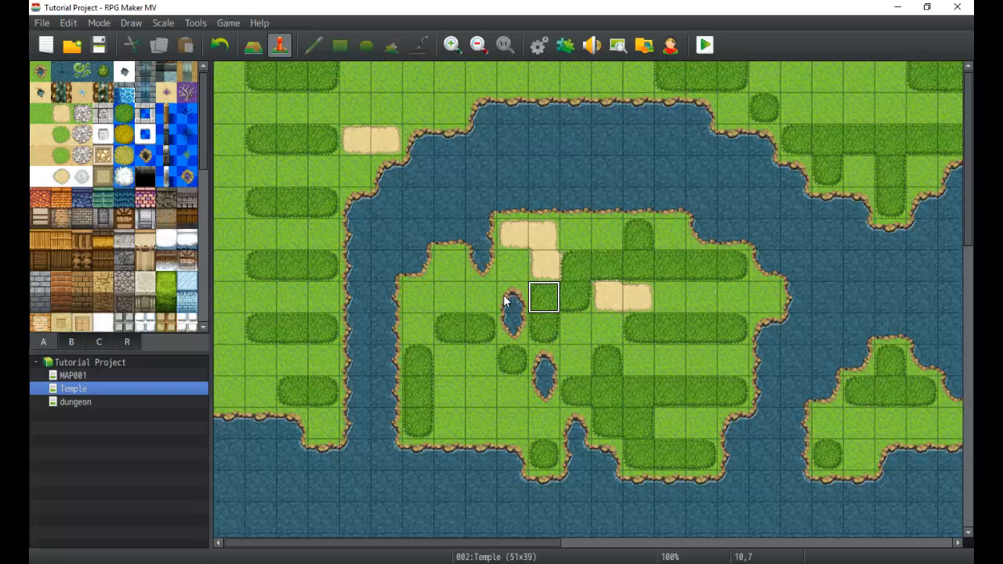